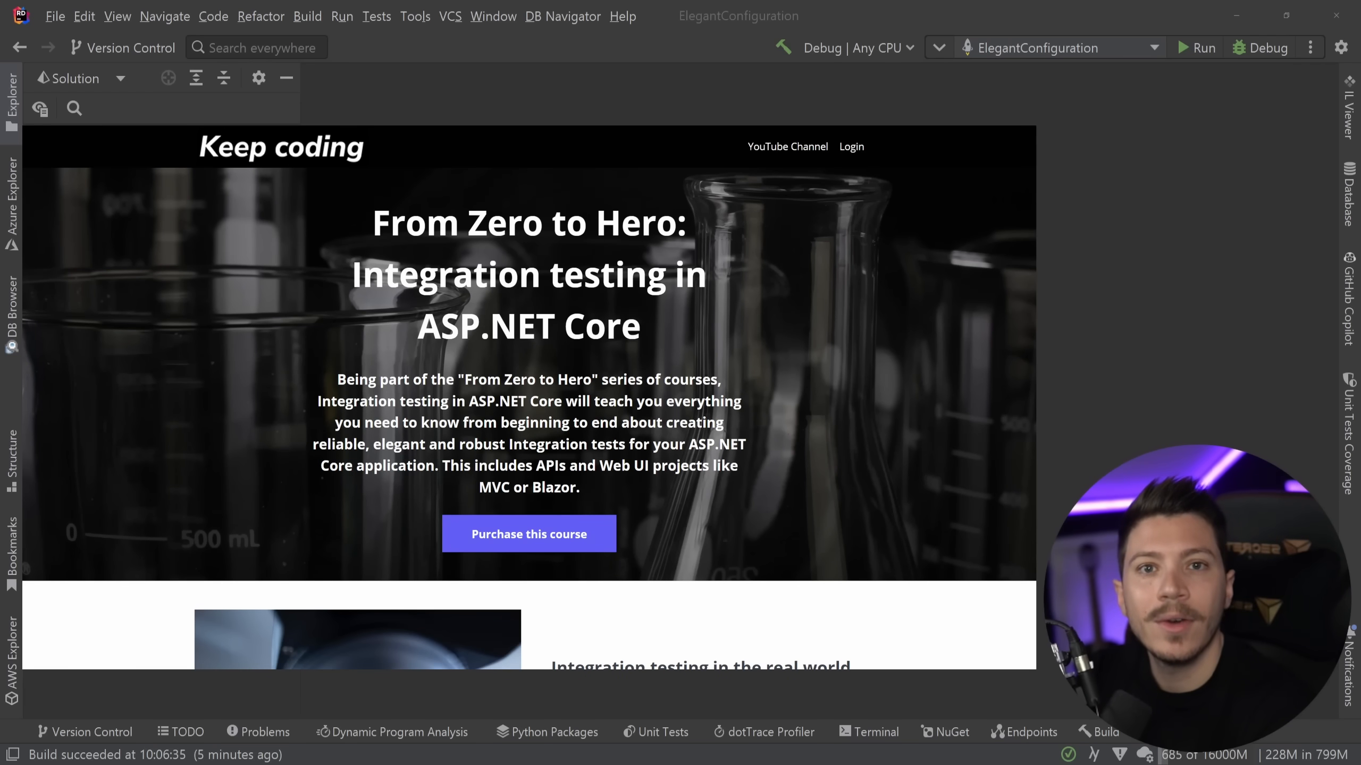
- Scroll down through the course page before leaving it for the RequiredKeyword solution
{"action": "scroll", "scroll_direction": "down", "scroll_amount": 3}
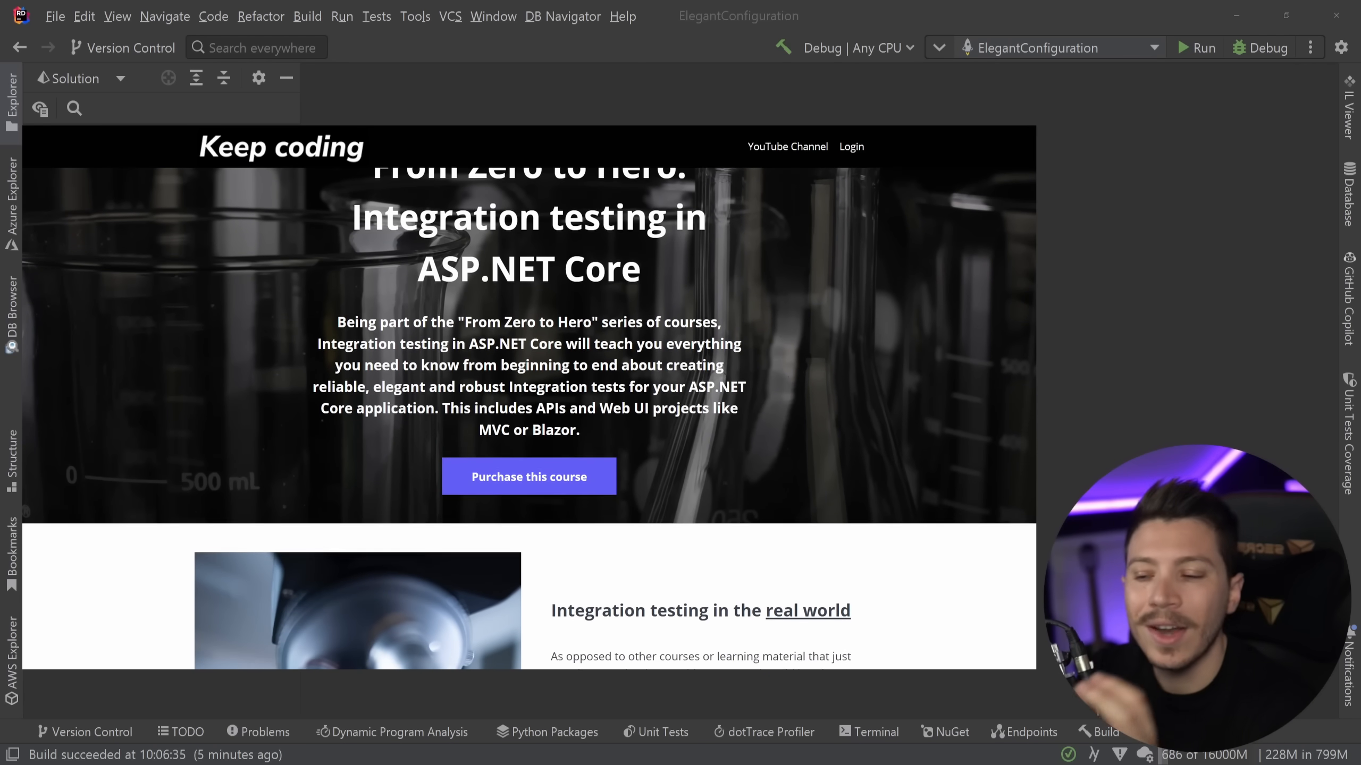
{"action": "scroll", "scroll_direction": "down", "scroll_amount": 3}
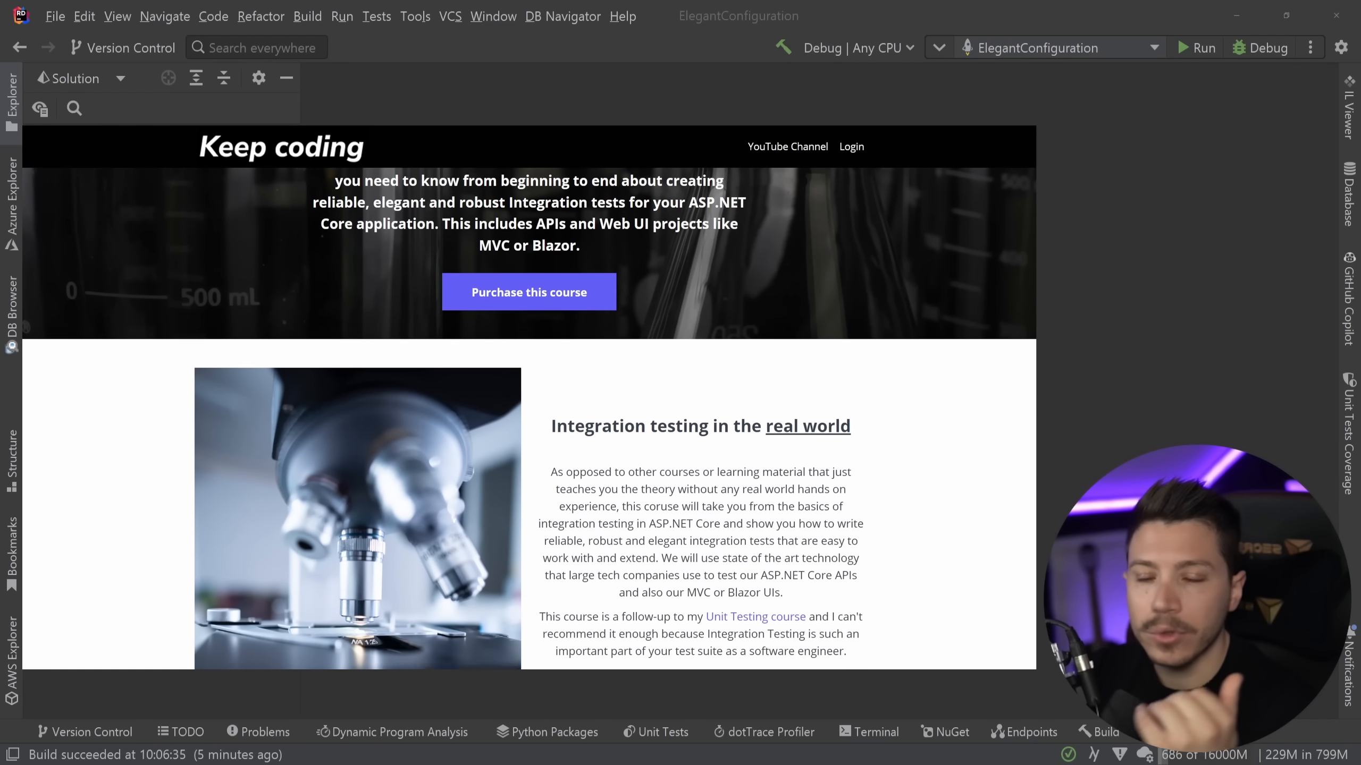
{"action": "scroll", "scroll_direction": "down", "scroll_amount": 3}
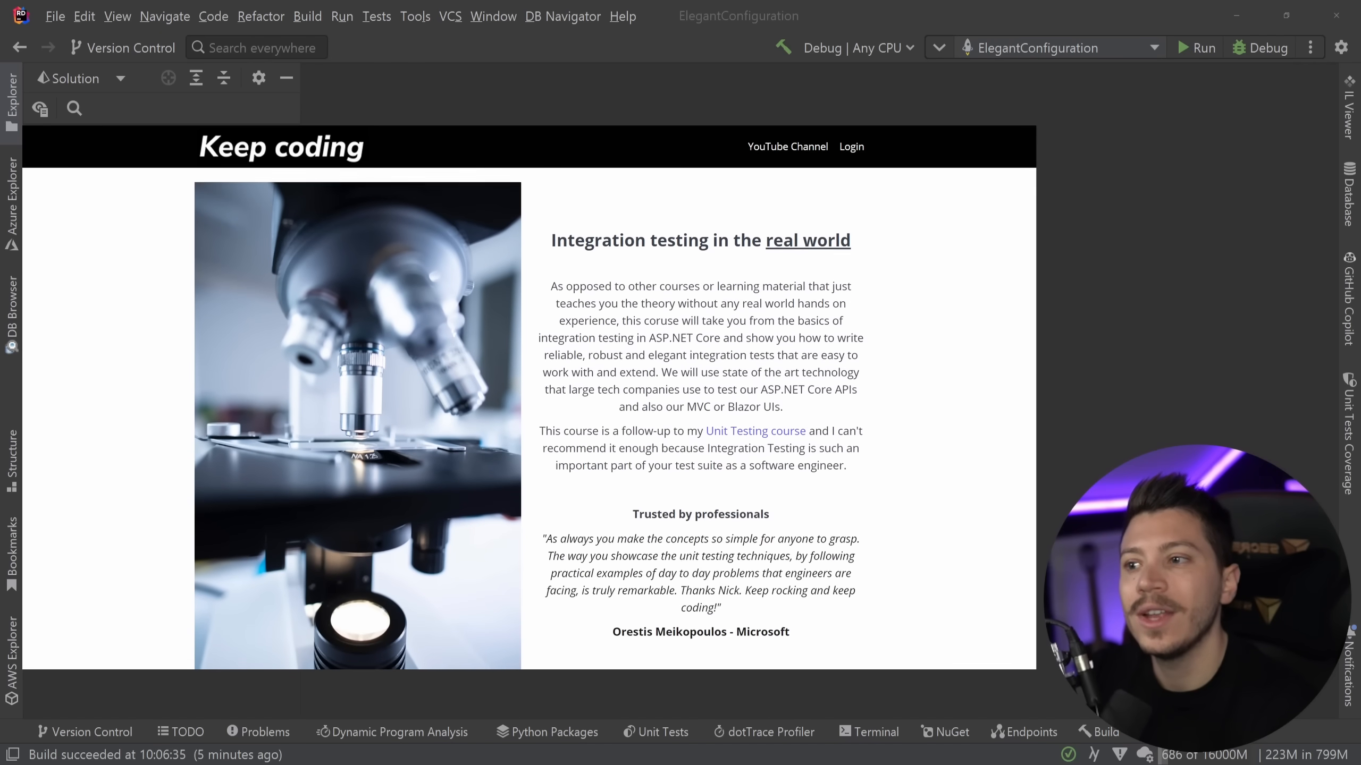
{"action": "scroll", "scroll_direction": "down", "scroll_amount": 3}
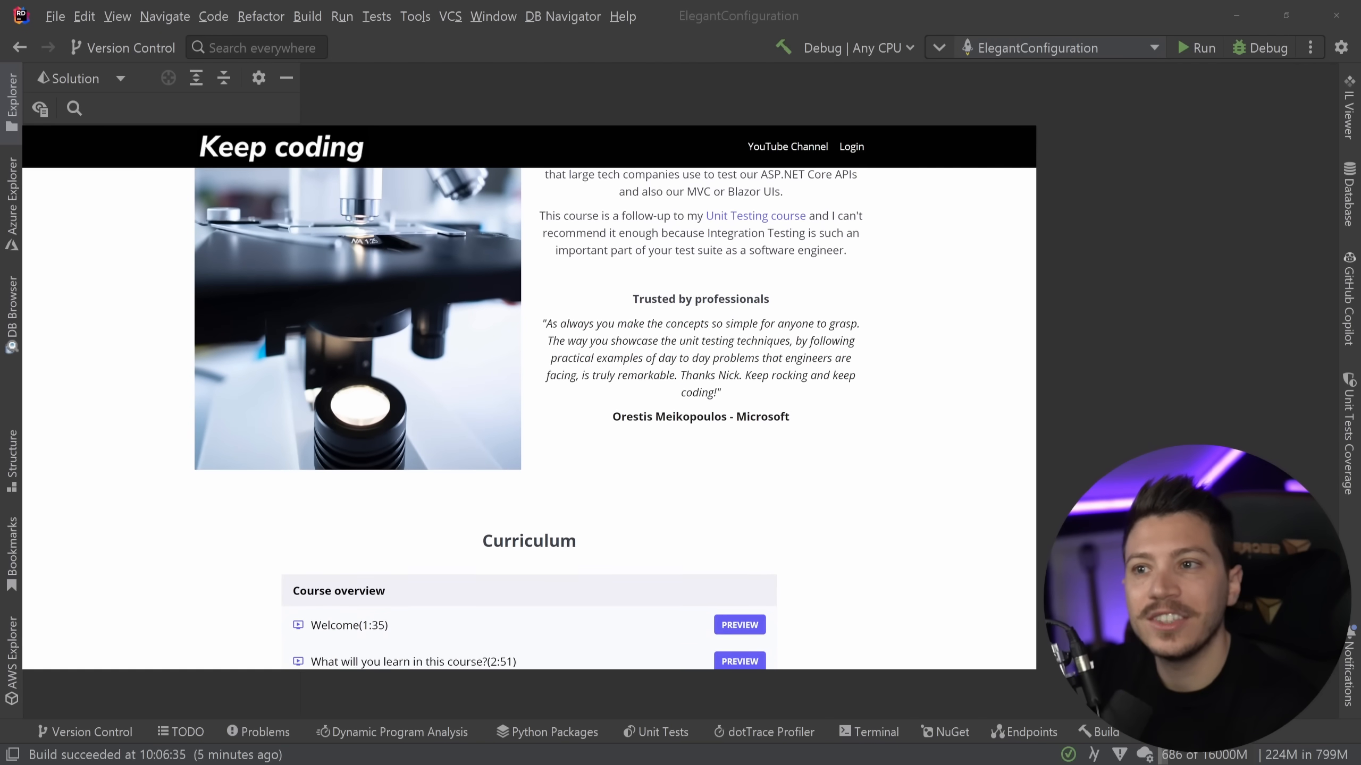
{"action": "scroll", "scroll_direction": "down", "scroll_amount": 3}
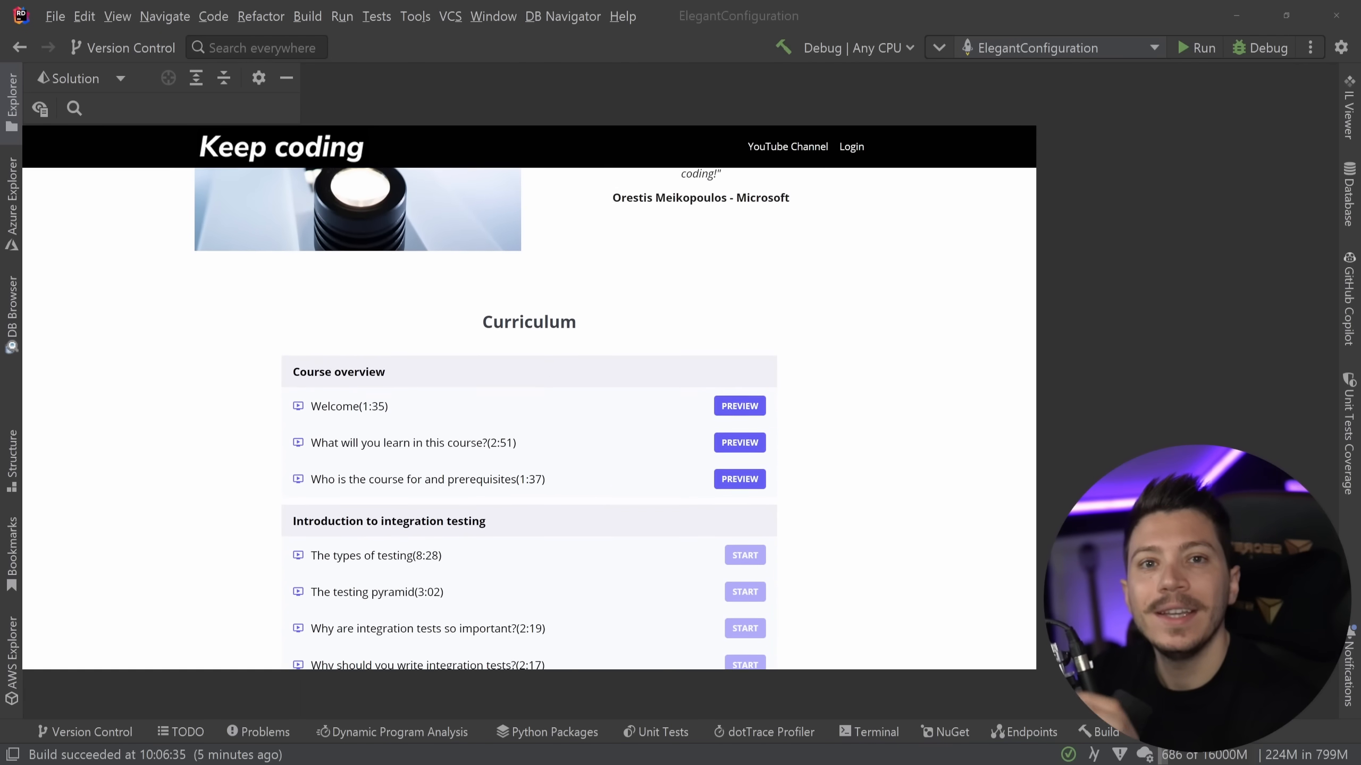
{"action": "scroll", "scroll_direction": "down", "scroll_amount": 3}
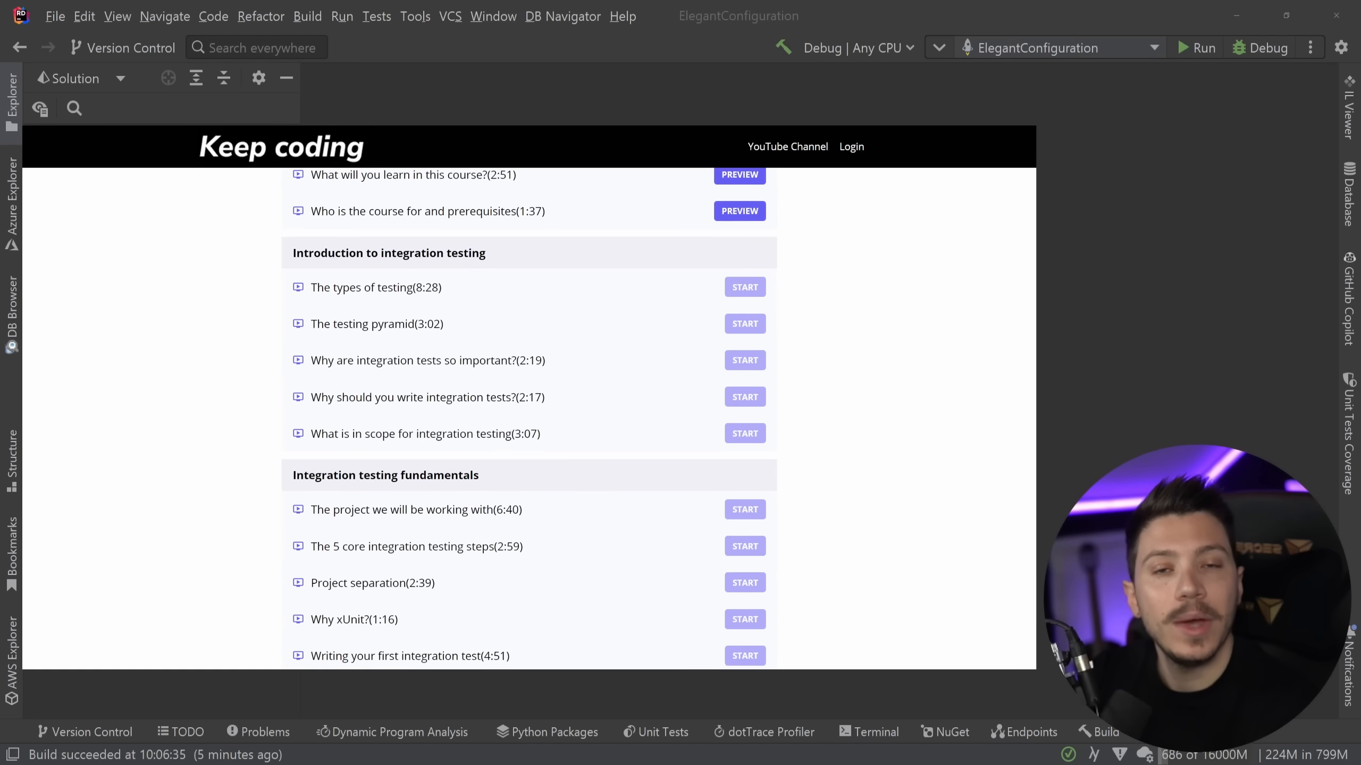
{"action": "scroll", "scroll_direction": "down", "scroll_amount": 3}
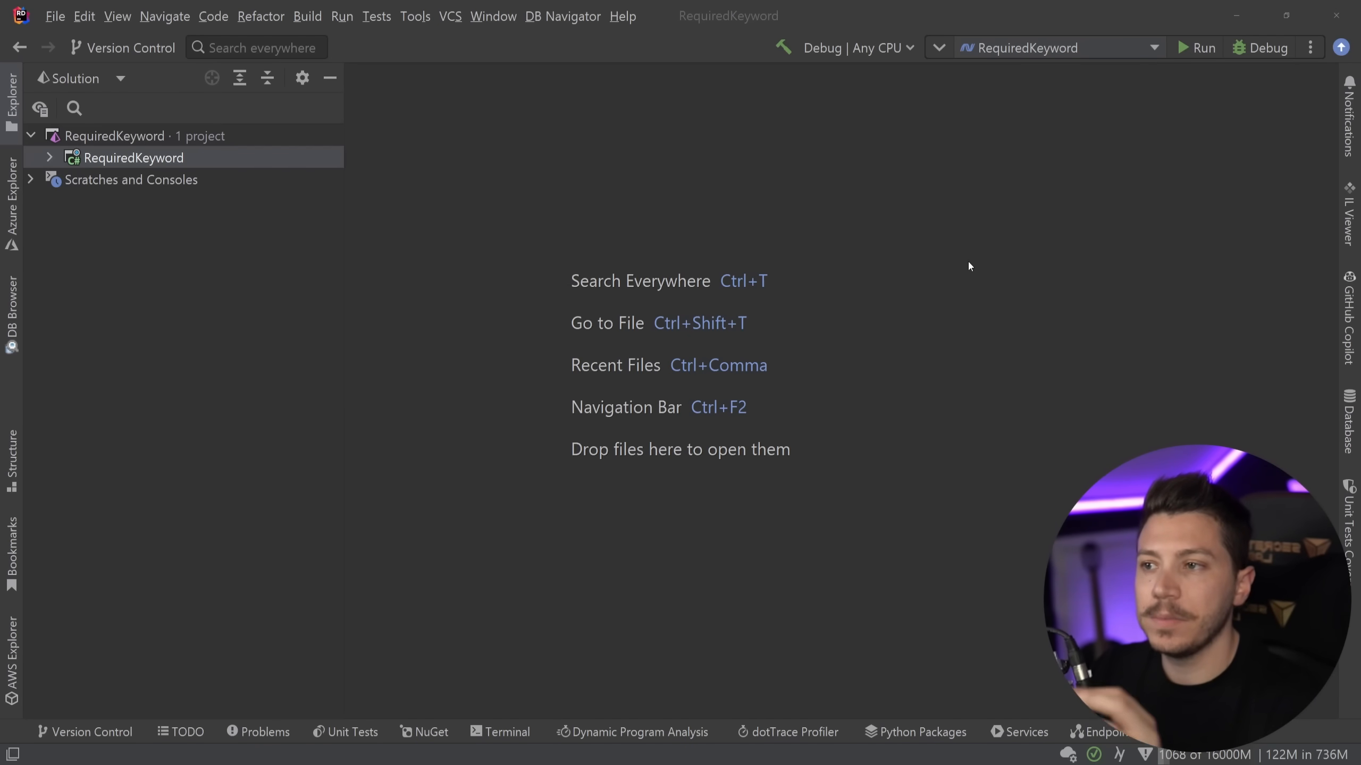
{"action": "mouse_move", "coordinate": [516, 237]}
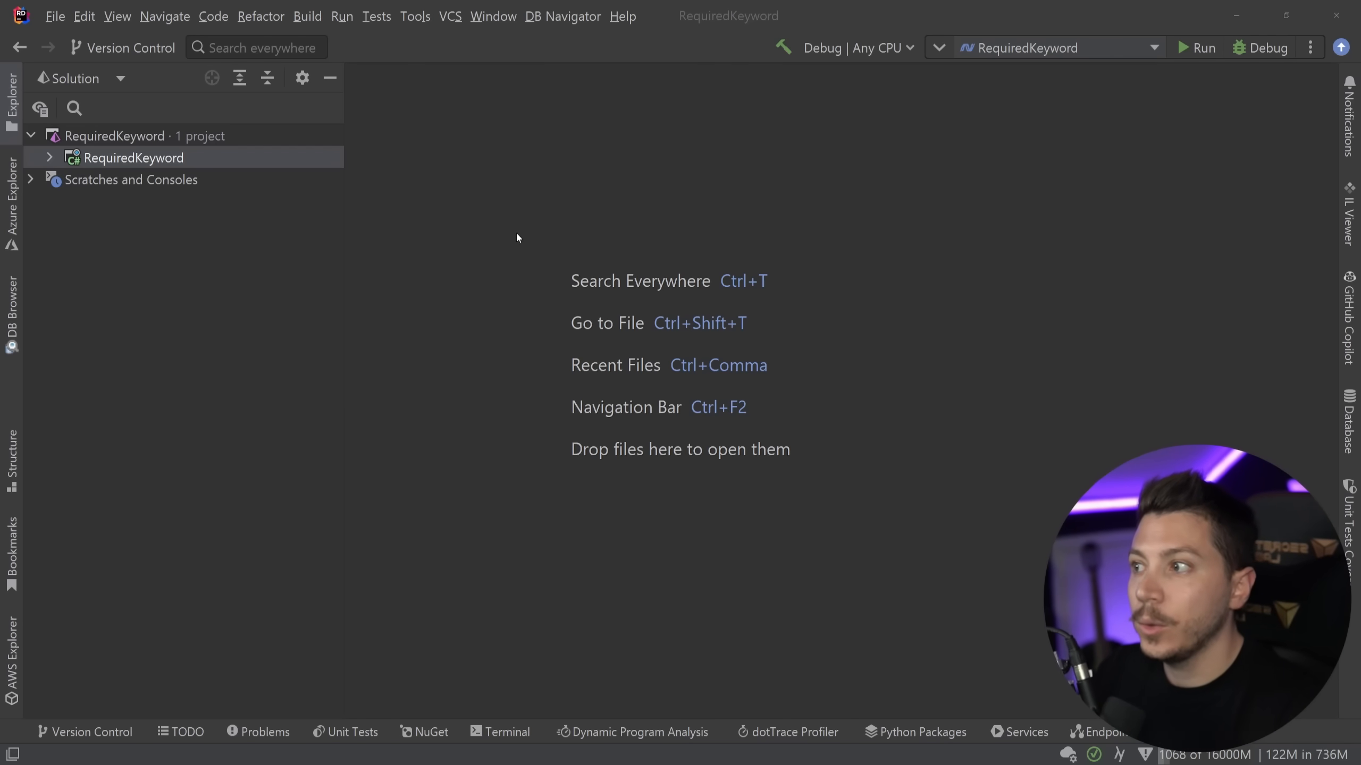
- Add a Person.cs class file and try a 'public record Person2(string FullName)' line
{"action": "right_click", "coordinate": [135, 157]}
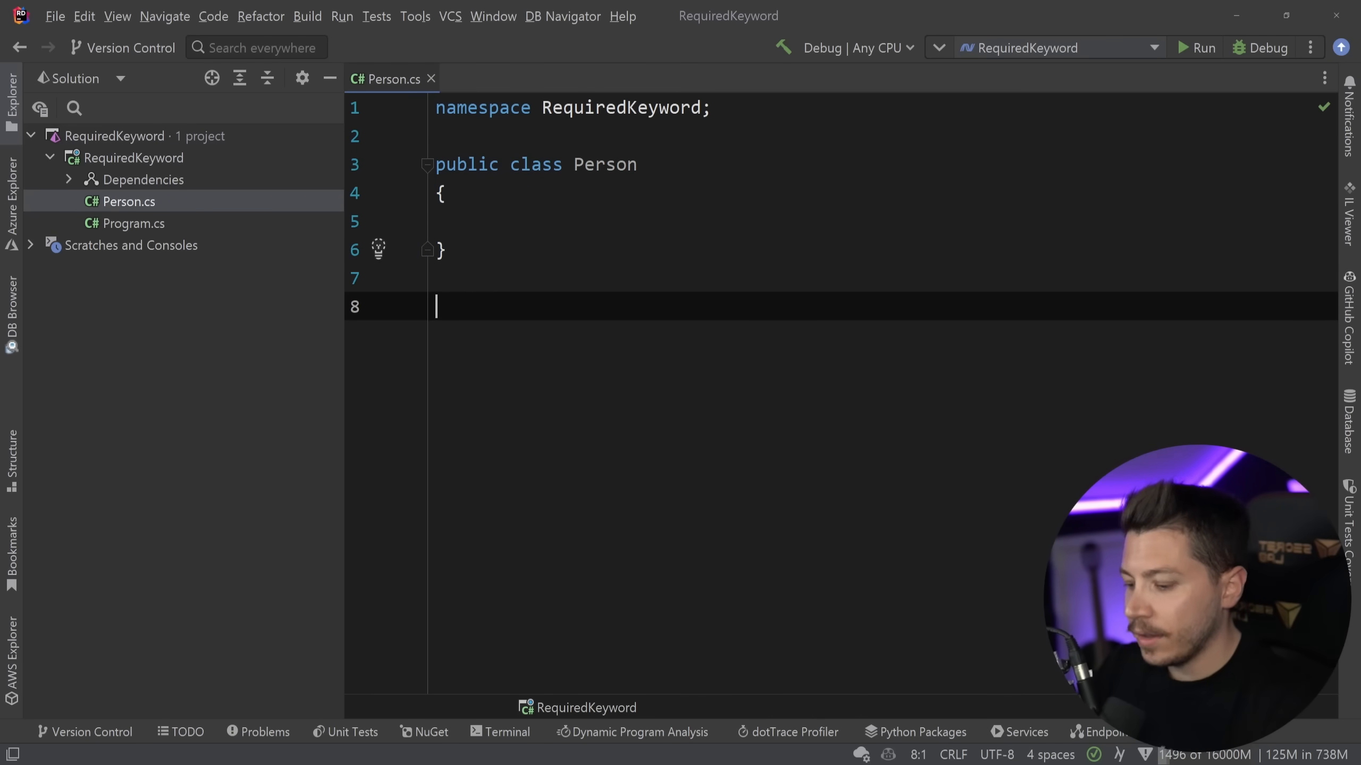
{"action": "type", "text": "public record P"}
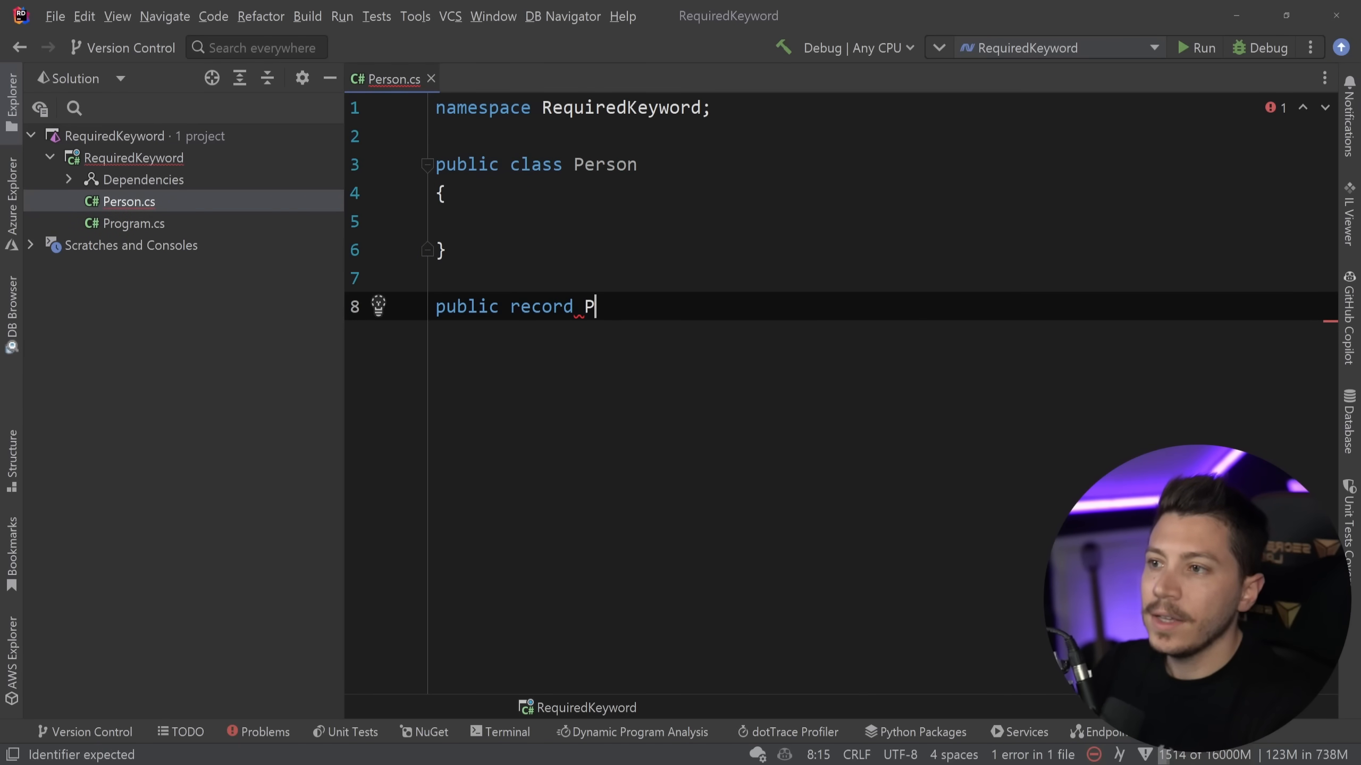
{"action": "type", "text": "erson2()"}
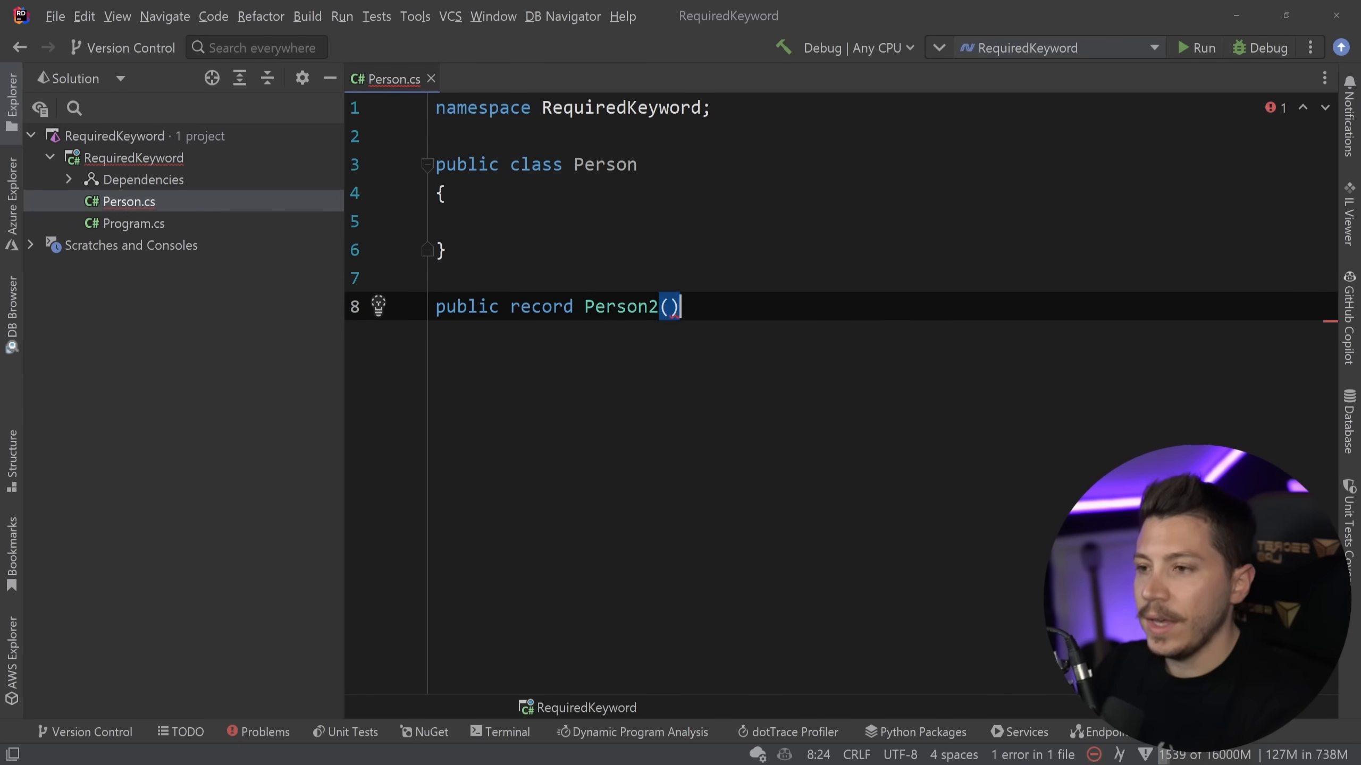
{"action": "type", "text": "string Ful"}
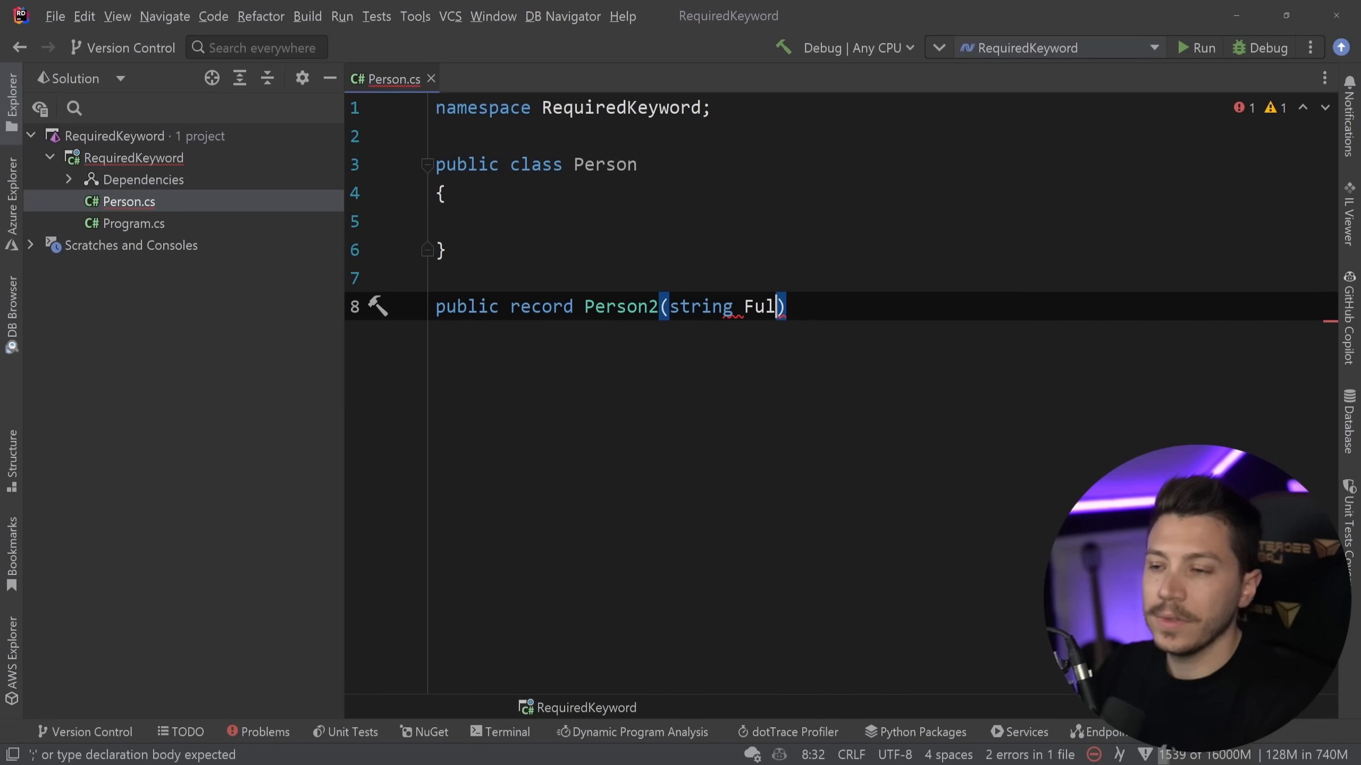
{"action": "type", "text": "lName"}
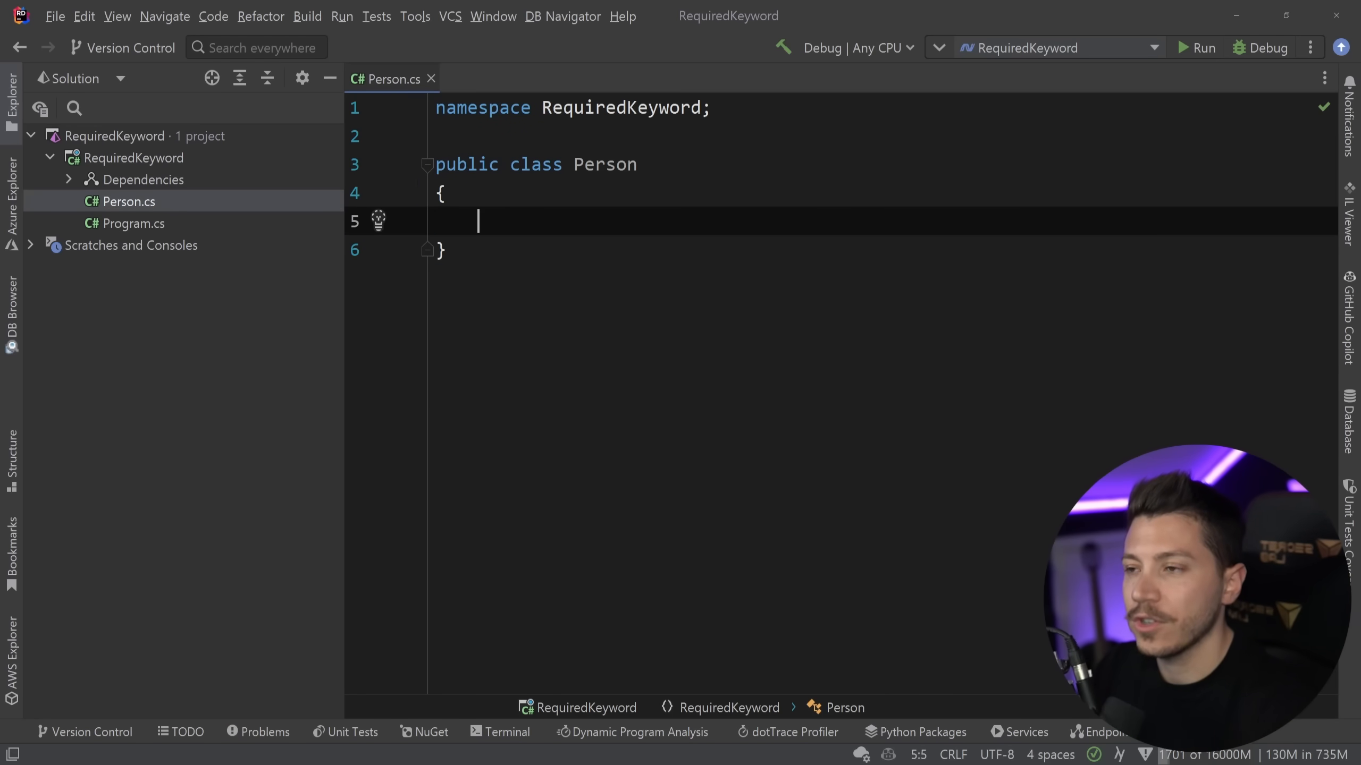
- Add a Guid Id property defaulting to Guid.NewGuid() and a string FullName property via the prop snippet
{"action": "type", "text": "public TYPE Type { get; set; }"}
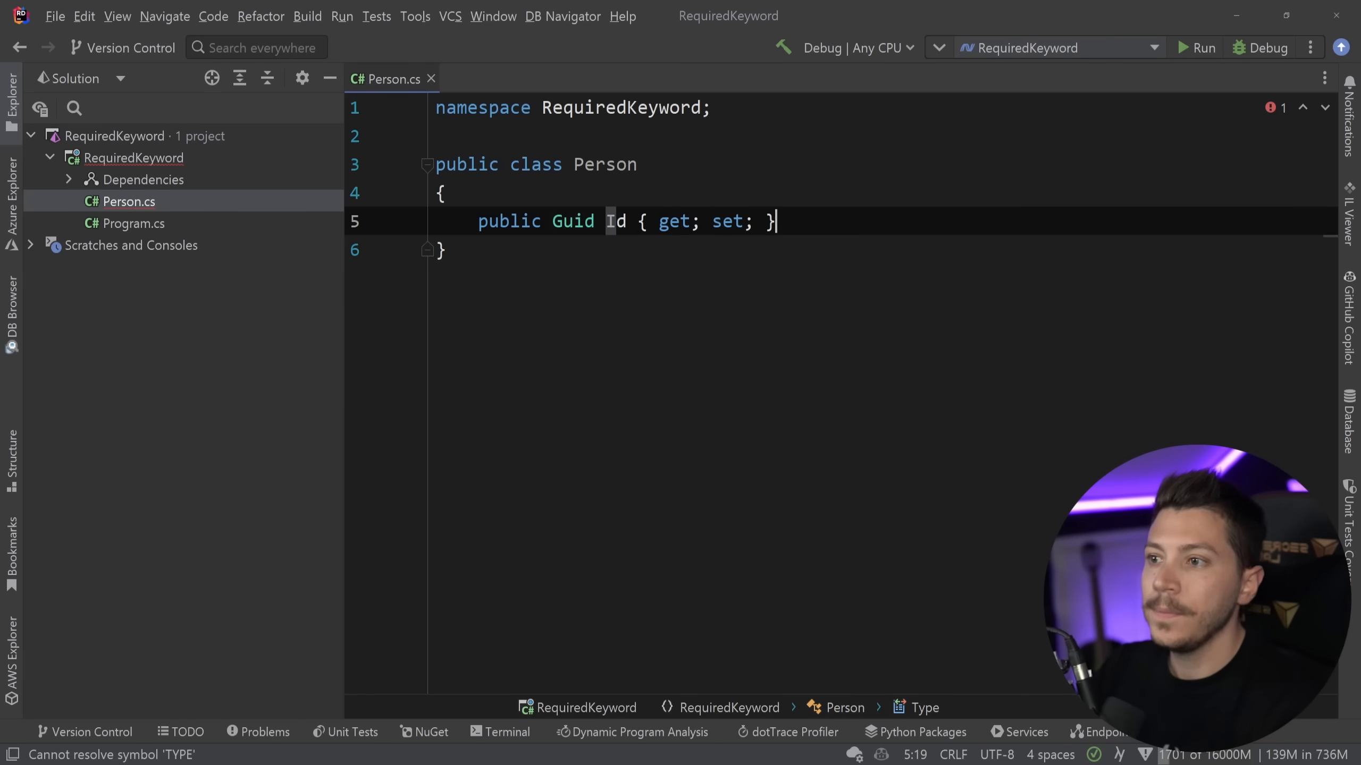
{"action": "type", "text": "= Guid.NewGuid();"}
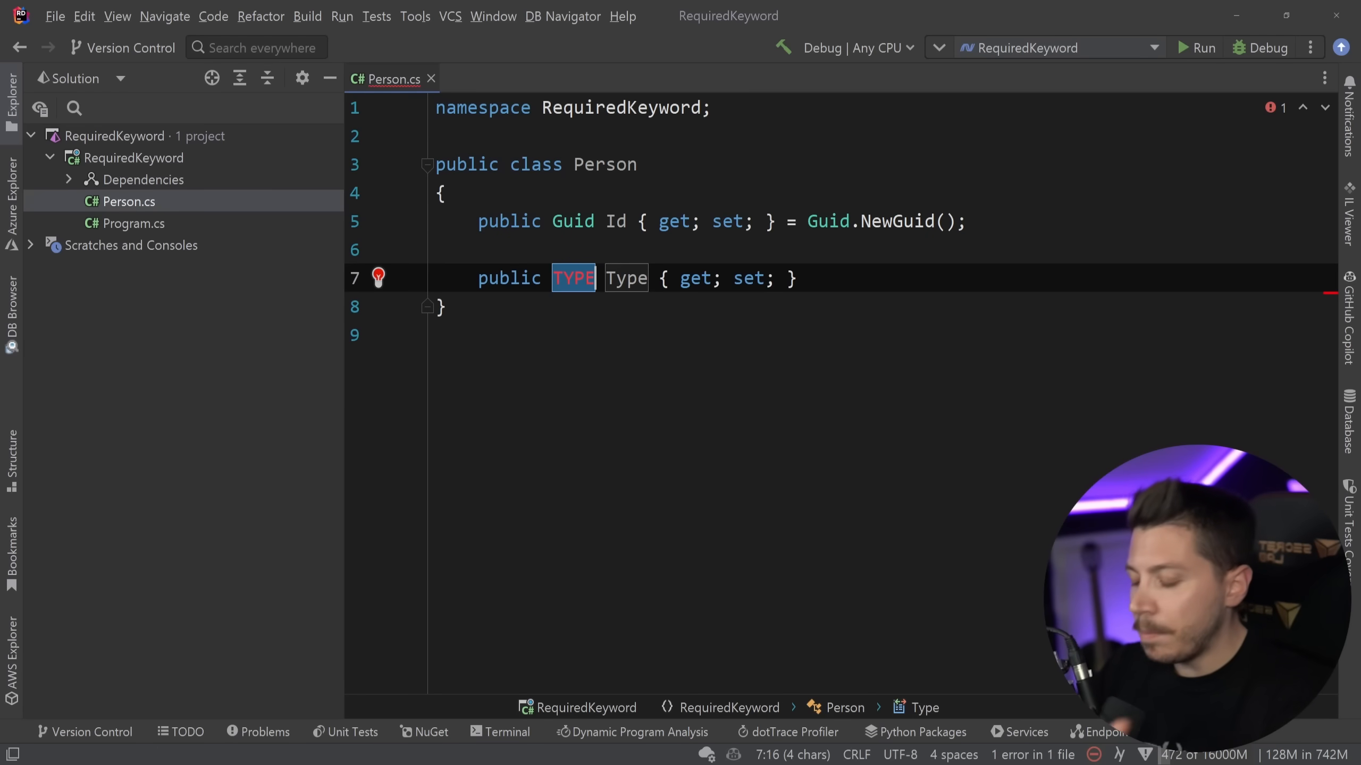
{"action": "type", "text": "string"}
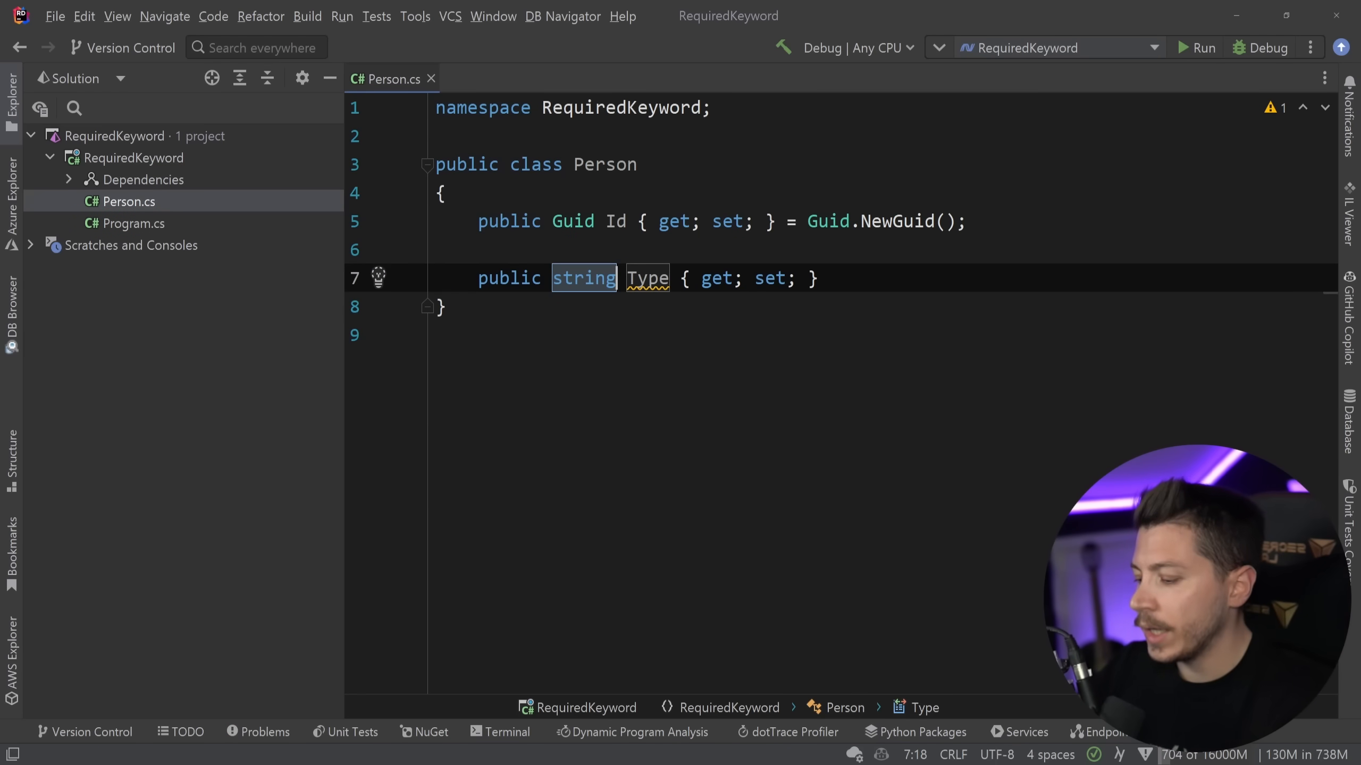
{"action": "type", "text": "Fu"}
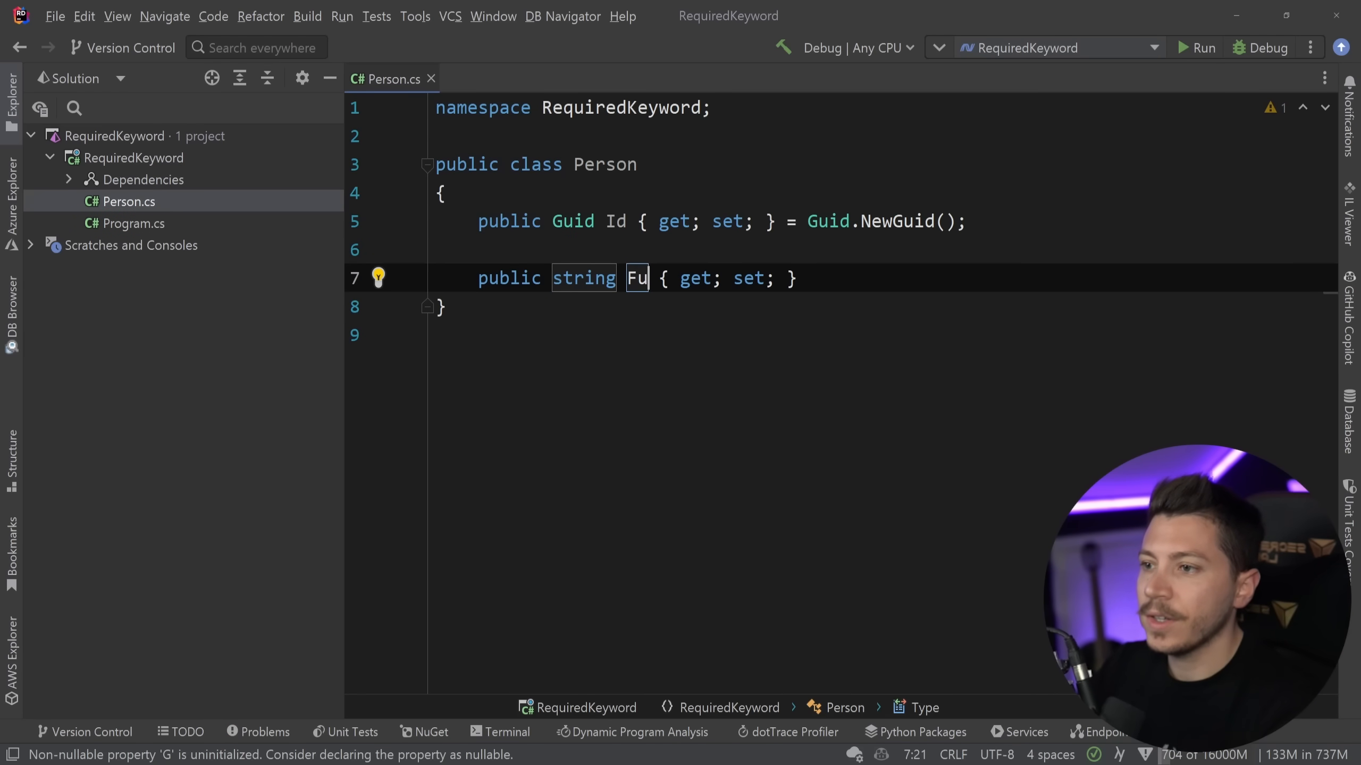
{"action": "type", "text": "llName"}
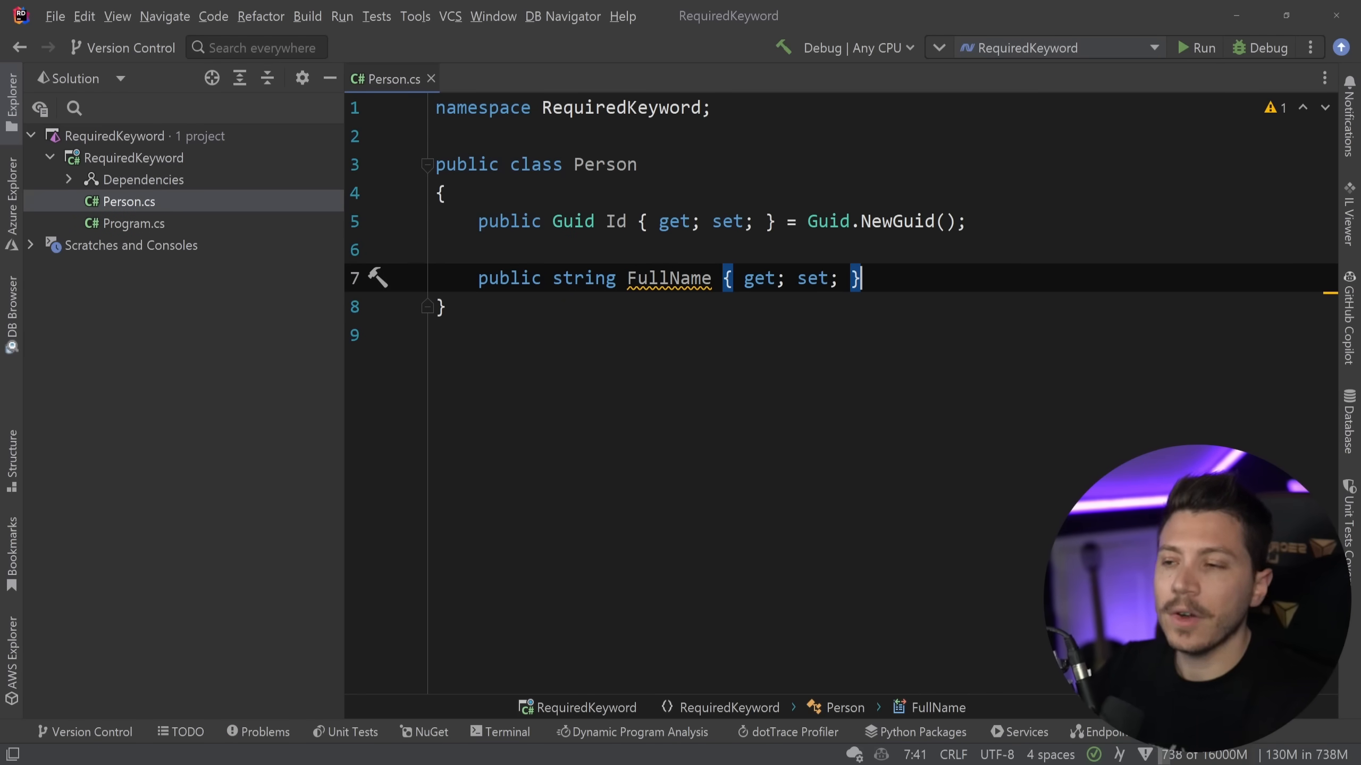
- Change the property setters from set to init
{"action": "key", "text": "ctrl+a"}
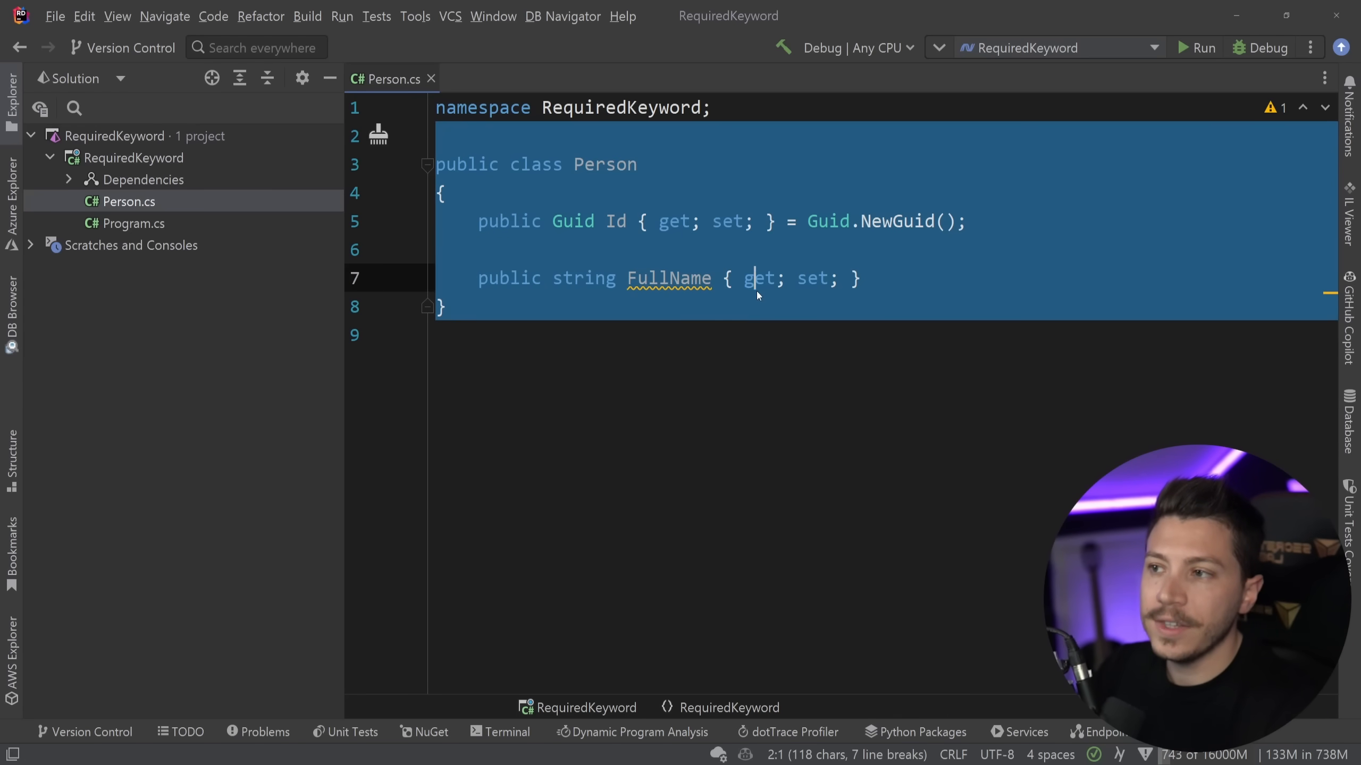
{"action": "double_click", "coordinate": [668, 277]}
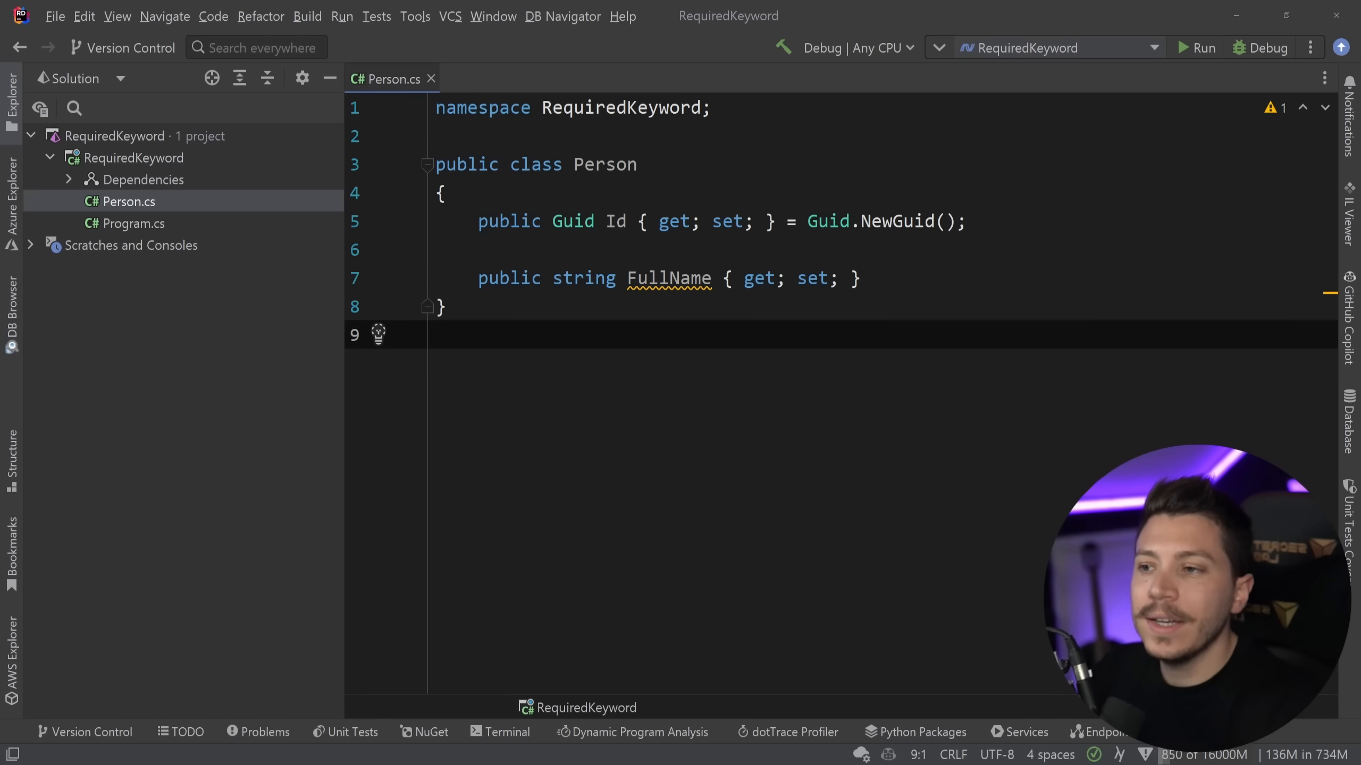
{"action": "type", "text": "ini"}
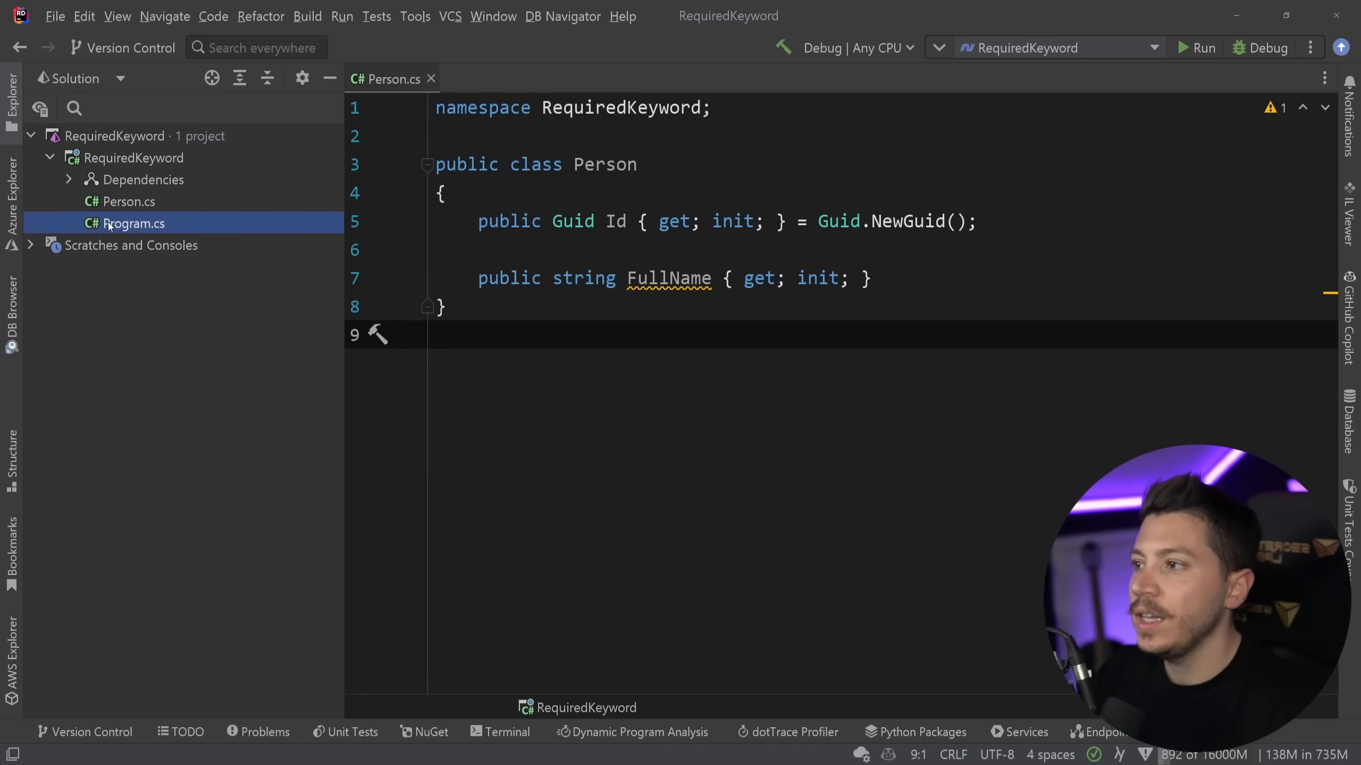
- In Program.cs create a Person with FullName "Nick Chapsas" in an object initializer
{"action": "double_click", "coordinate": [133, 223]}
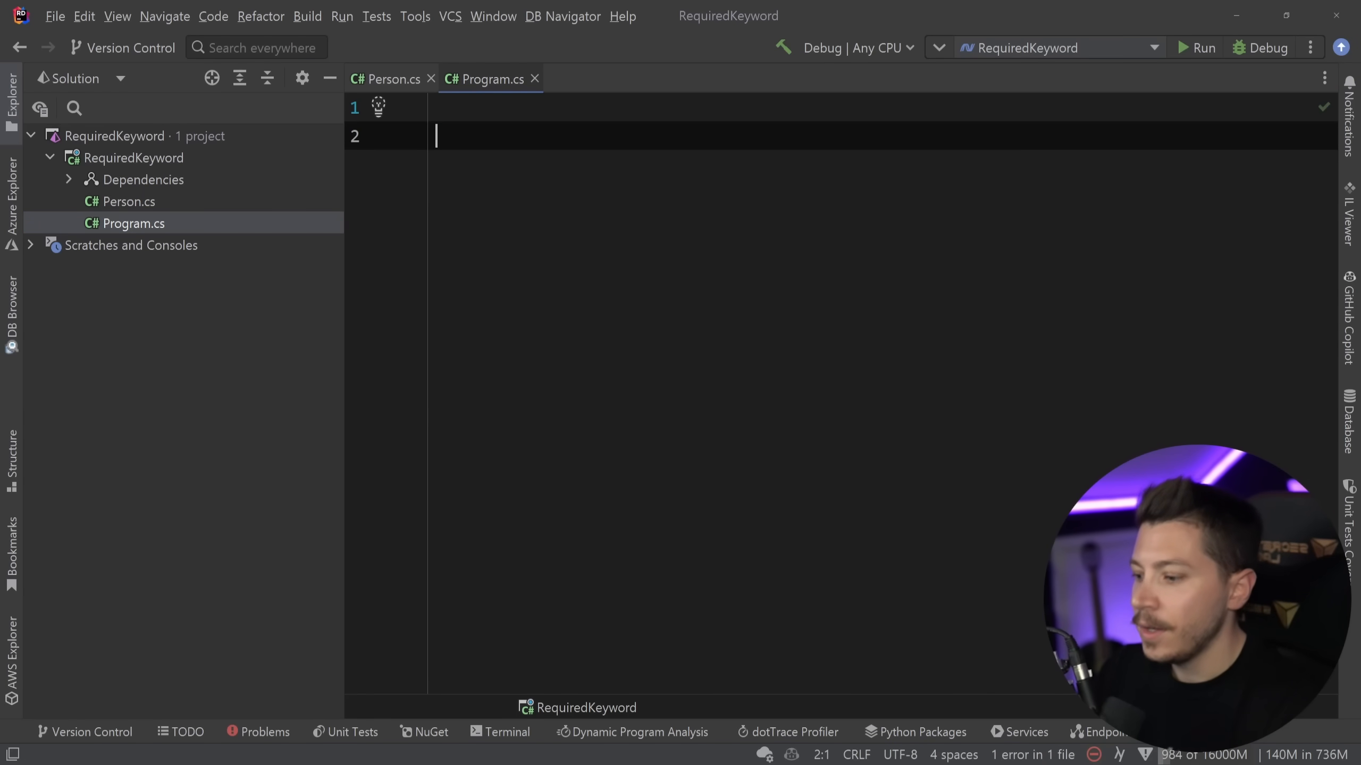
{"action": "type", "text": "var person = new Person("}
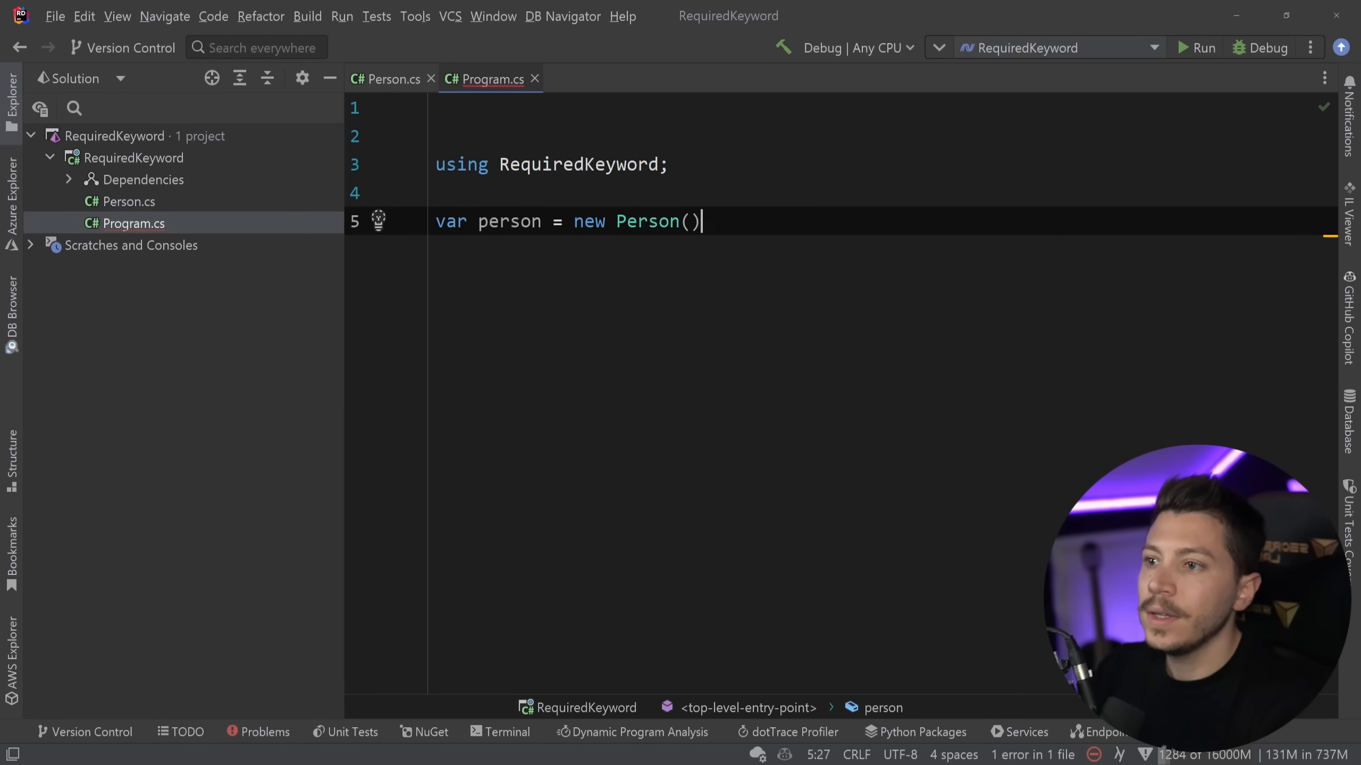
{"action": "type", "text": "{"}
{"action": "type", "text": "FullName ="}
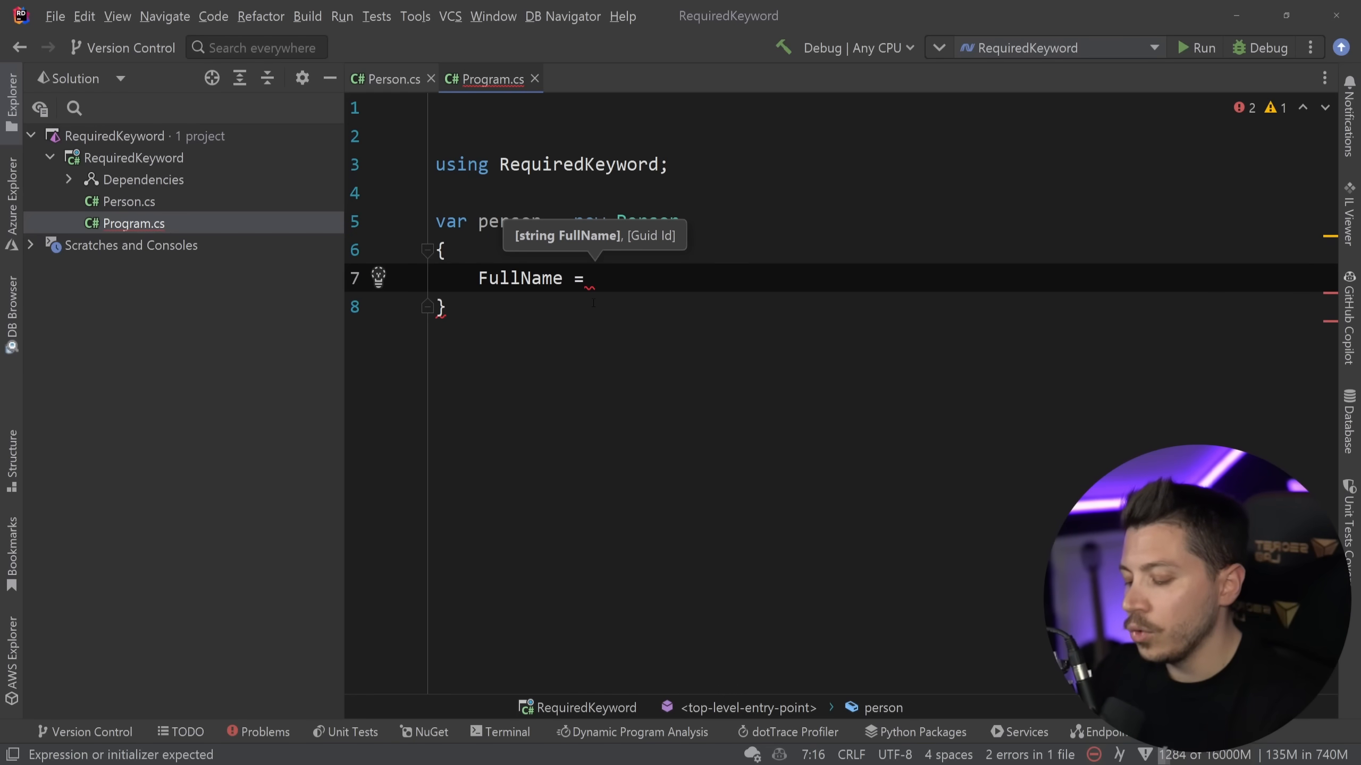
{"action": "type", "text": "\"Nick\""}
{"action": "left_click", "coordinate": [885, 308]}
{"action": "type", "text": ";"}
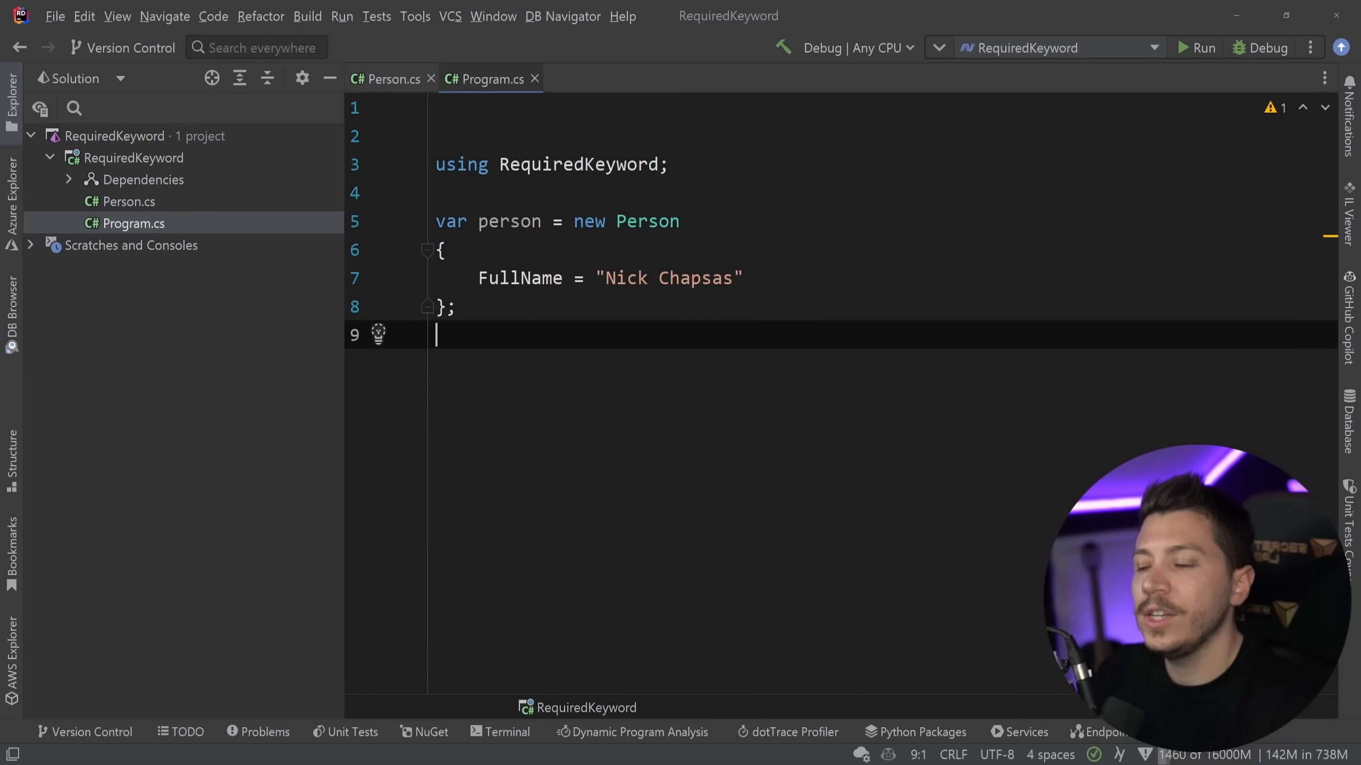
{"action": "type", "text": "person."}
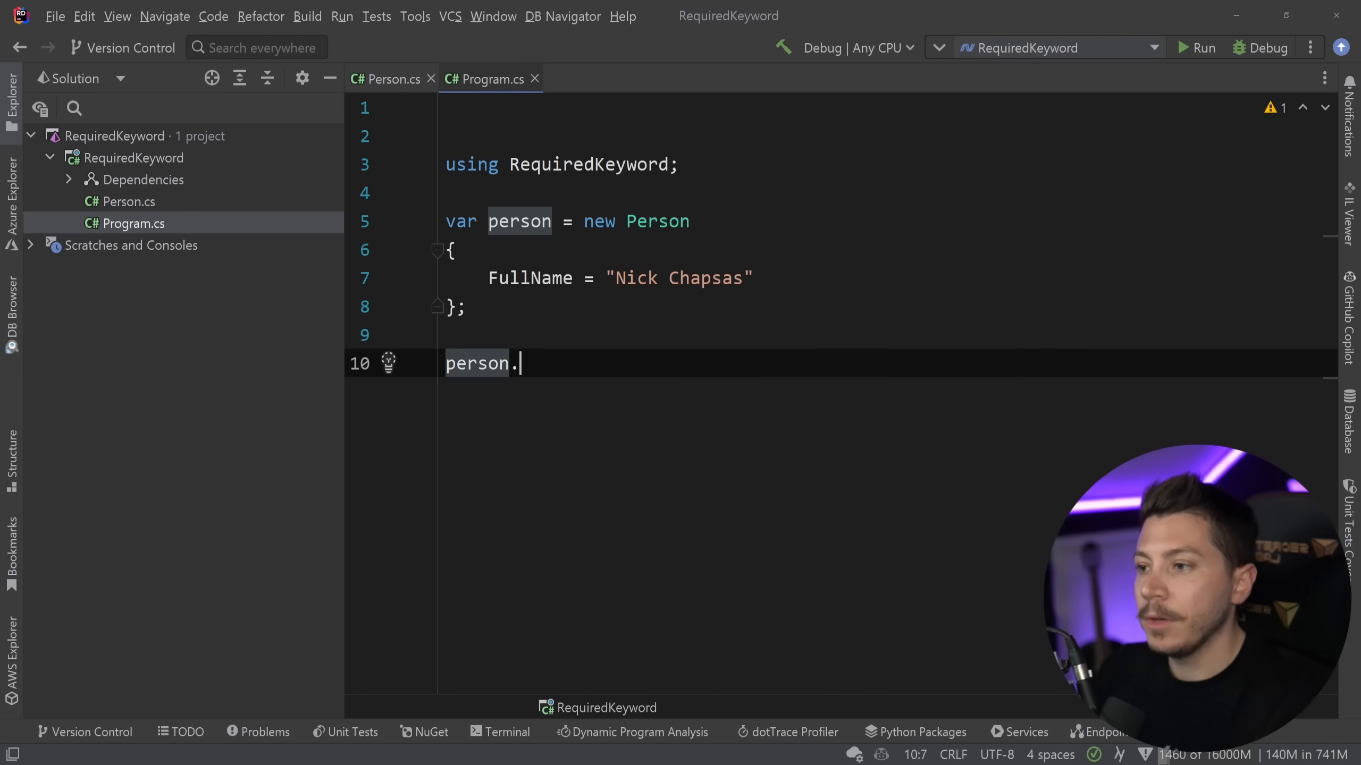
{"action": "type", "text": "FullName = \""}
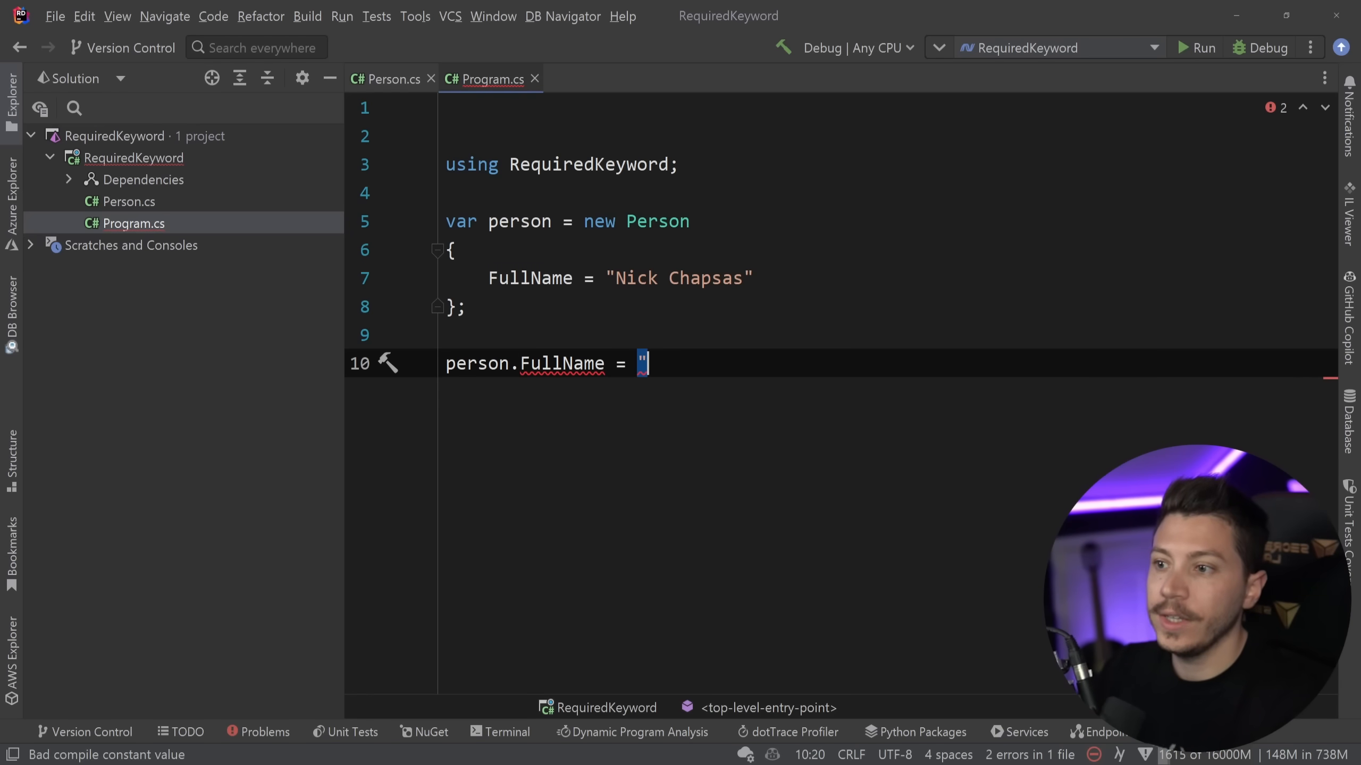
{"action": "type", "text": "Mick"}
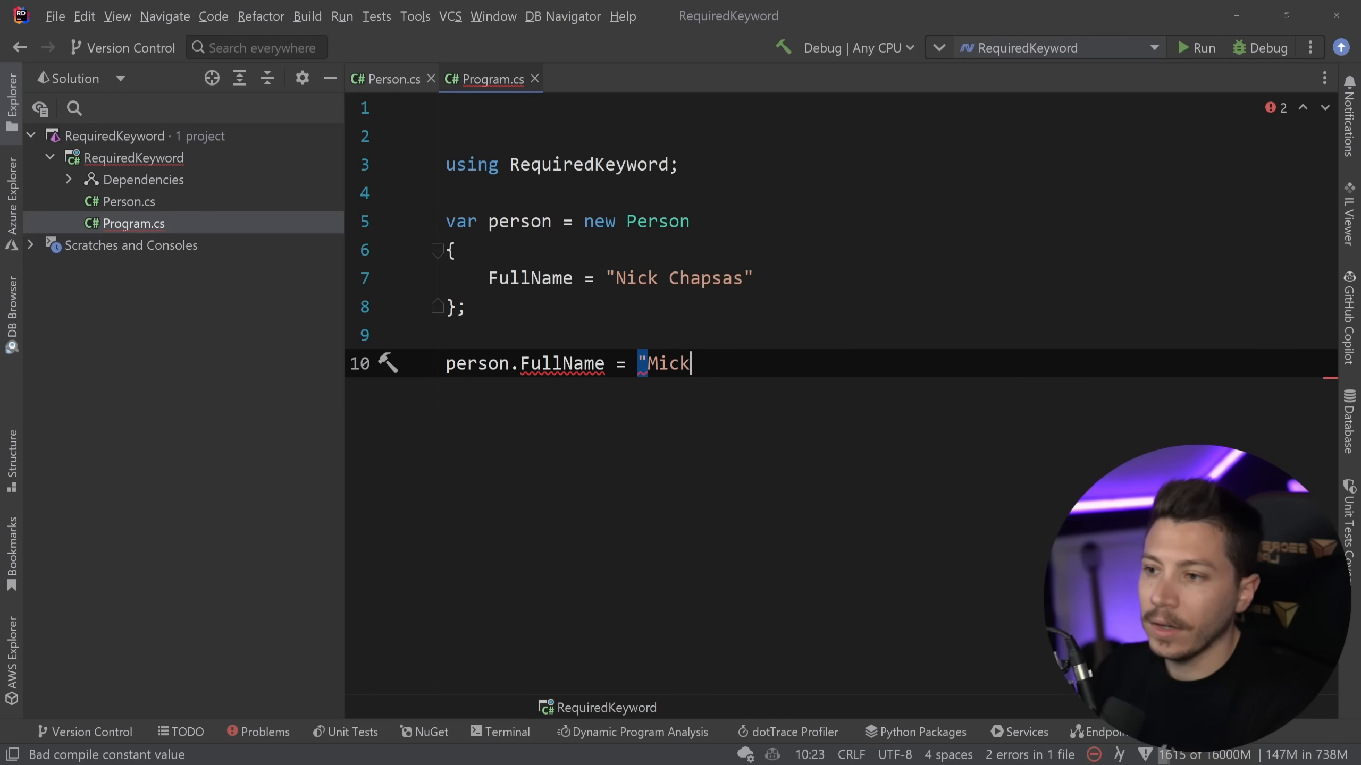
{"action": "type", "text": "heal St"}
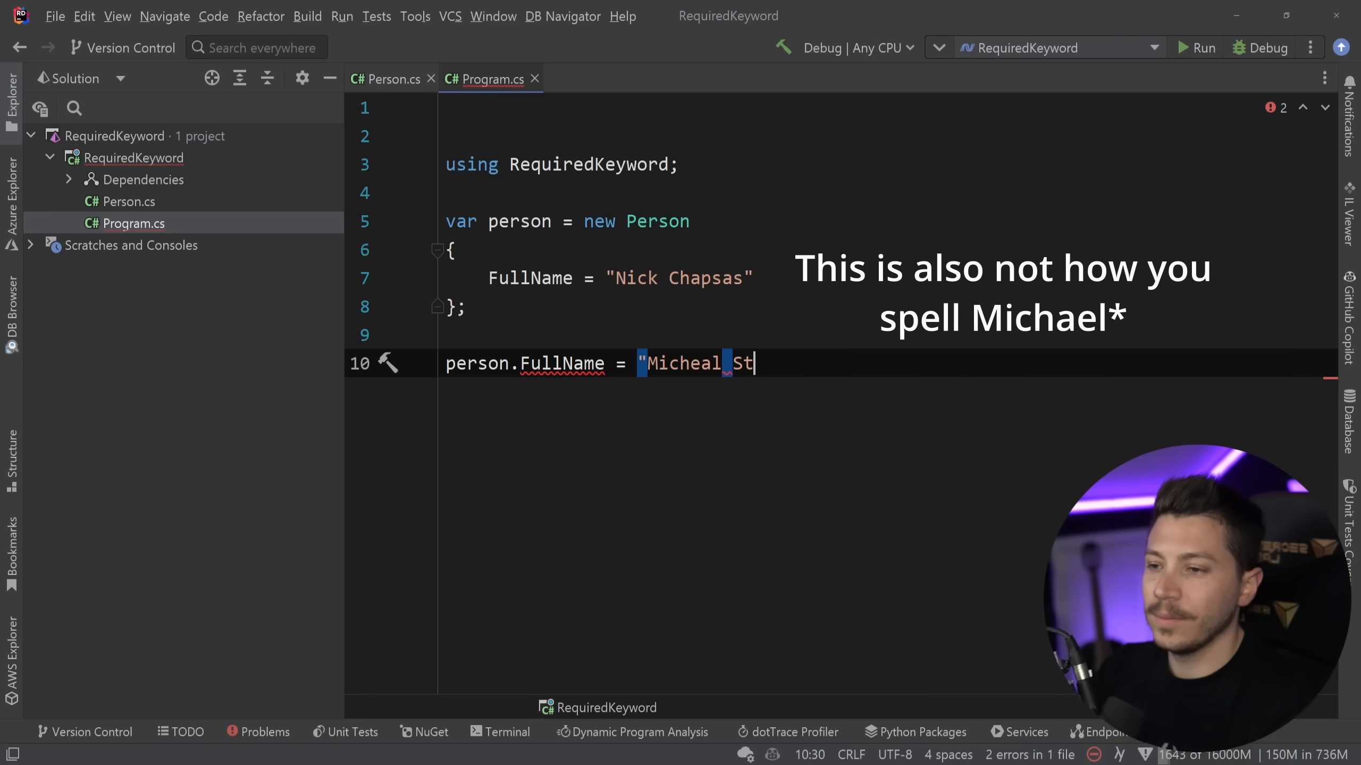
{"action": "type", "text": "aib\";"}
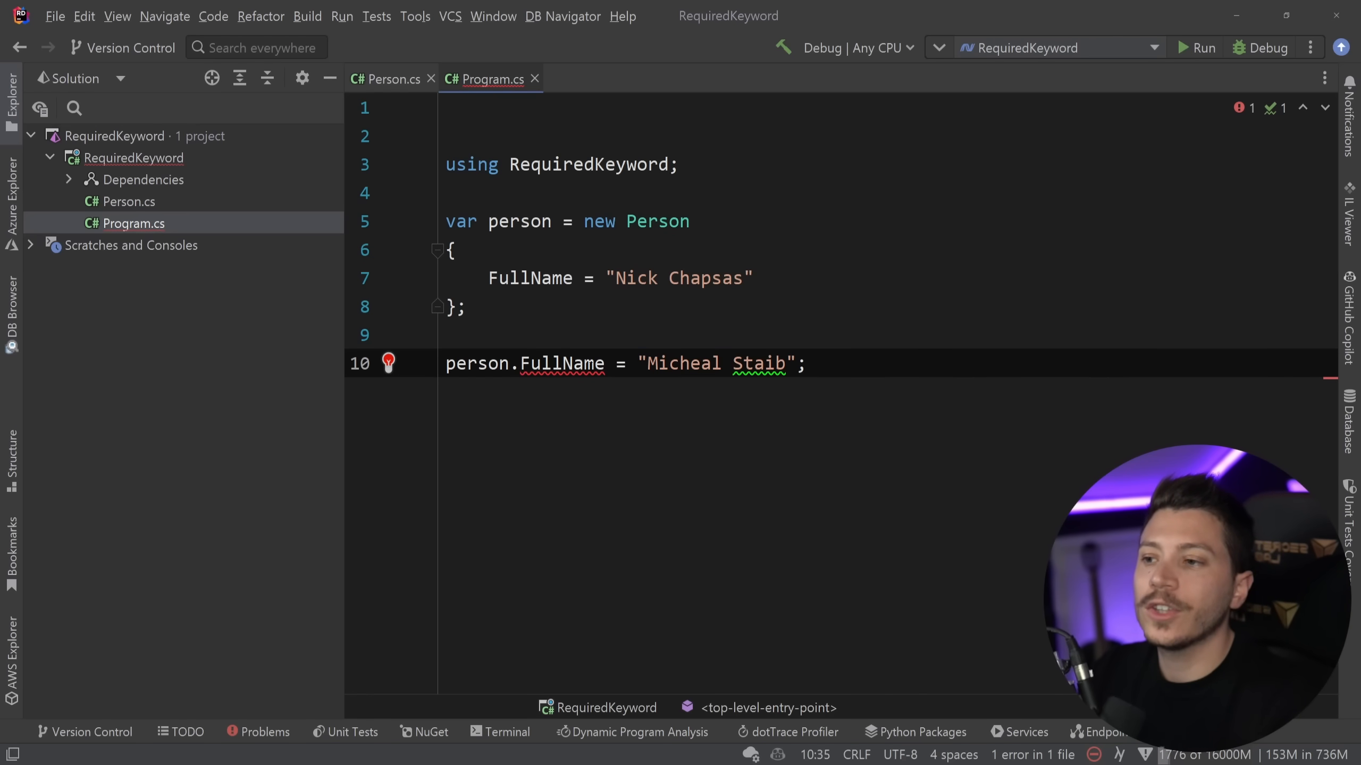
{"action": "double_click", "coordinate": [534, 363]}
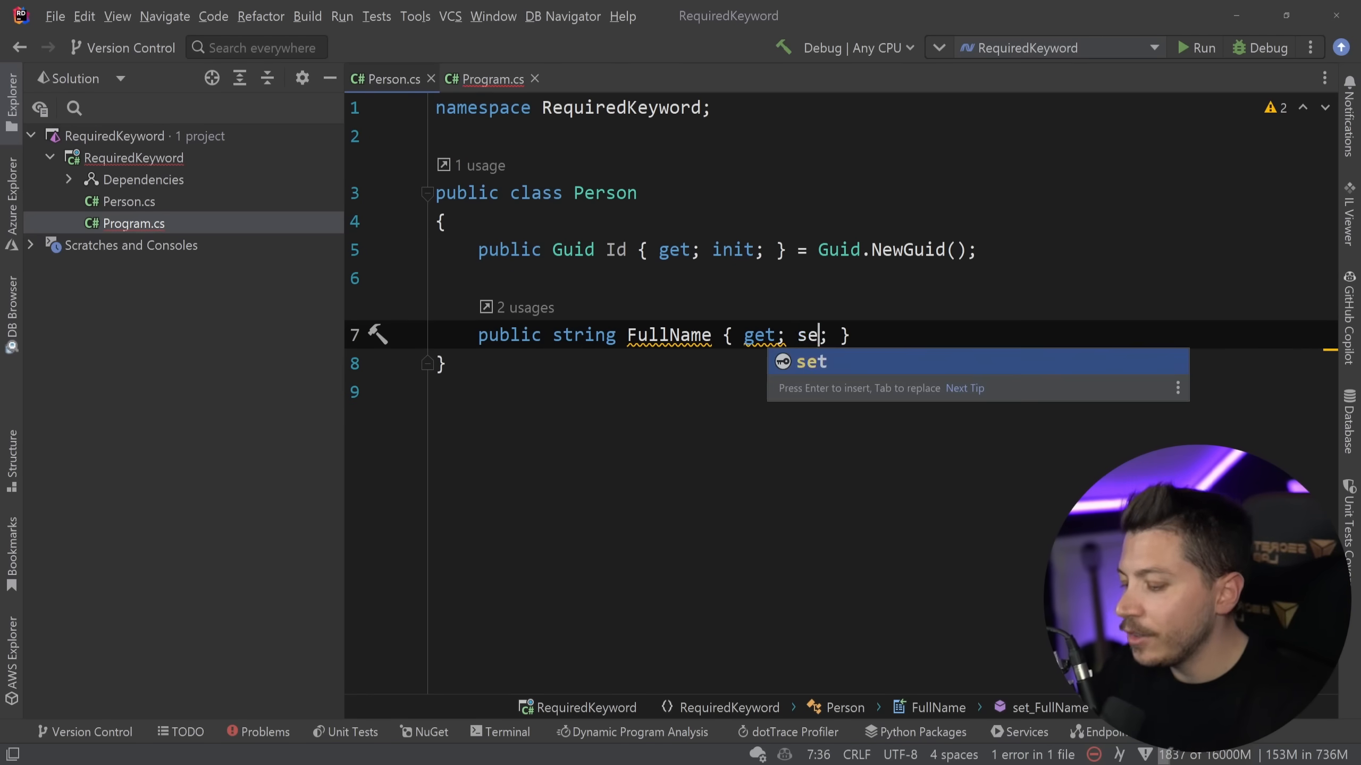
- Set FullName's accessor back to init in Person.cs and strip Program.cs down to new Person();
{"action": "left_click", "coordinate": [488, 79]}
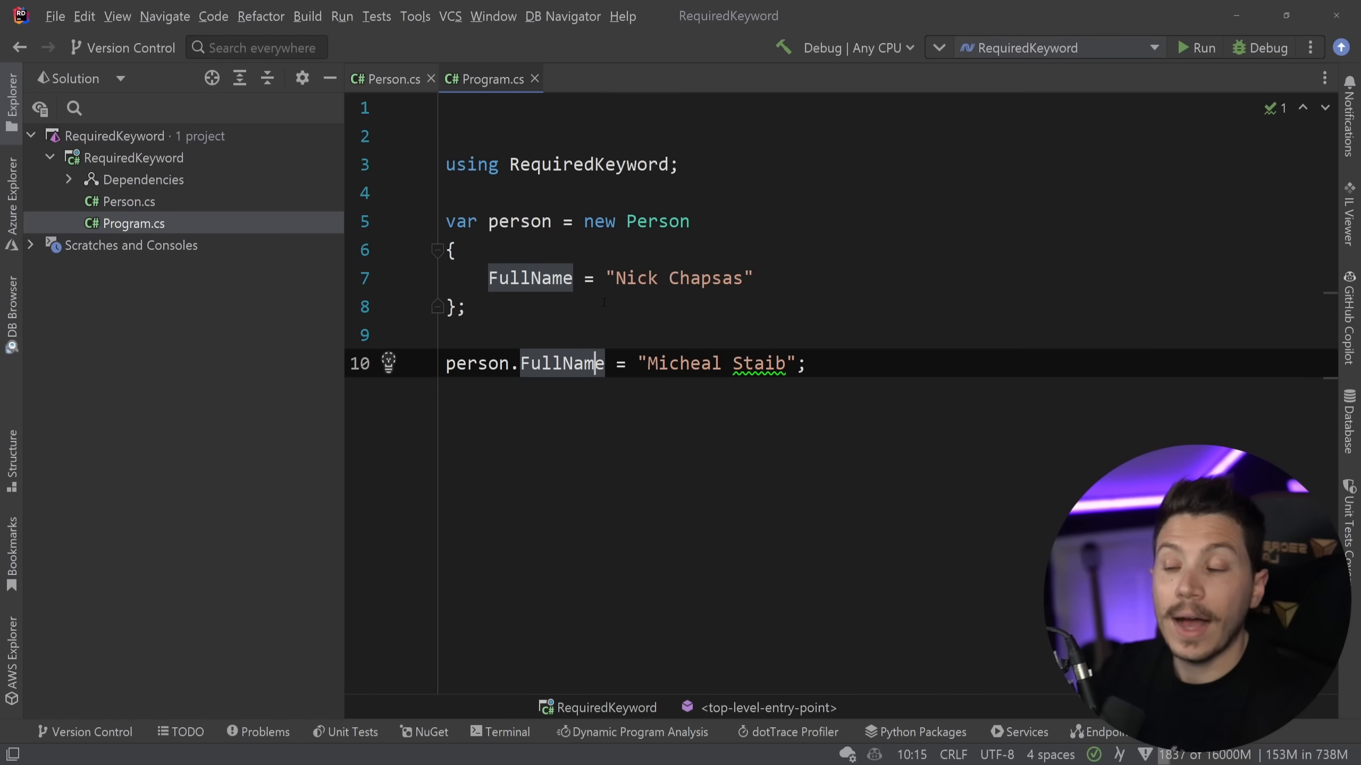
{"action": "left_click", "coordinate": [387, 79]}
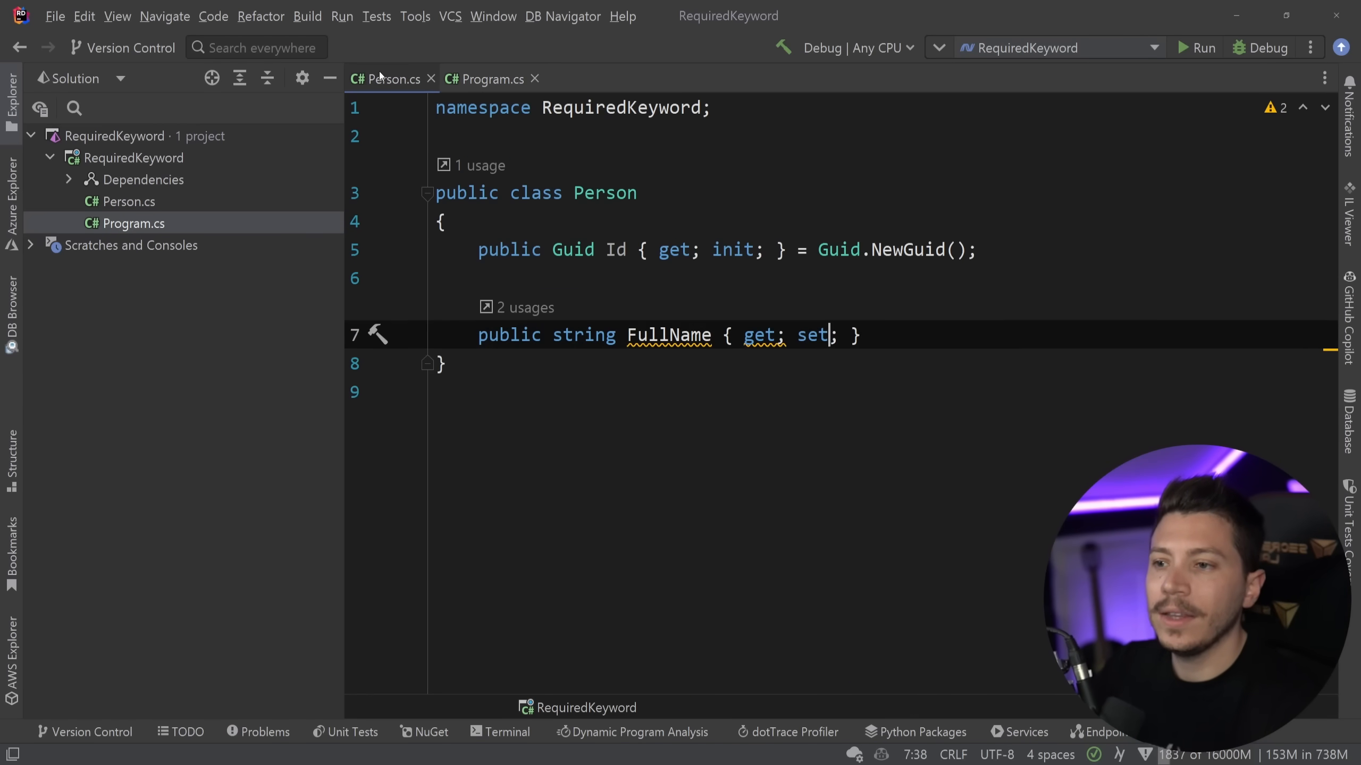
{"action": "type", "text": "init"}
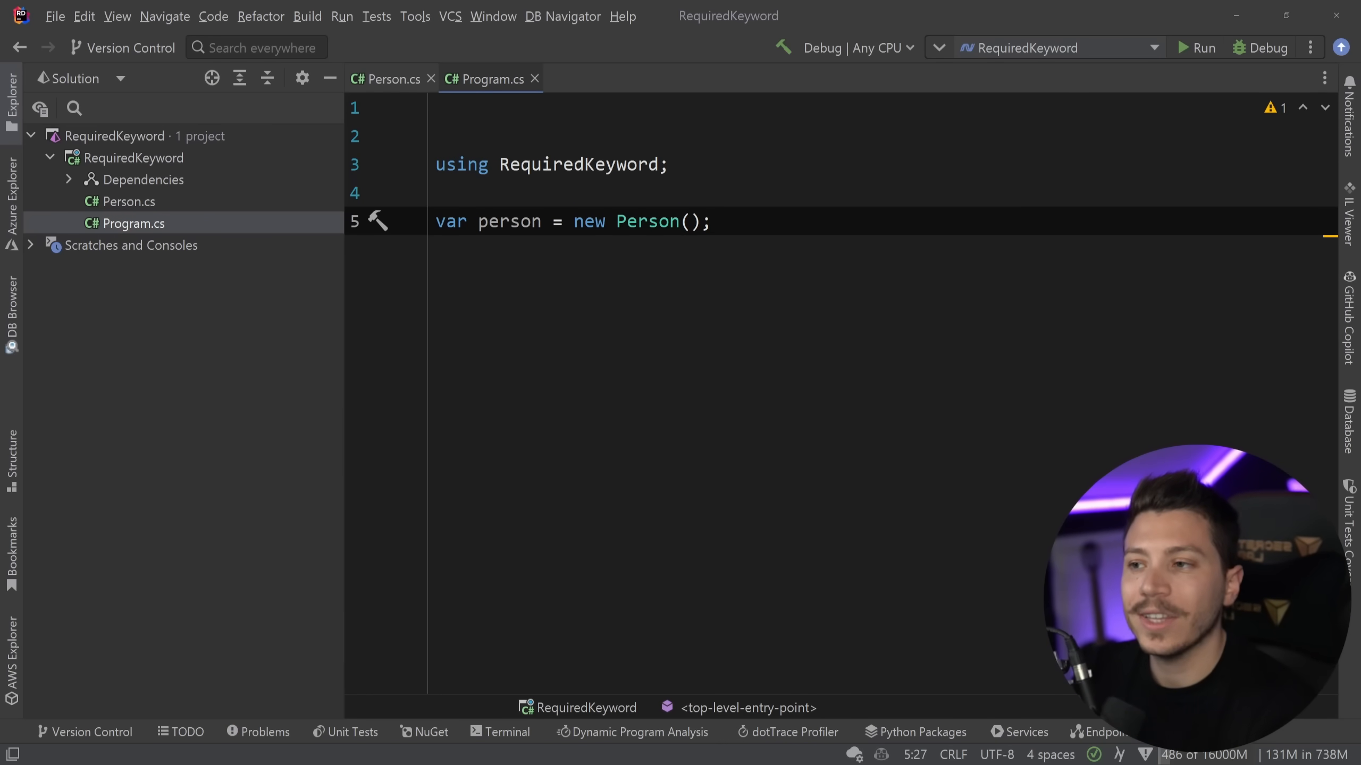
{"action": "mouse_move", "coordinate": [378, 37]}
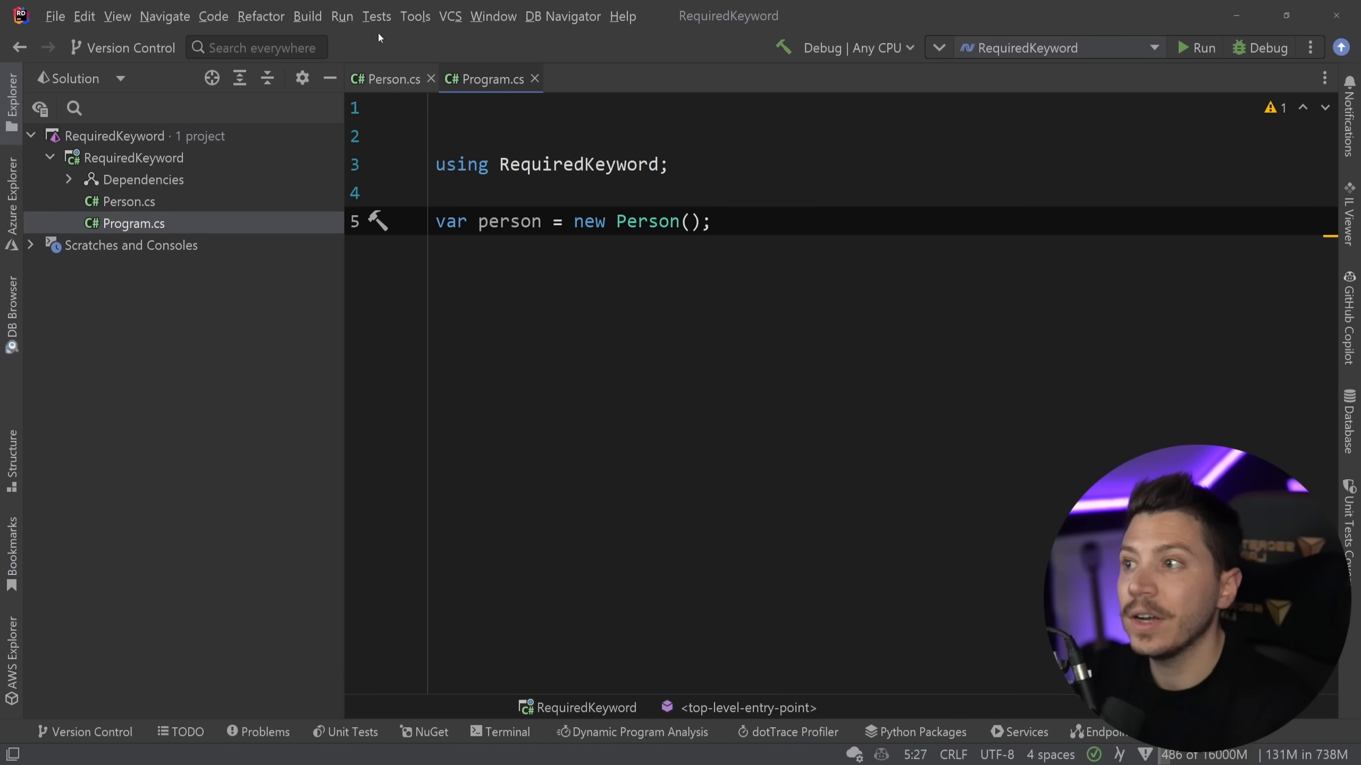
{"action": "left_click", "coordinate": [387, 79]}
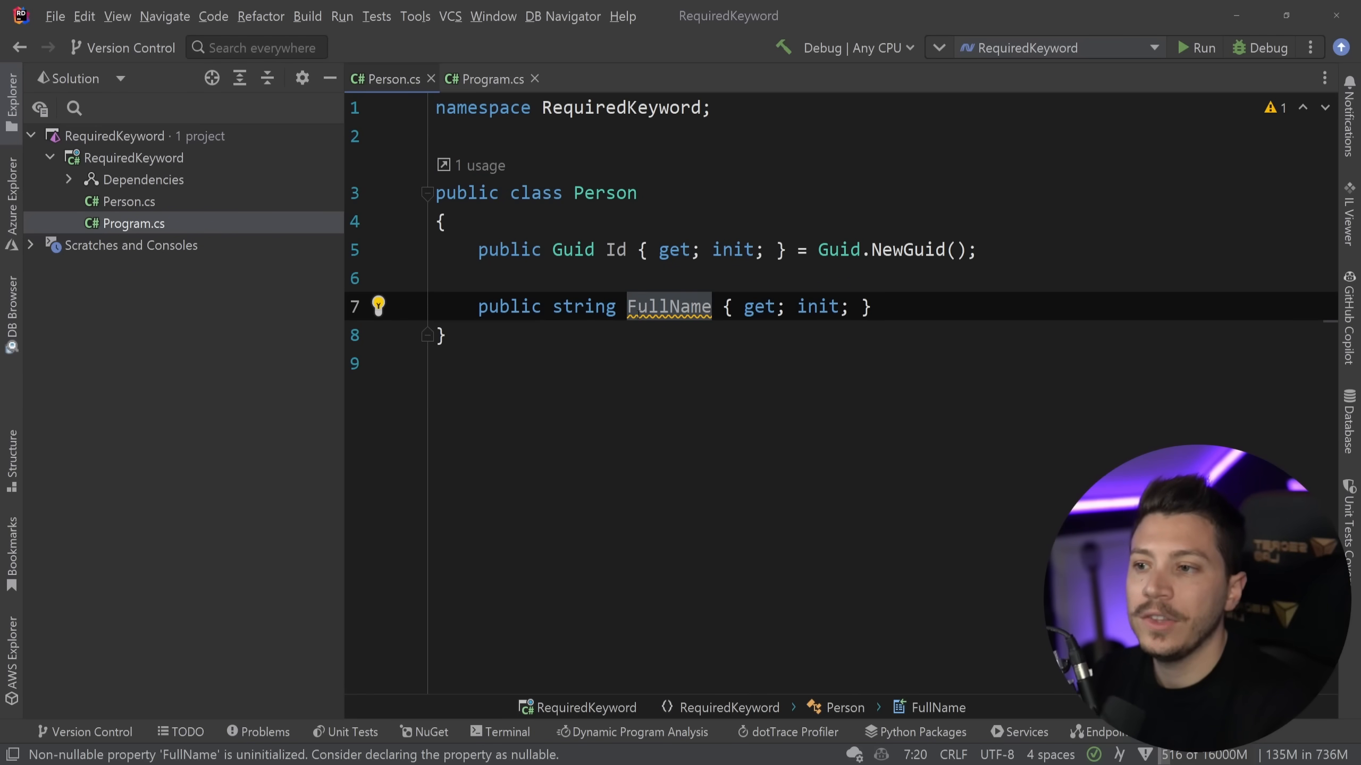
{"action": "left_click", "coordinate": [488, 78]}
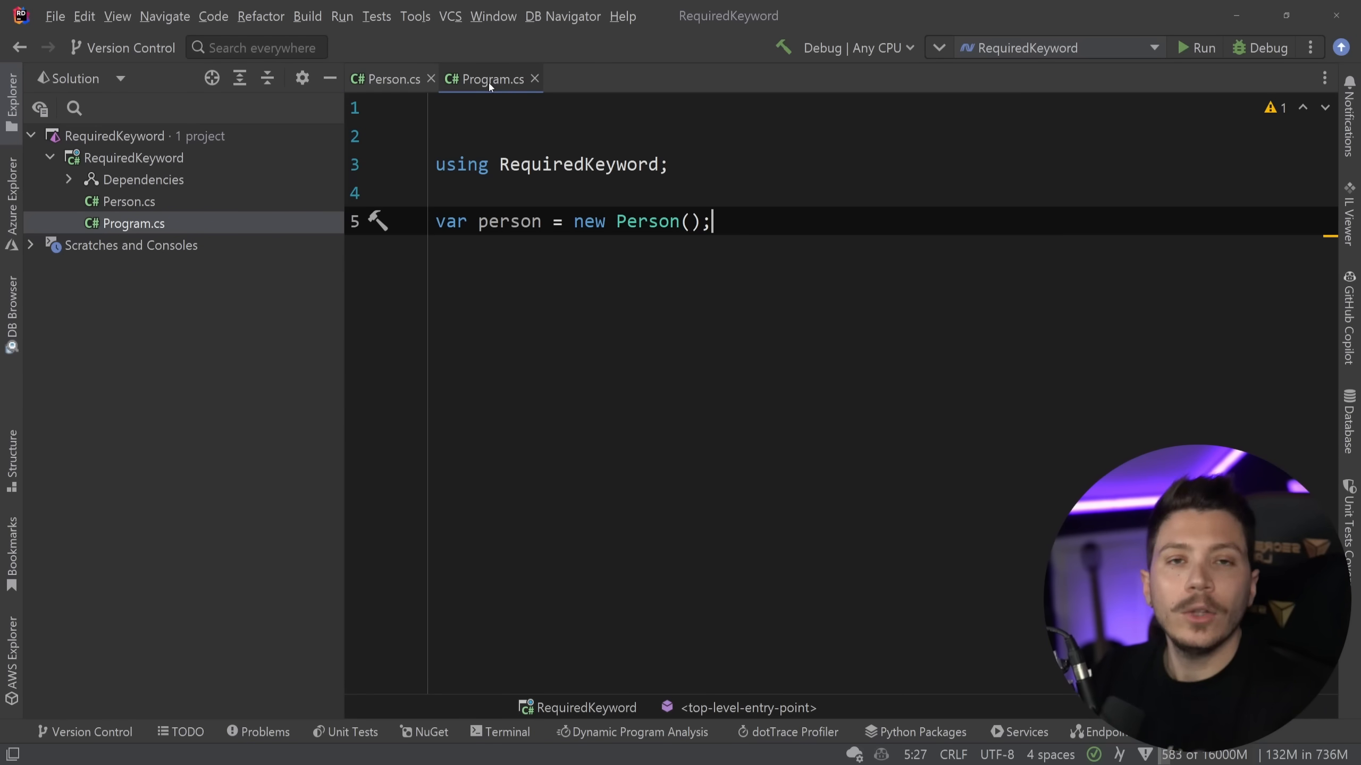
- Add a Person(string fullName) constructor that assigns FullName = fullName
{"action": "left_click", "coordinate": [388, 79]}
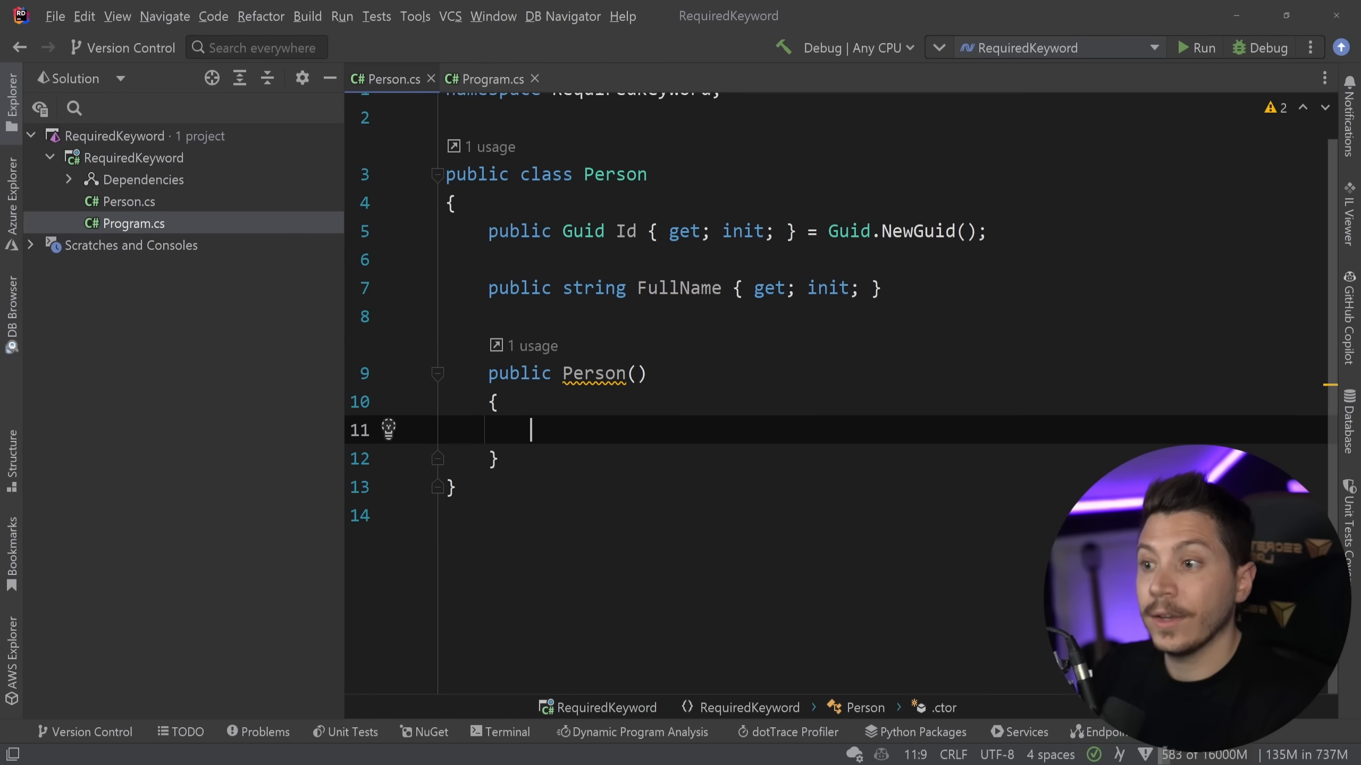
{"action": "type", "text": "string fullName"}
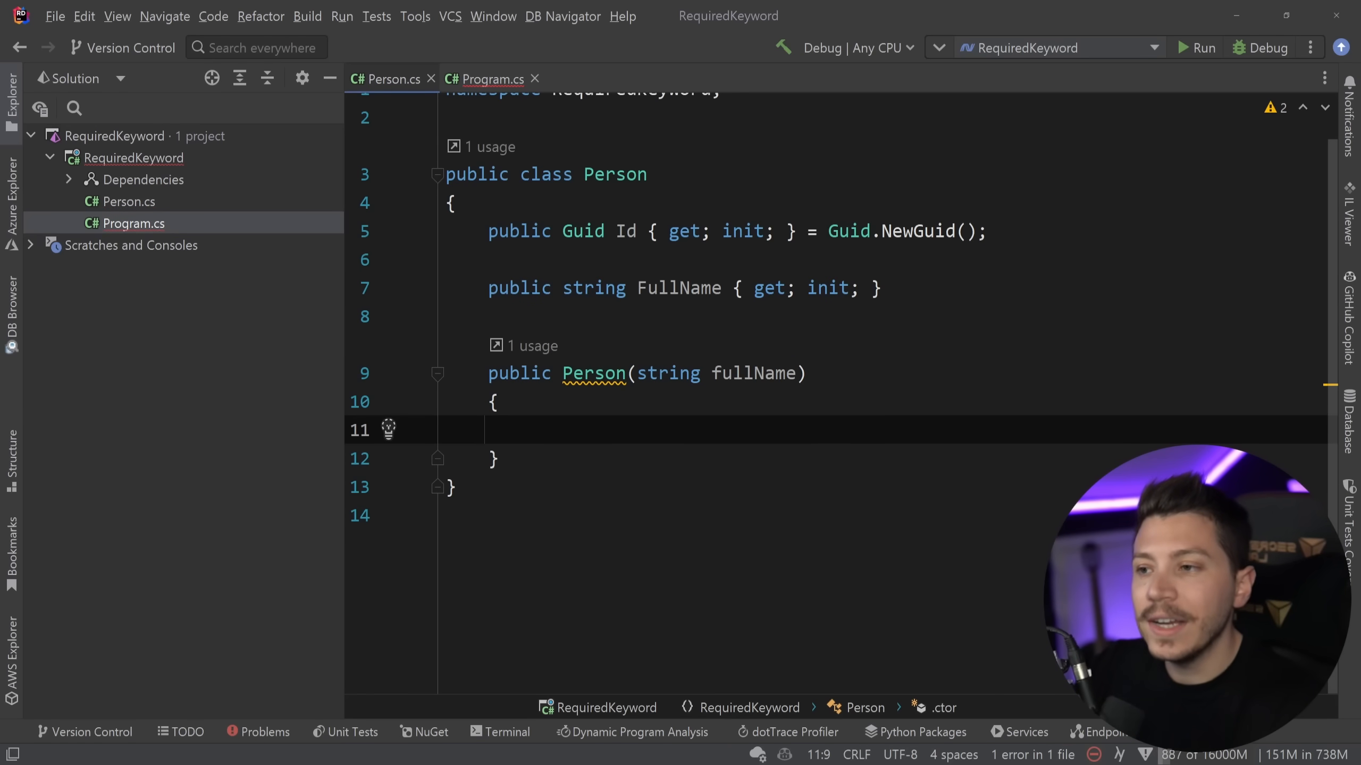
{"action": "type", "text": "FullName = f"}
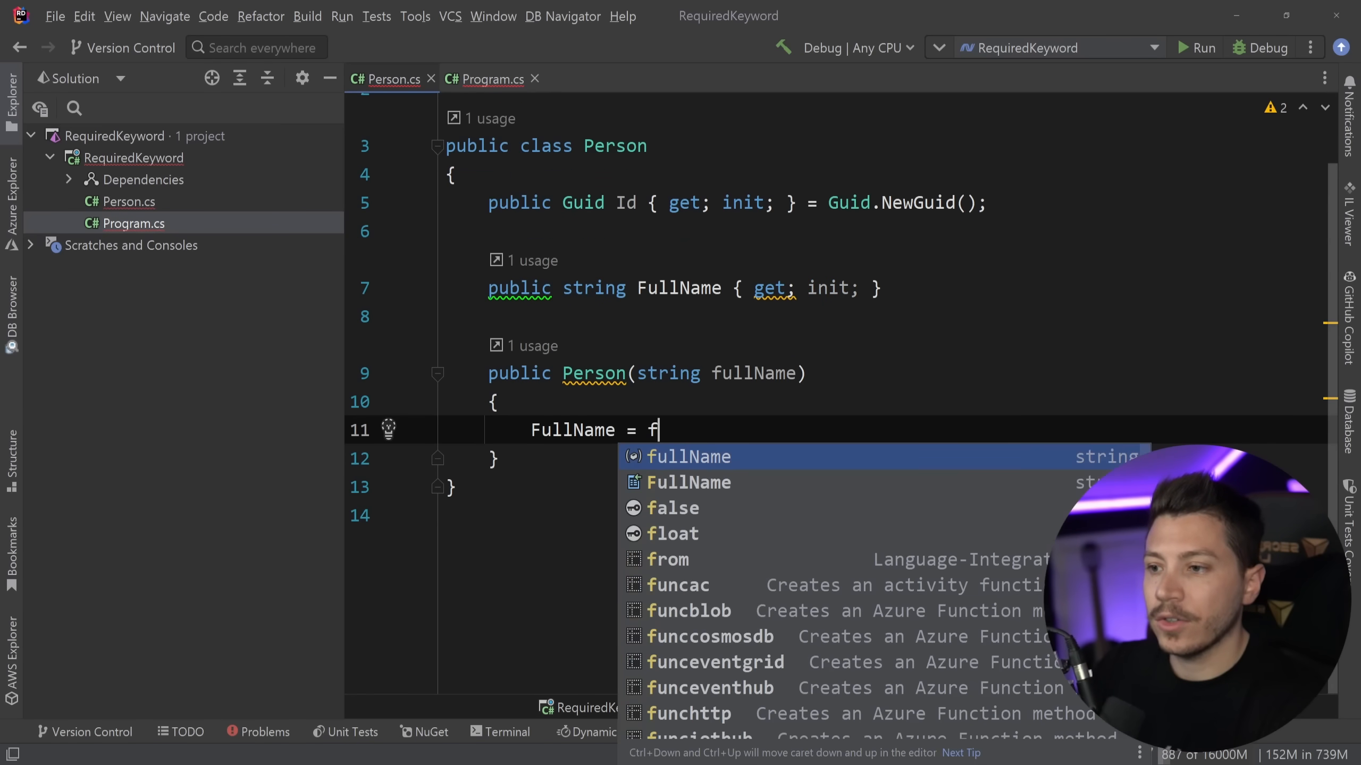
- Pass "Nick Chapsas" to new Person(...) in Program.cs, then undo toward the earlier initializer code
{"action": "left_click", "coordinate": [490, 79]}
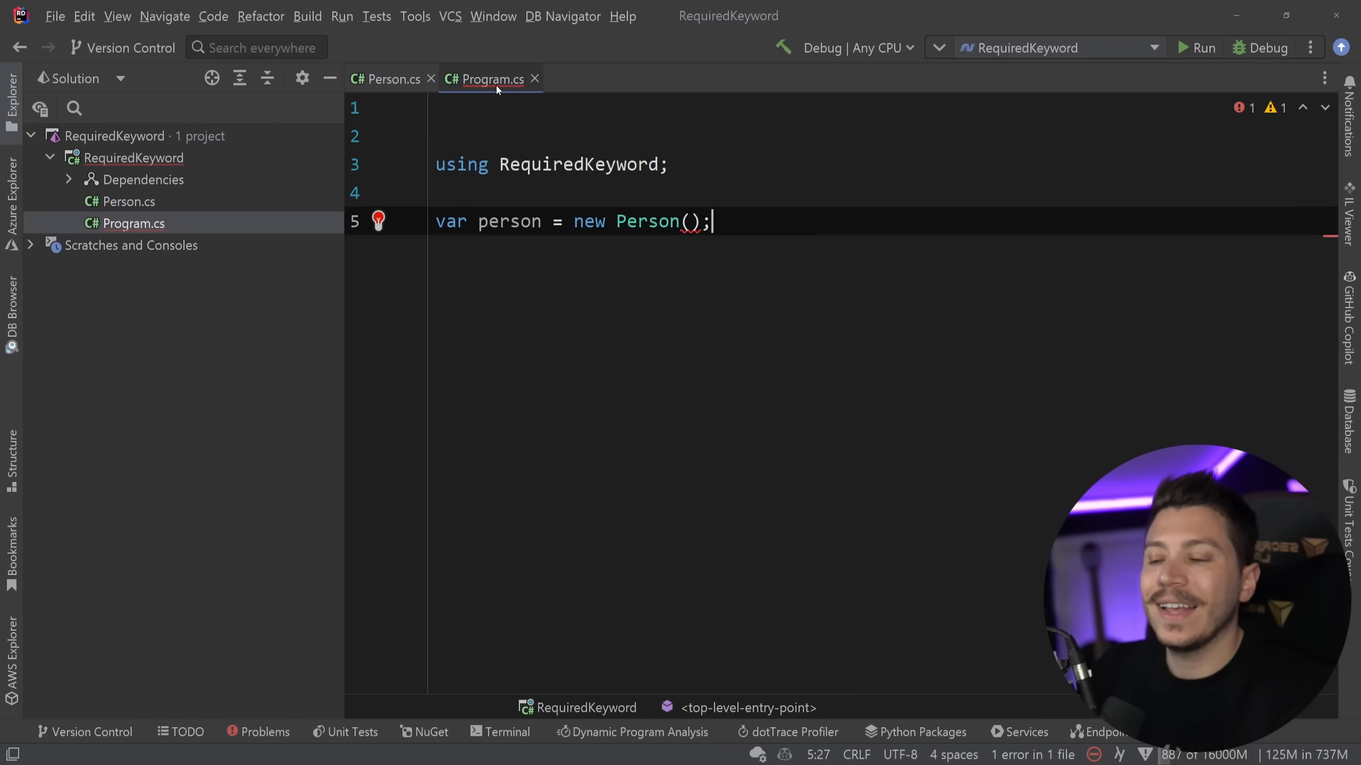
{"action": "left_click", "coordinate": [692, 222]}
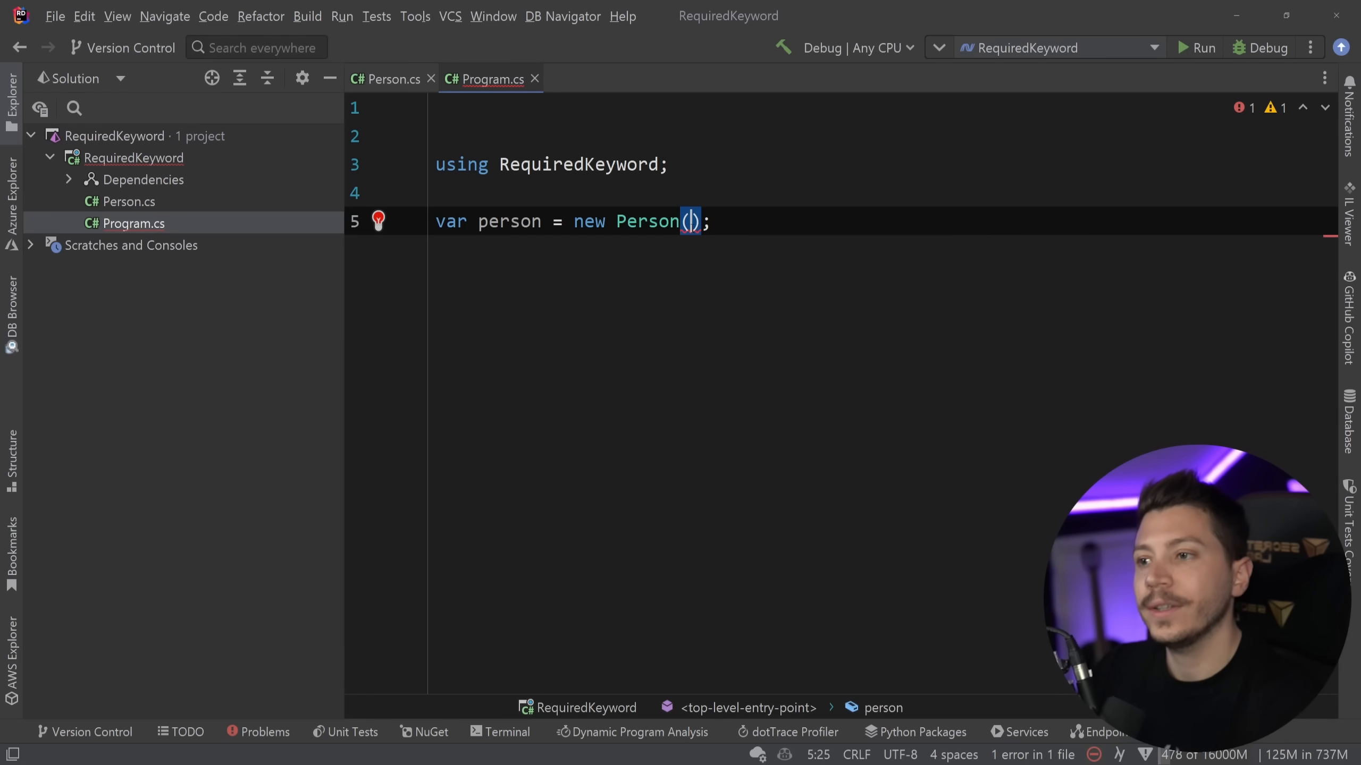
{"action": "type", "text": "\"Nick Chapsas"}
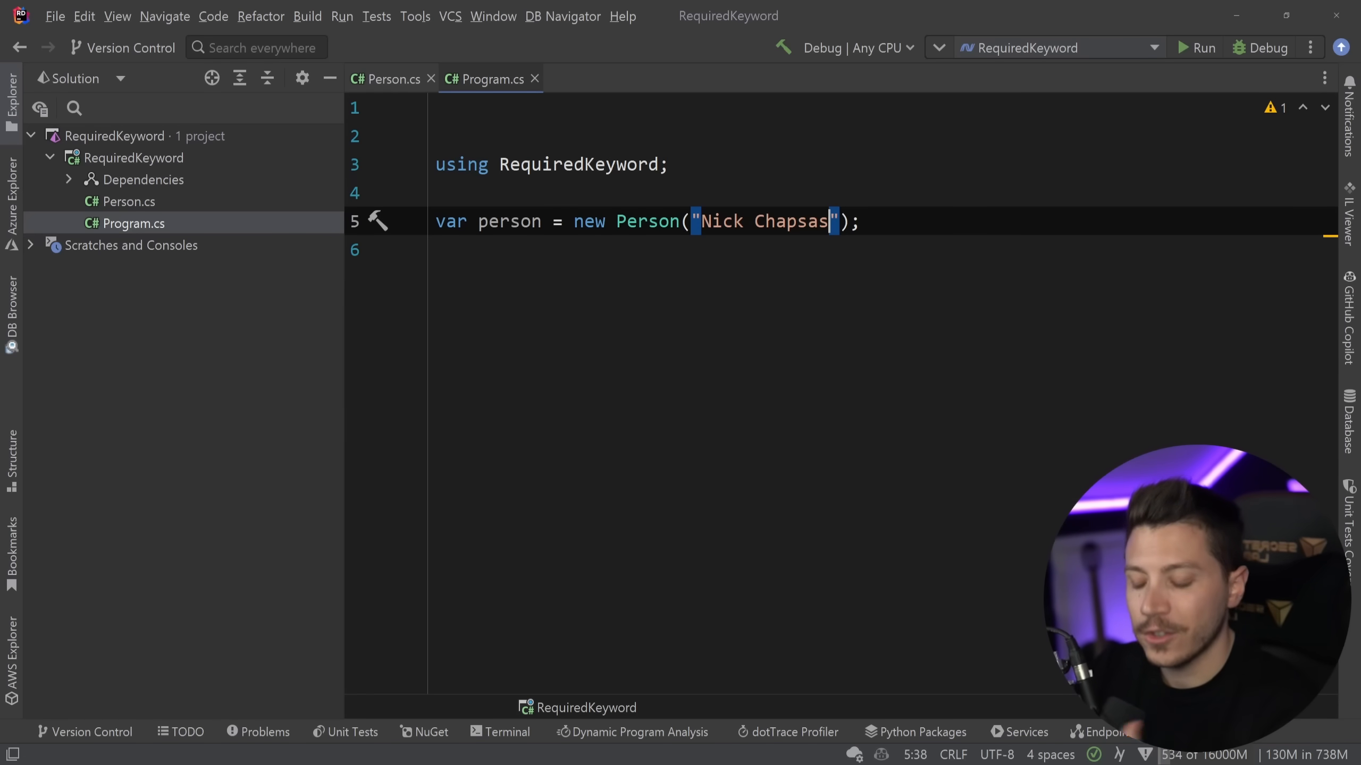
{"action": "key", "text": "Enter"}
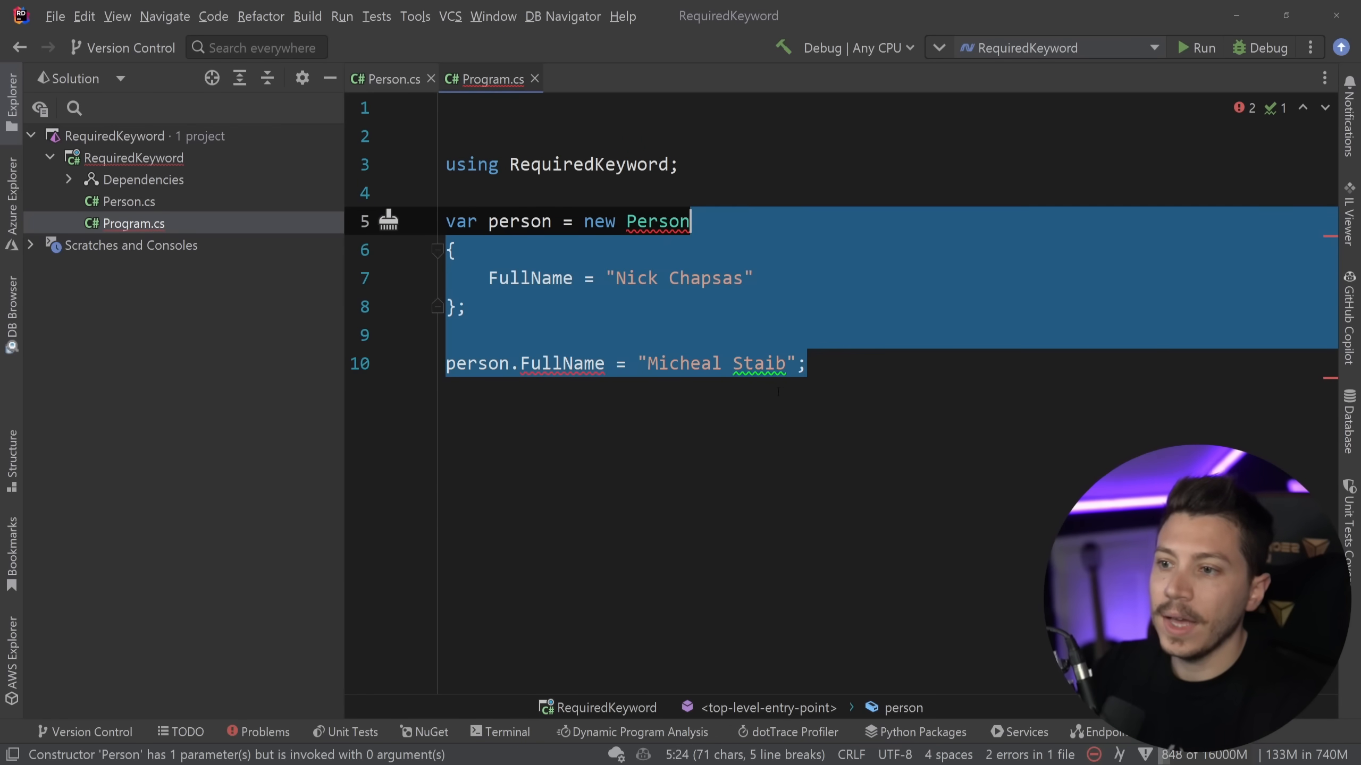
- Delete the person.FullName reassignment line and check Person.cs has no constructor
{"action": "key", "text": "Delete"}
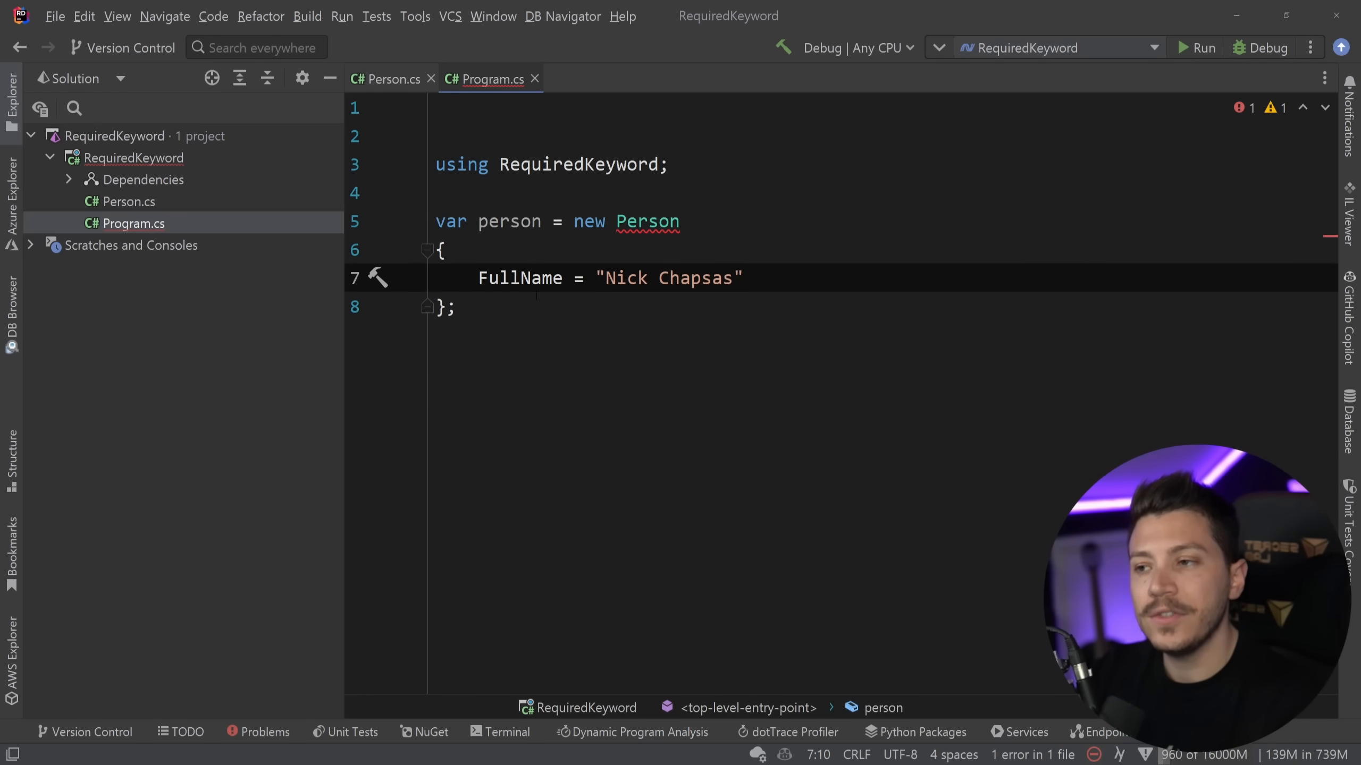
{"action": "left_click", "coordinate": [388, 79]}
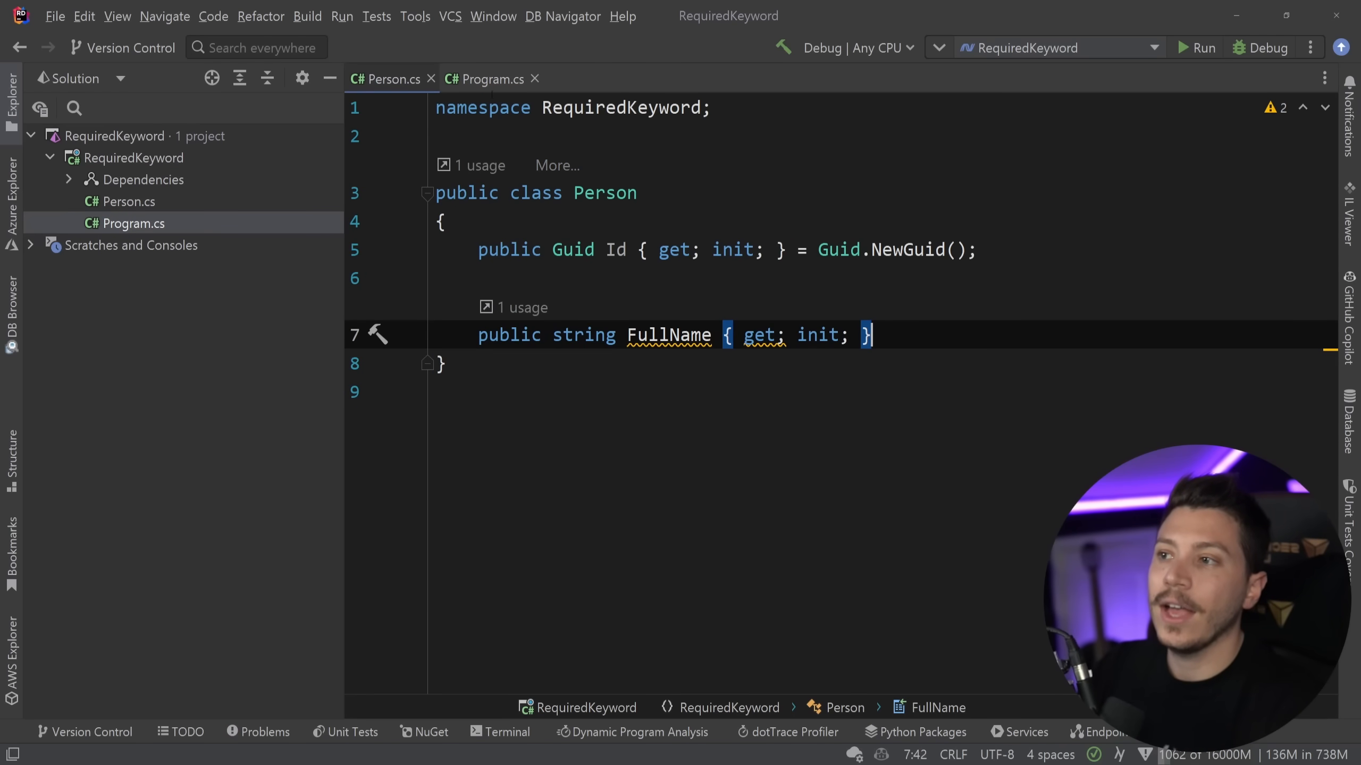
{"action": "left_click", "coordinate": [493, 79]}
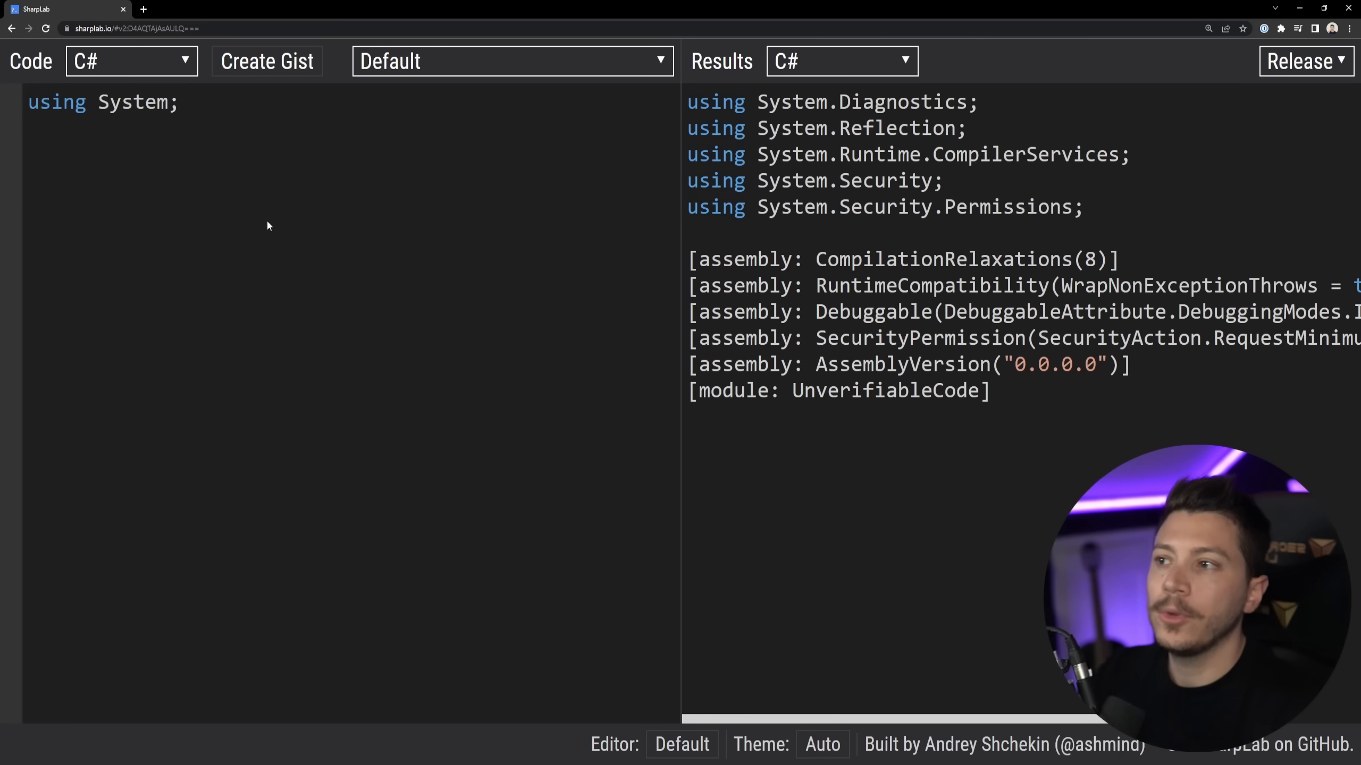
- Choose C# Next: Required members (4 May 2022) from SharpLab's branch list
{"action": "left_click", "coordinate": [511, 60]}
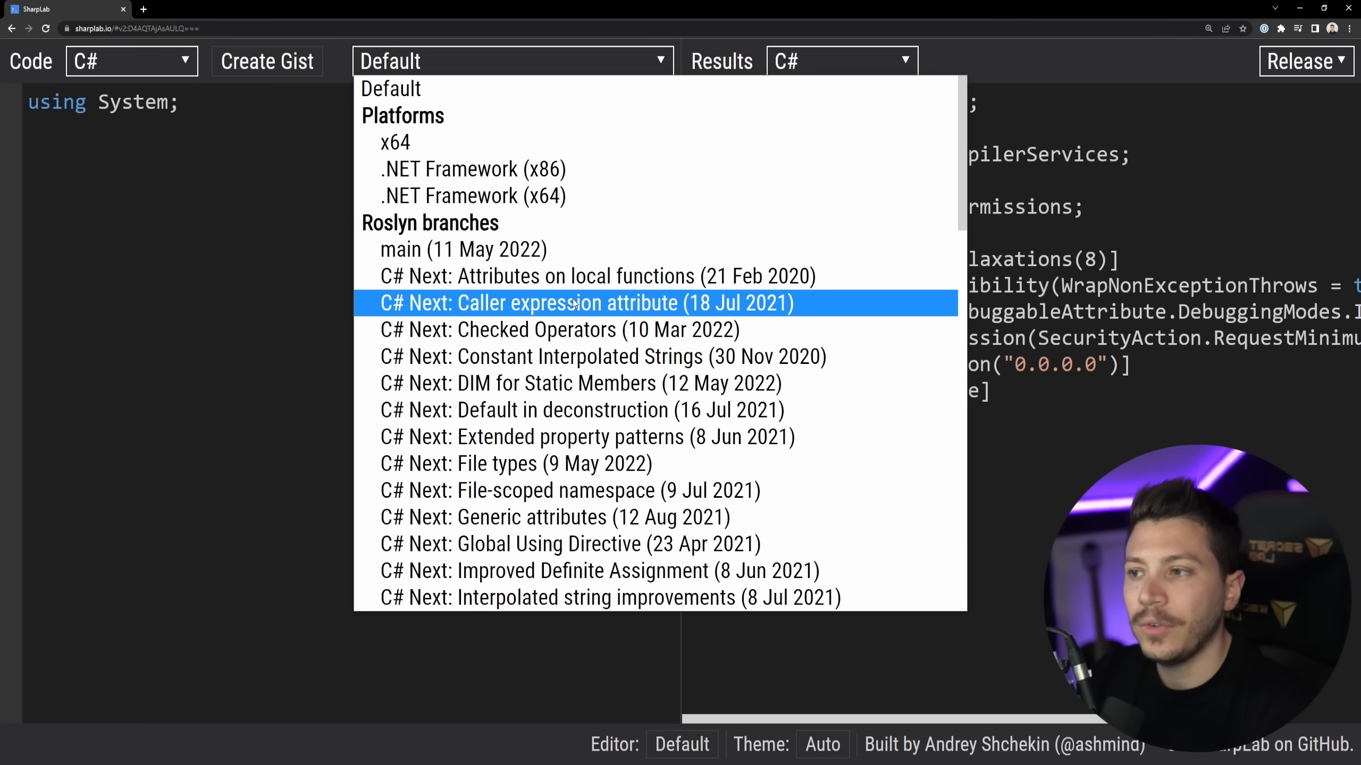
{"action": "scroll", "scroll_direction": "down", "scroll_amount": 3}
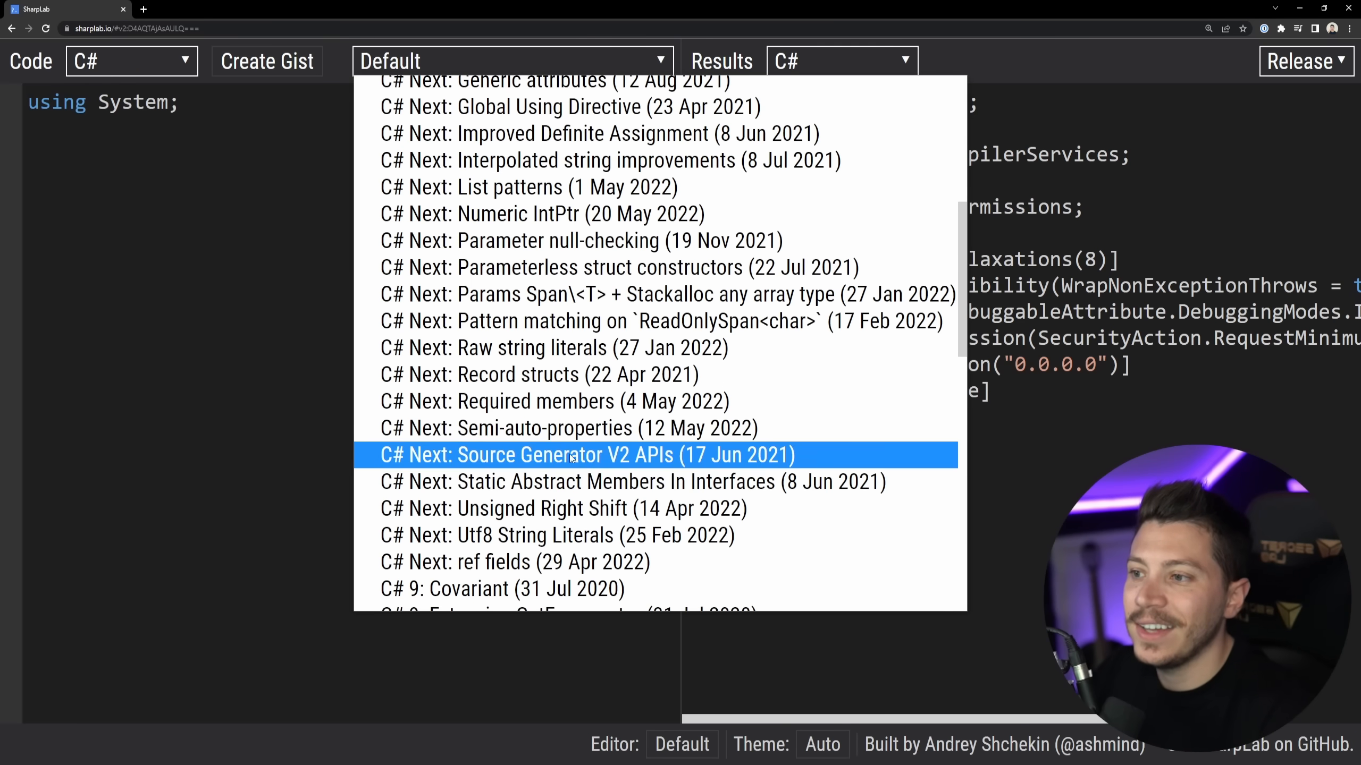
{"action": "left_click", "coordinate": [554, 401]}
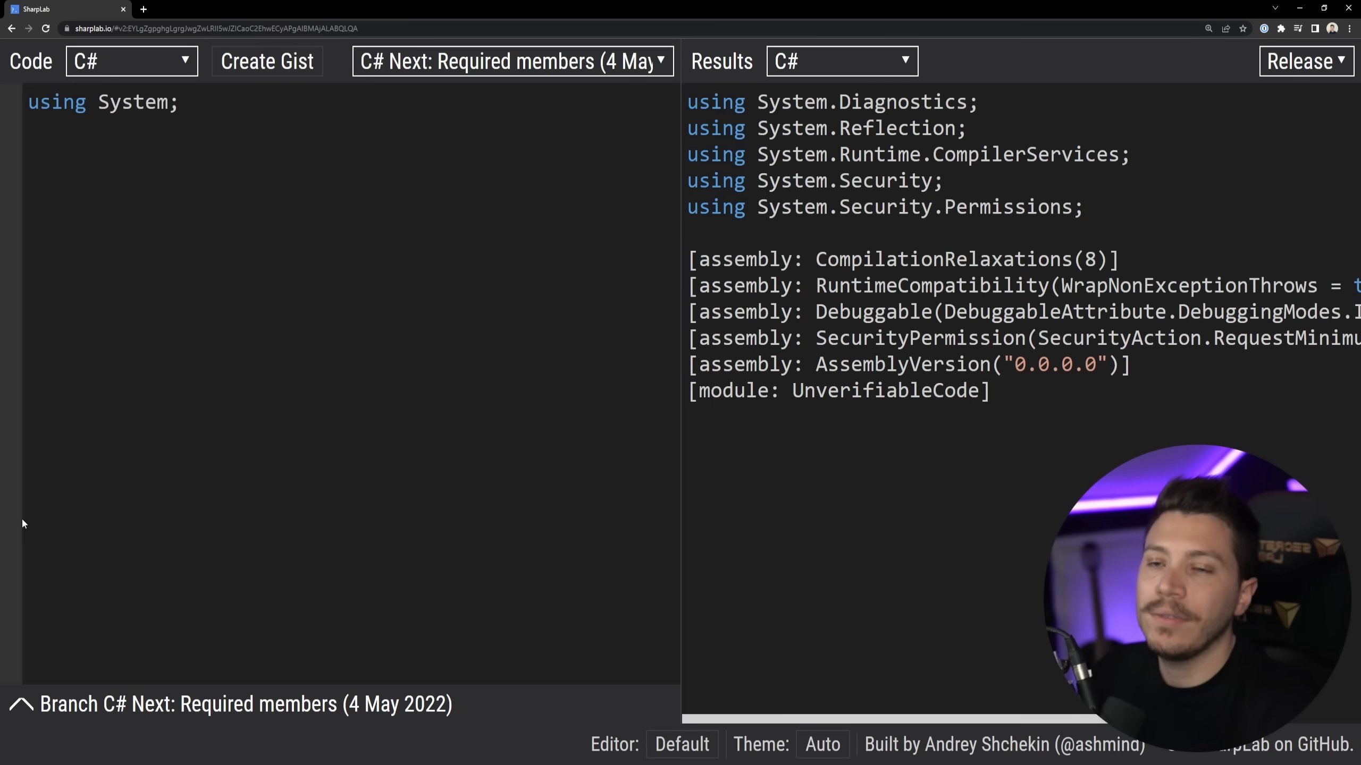
- Paste the Person class from Rider into SharpLab and scroll through its decompiled get/init output
{"action": "left_click", "coordinate": [28, 155]}
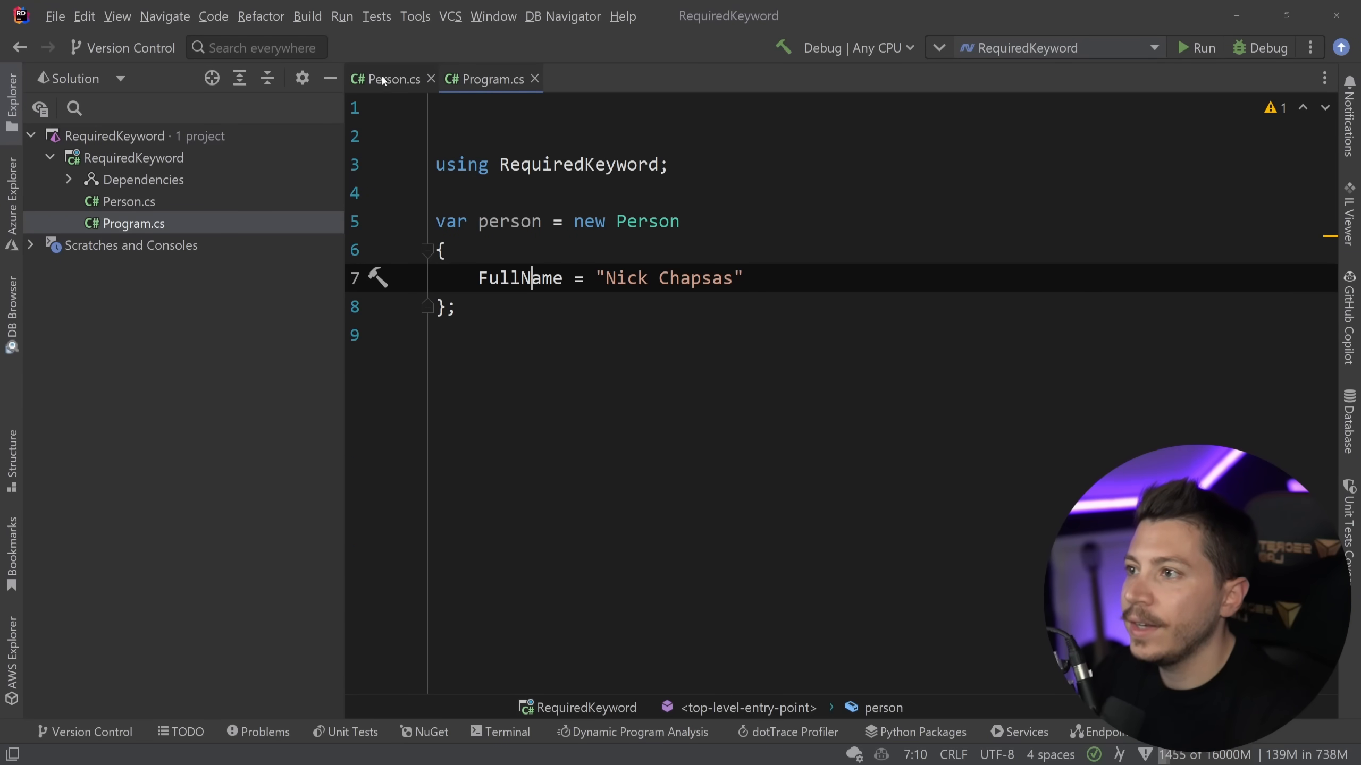
{"action": "left_click", "coordinate": [395, 79]}
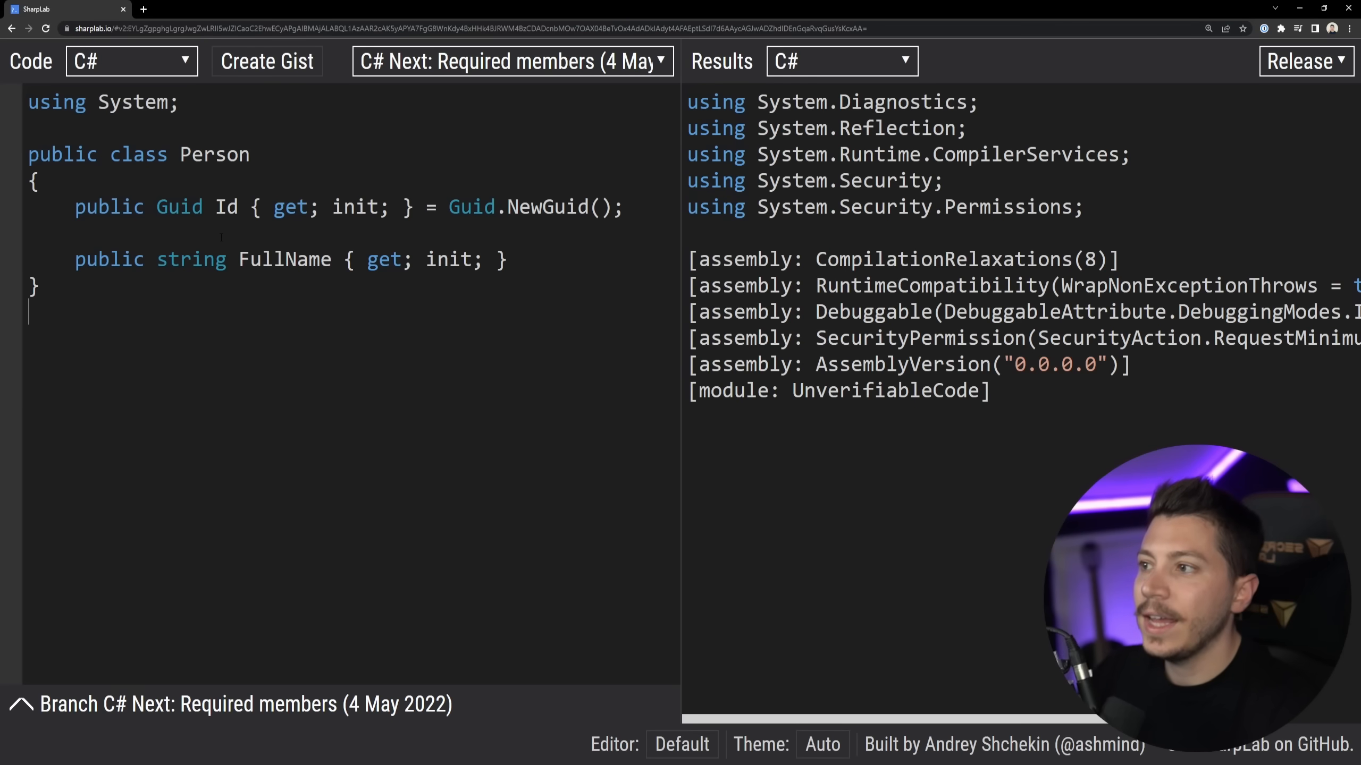
{"action": "scroll", "scroll_direction": "down", "scroll_amount": 3}
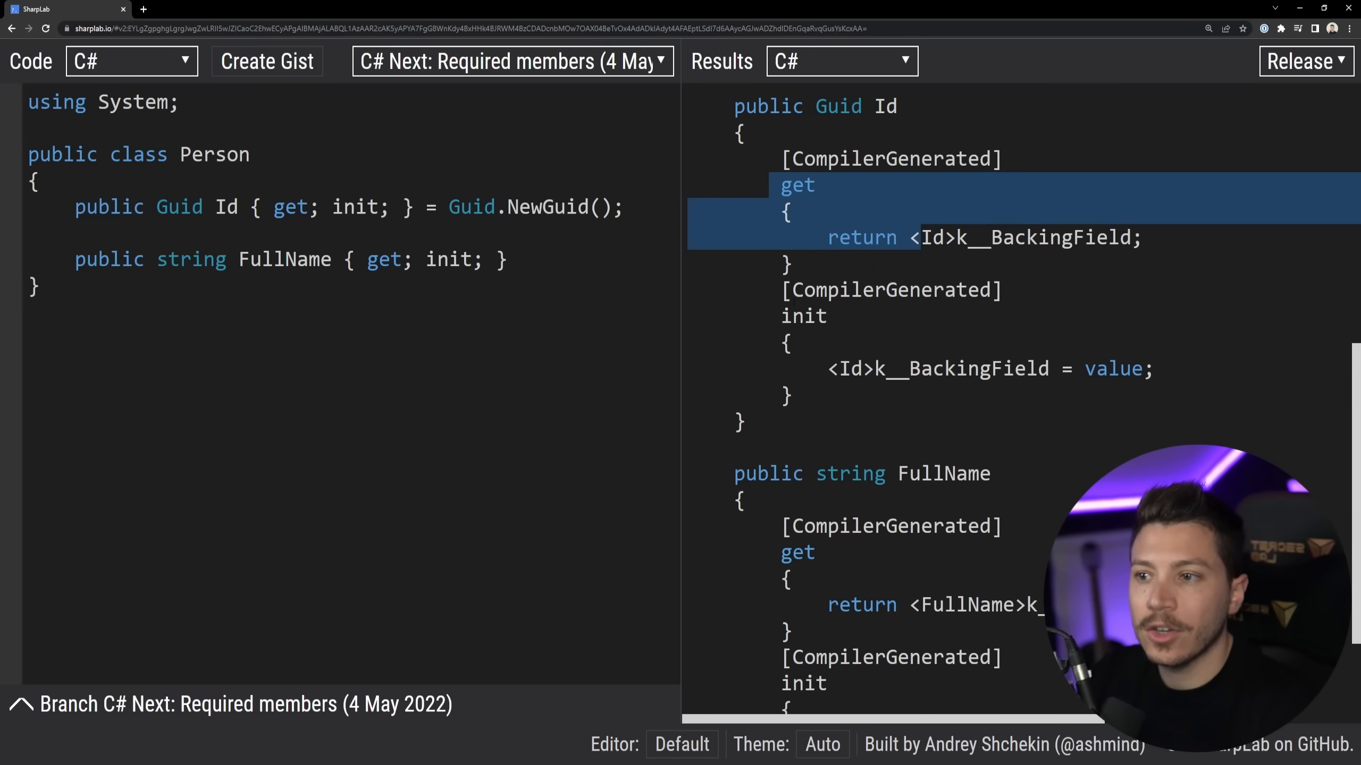
{"action": "scroll", "scroll_direction": "down", "scroll_amount": 3}
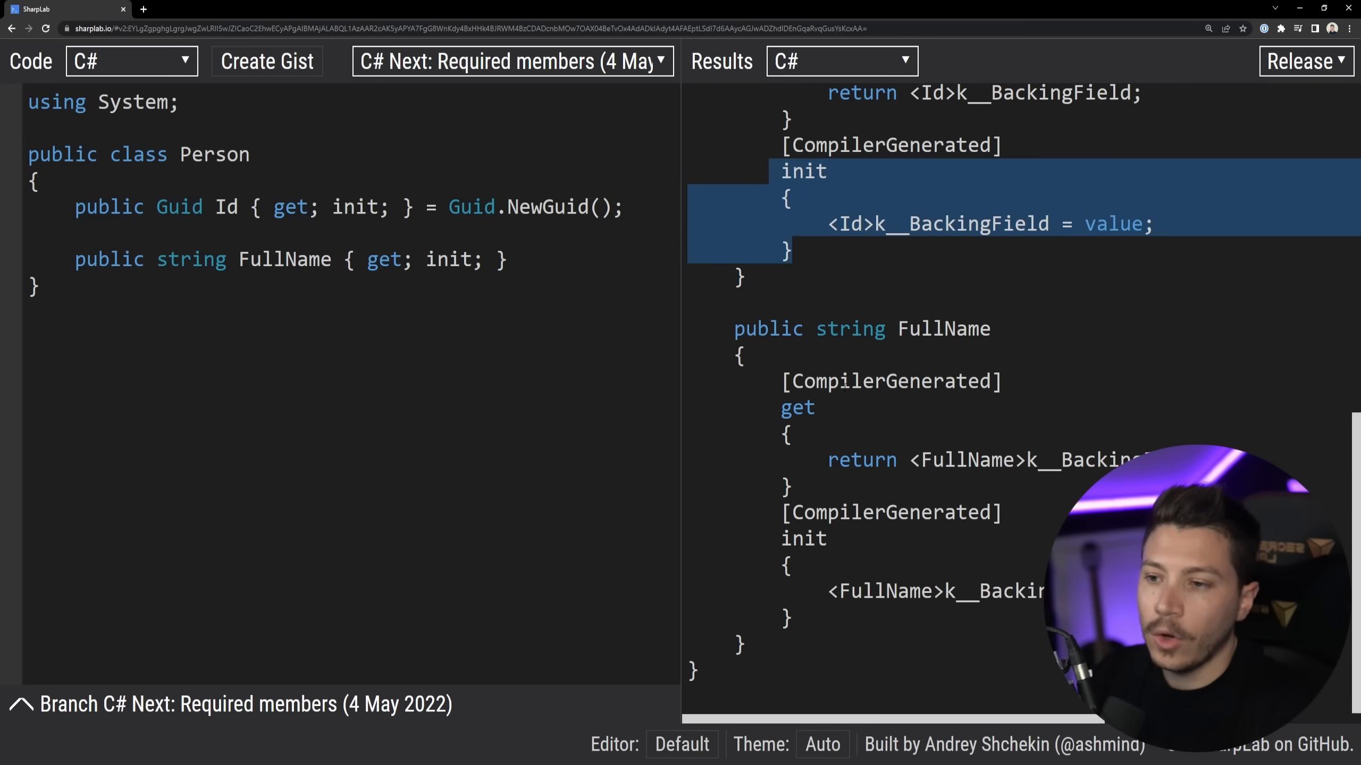
{"action": "scroll", "scroll_direction": "up", "scroll_amount": 3}
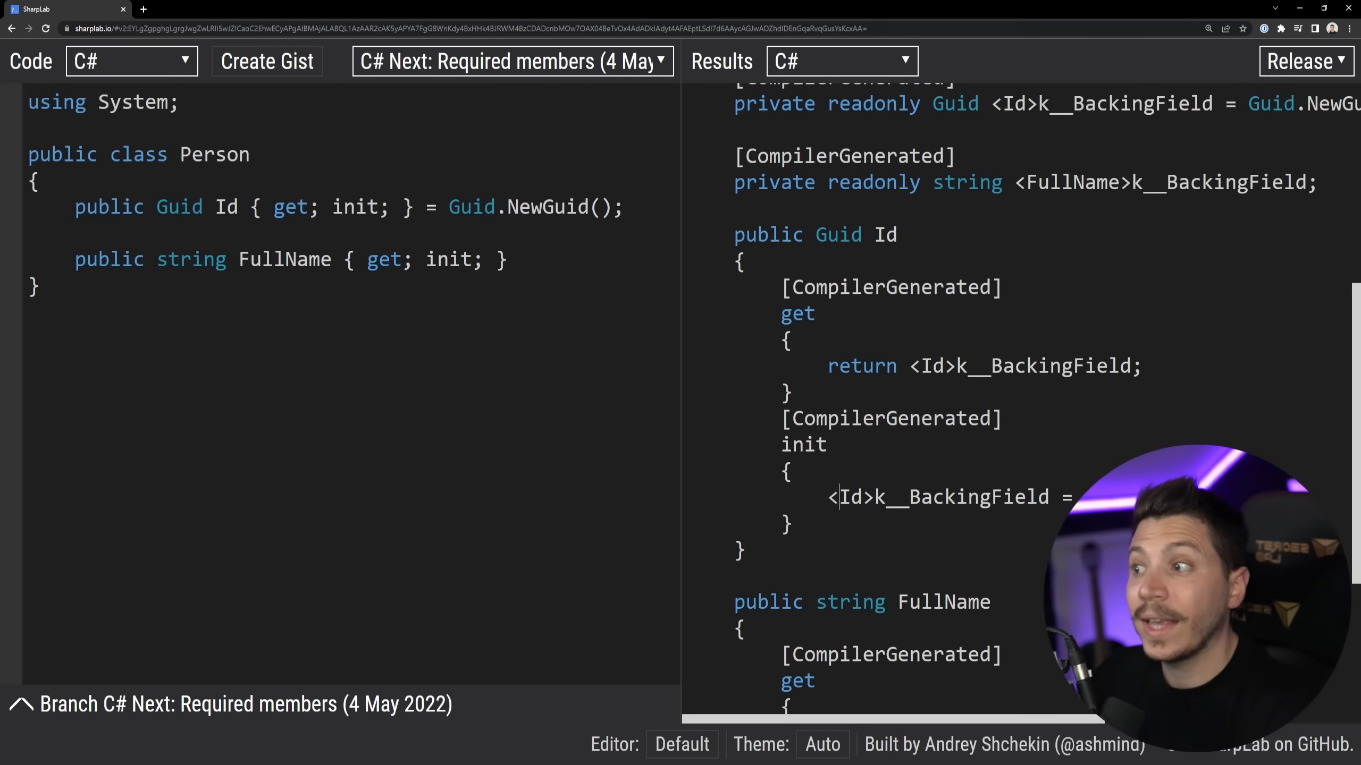
{"action": "mouse_move", "coordinate": [191, 259]}
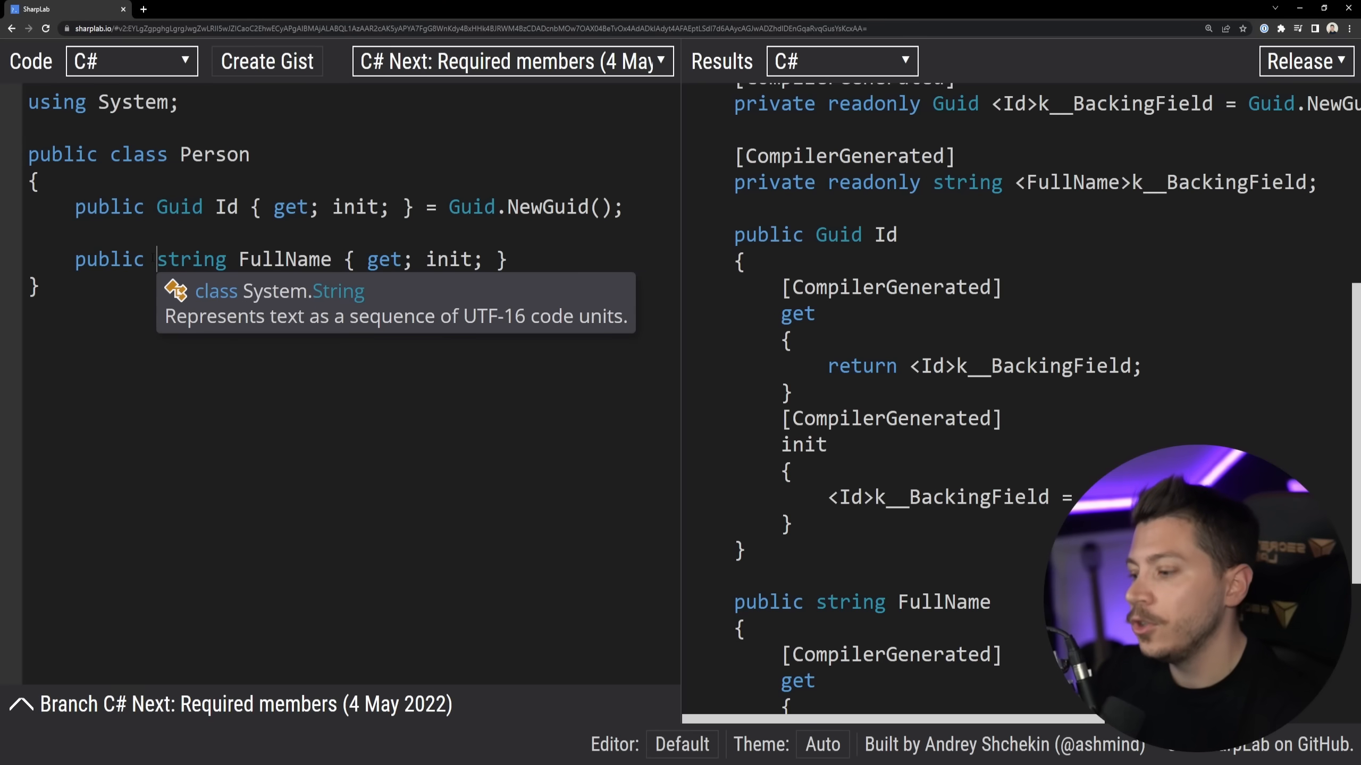
- Declare FullName as required and add System.Runtime.CompilerServices.RequiredMemberAttribute : Attribute
{"action": "type", "text": "required"}
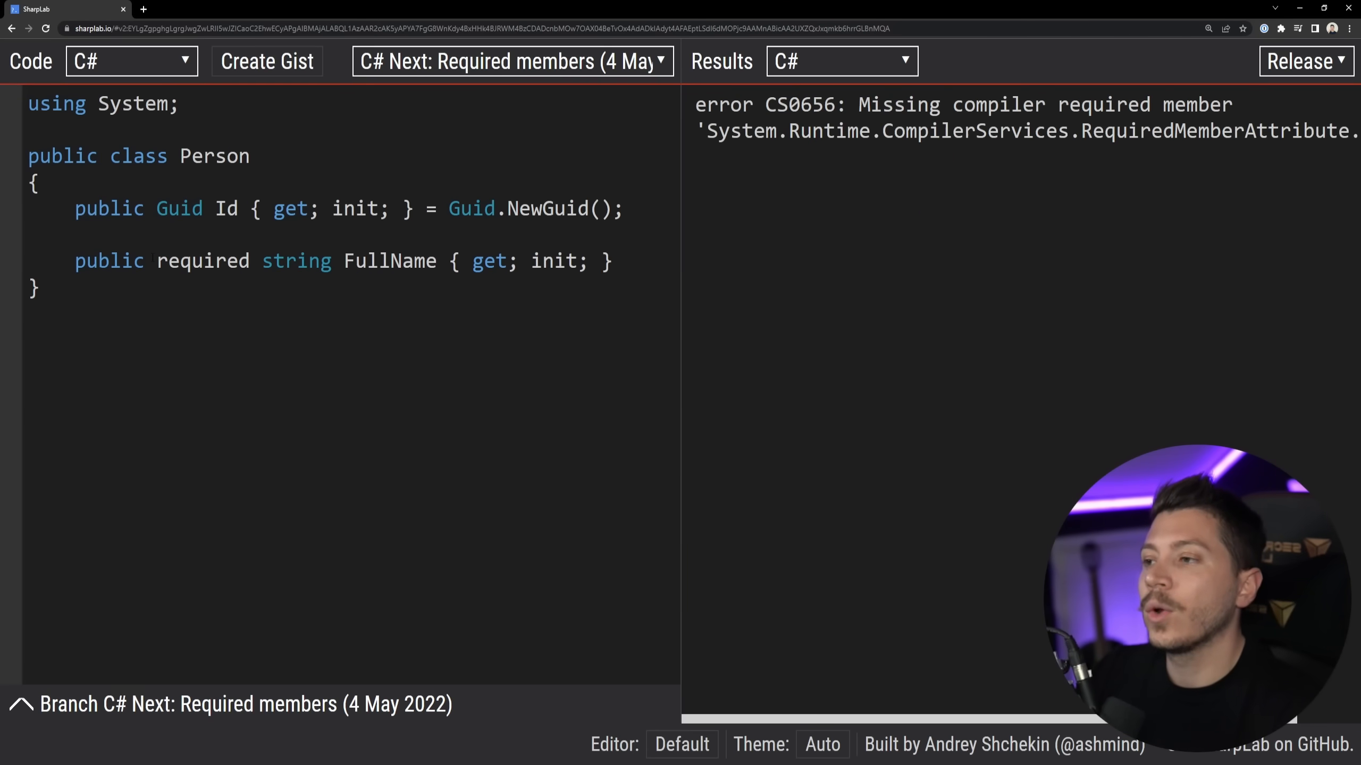
{"action": "mouse_move", "coordinate": [854, 164]}
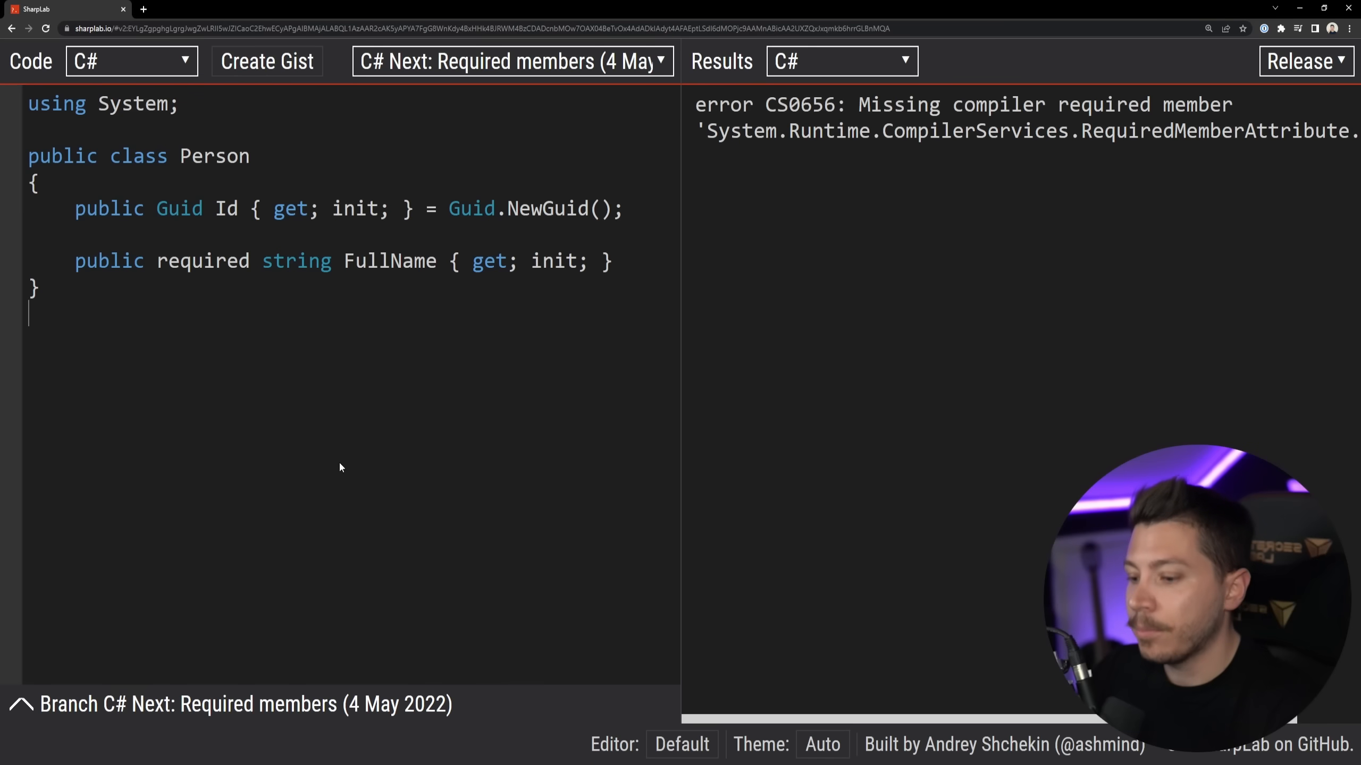
{"action": "type", "text": "namespace"}
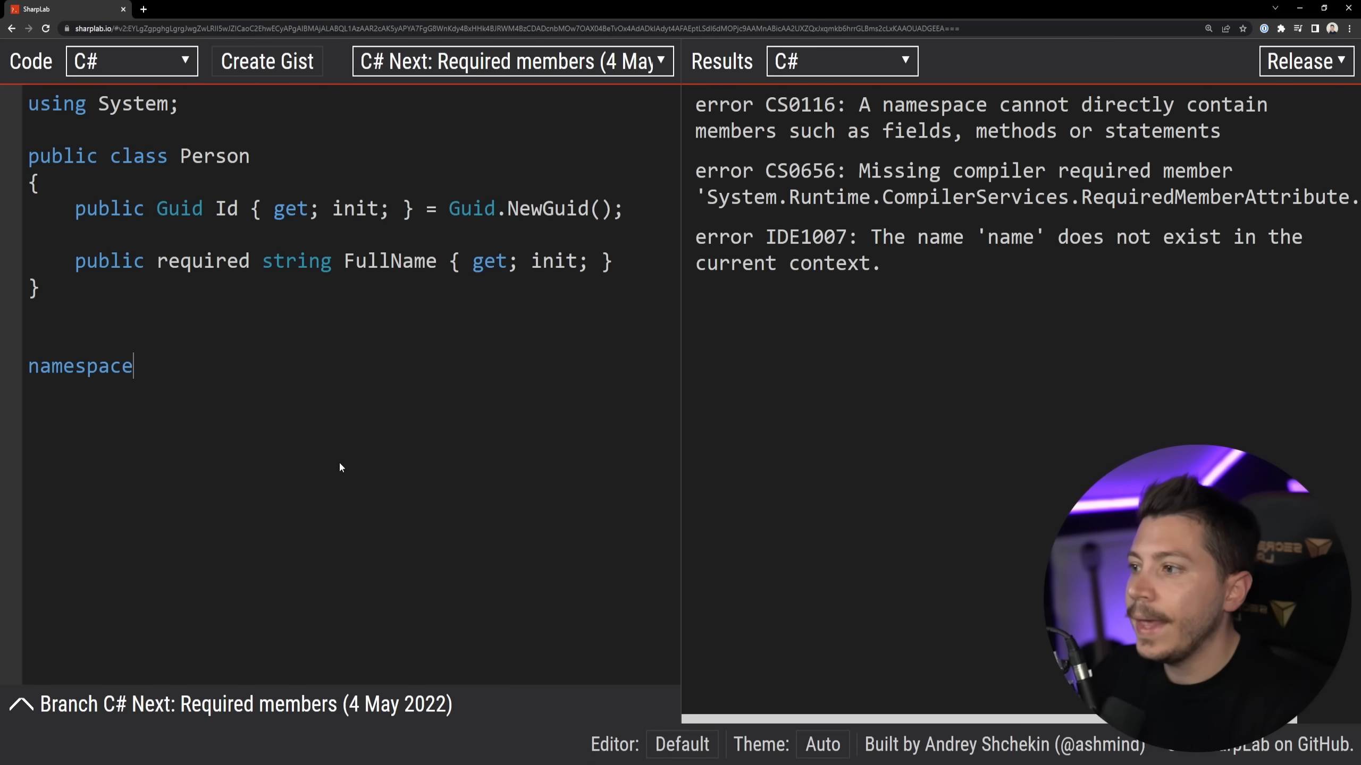
{"action": "type", "text": "System.Runtime.CompilerServices{"}
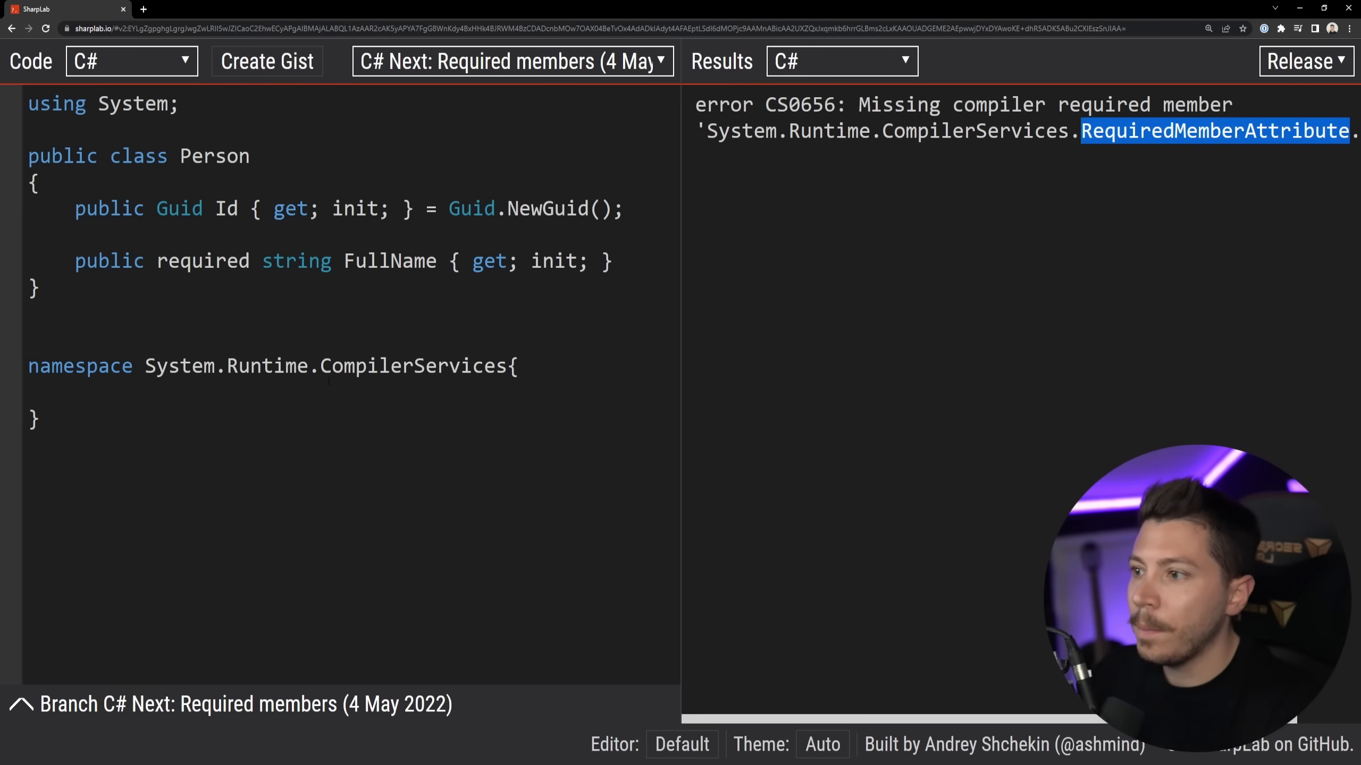
{"action": "type", "text": "public"}
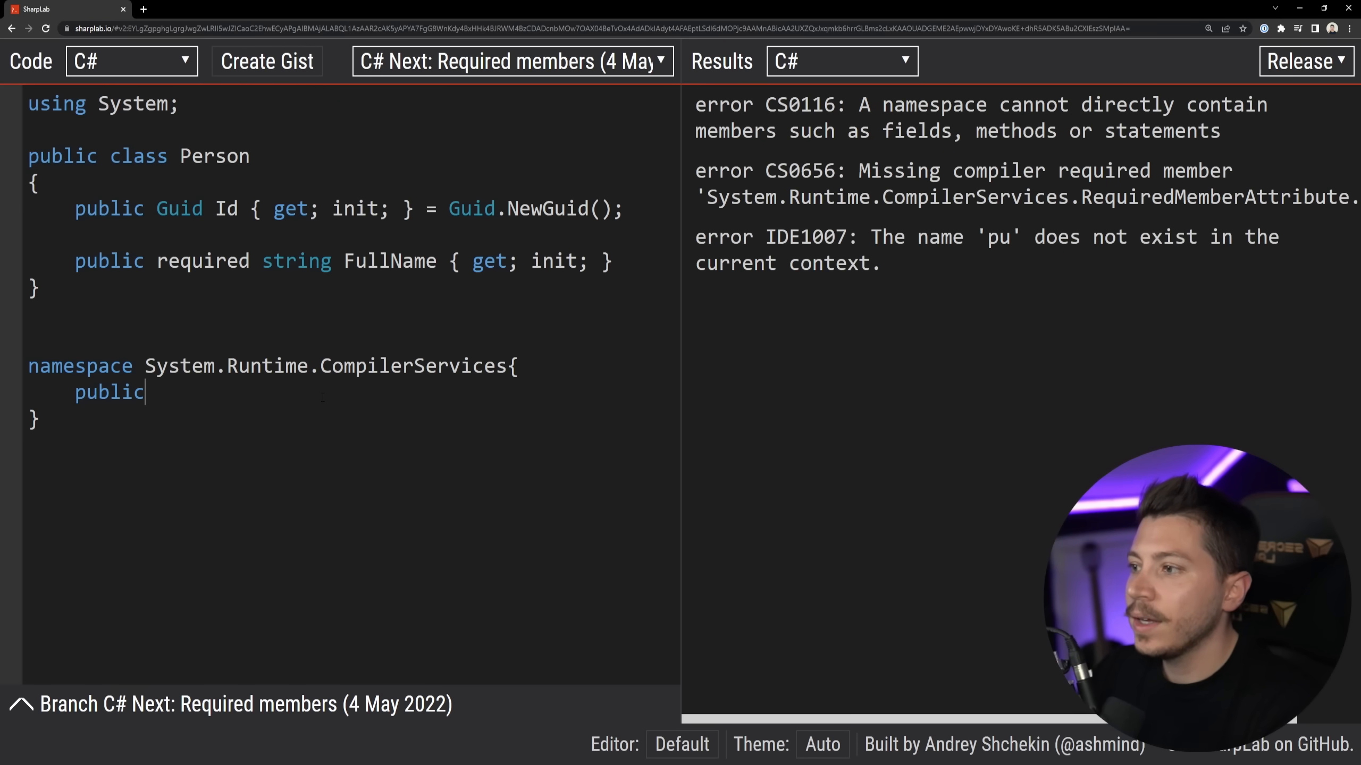
{"action": "type", "text": "class RequiredMemberAttribute :"}
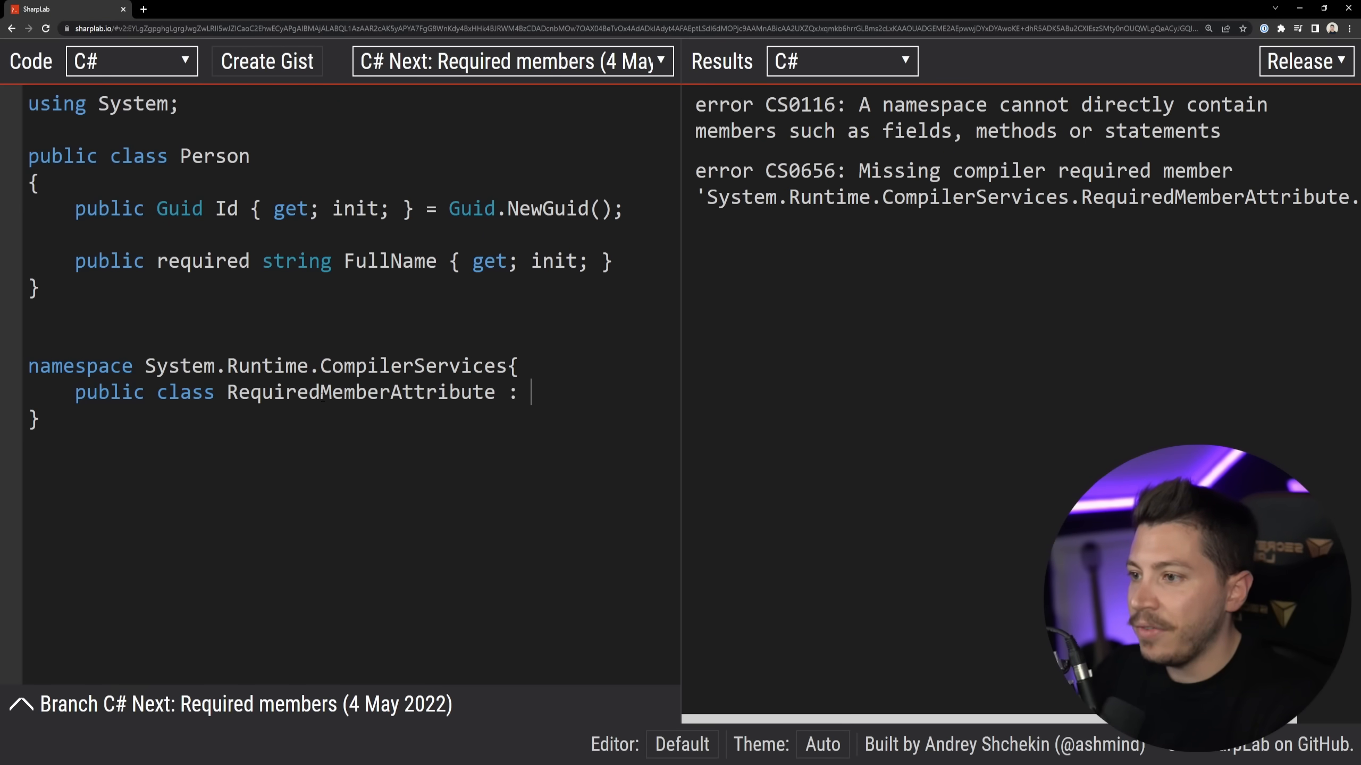
{"action": "type", "text": "Attribute{"}
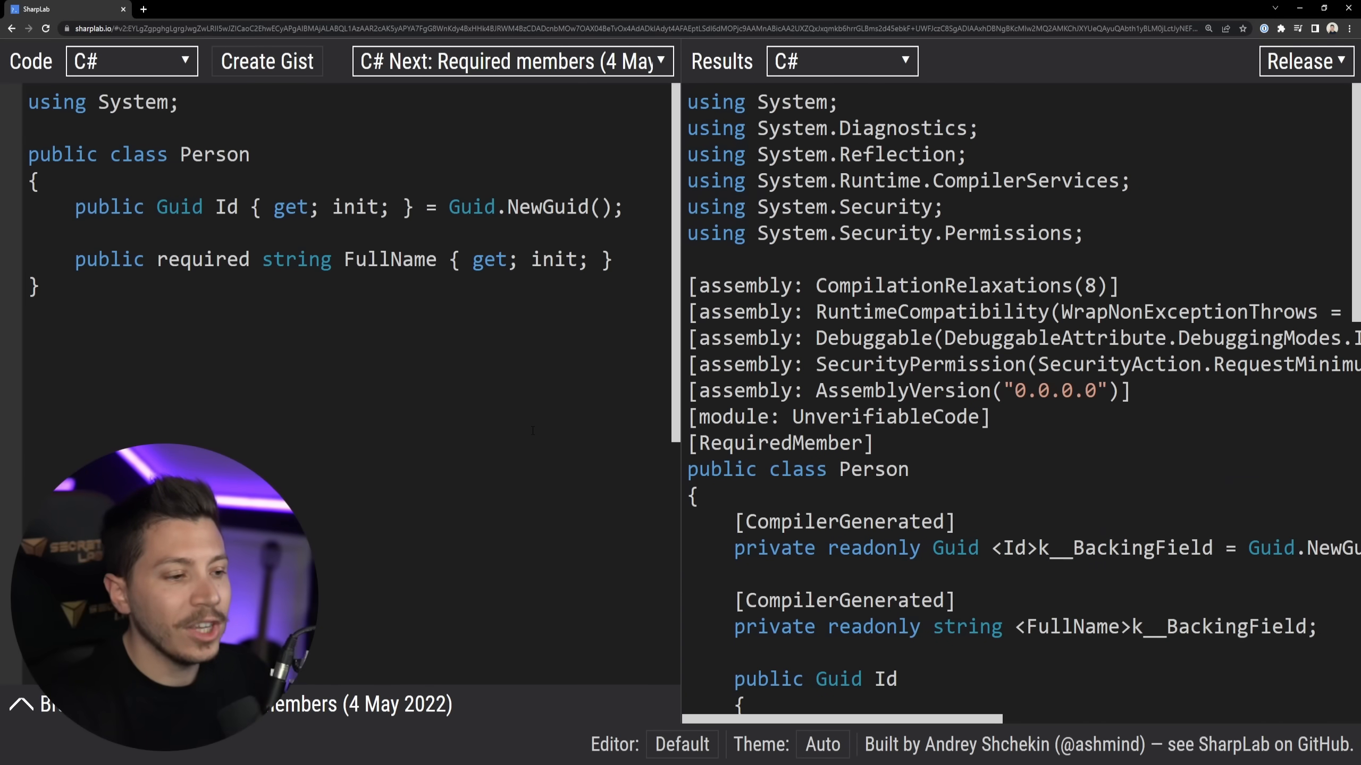
{"action": "double_click", "coordinate": [202, 260]}
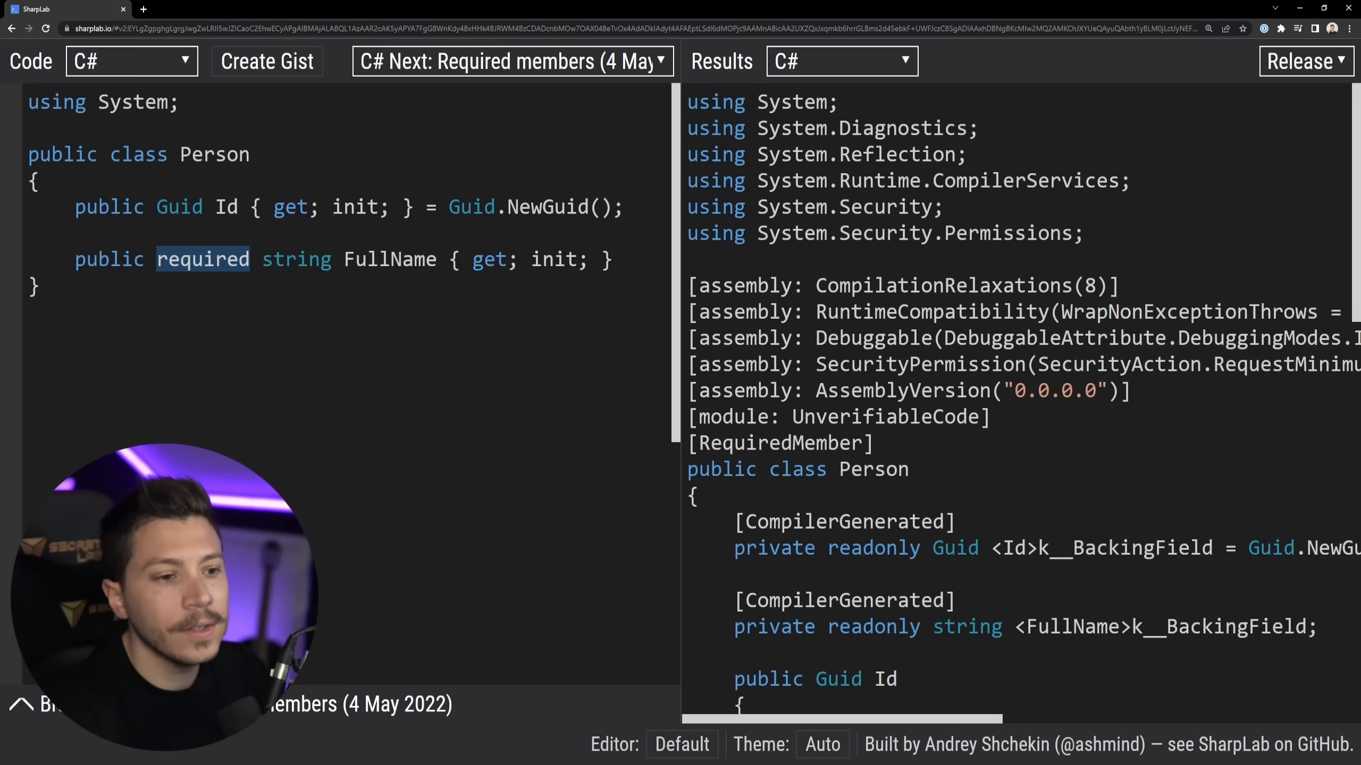
{"action": "scroll", "scroll_direction": "down", "scroll_amount": 3}
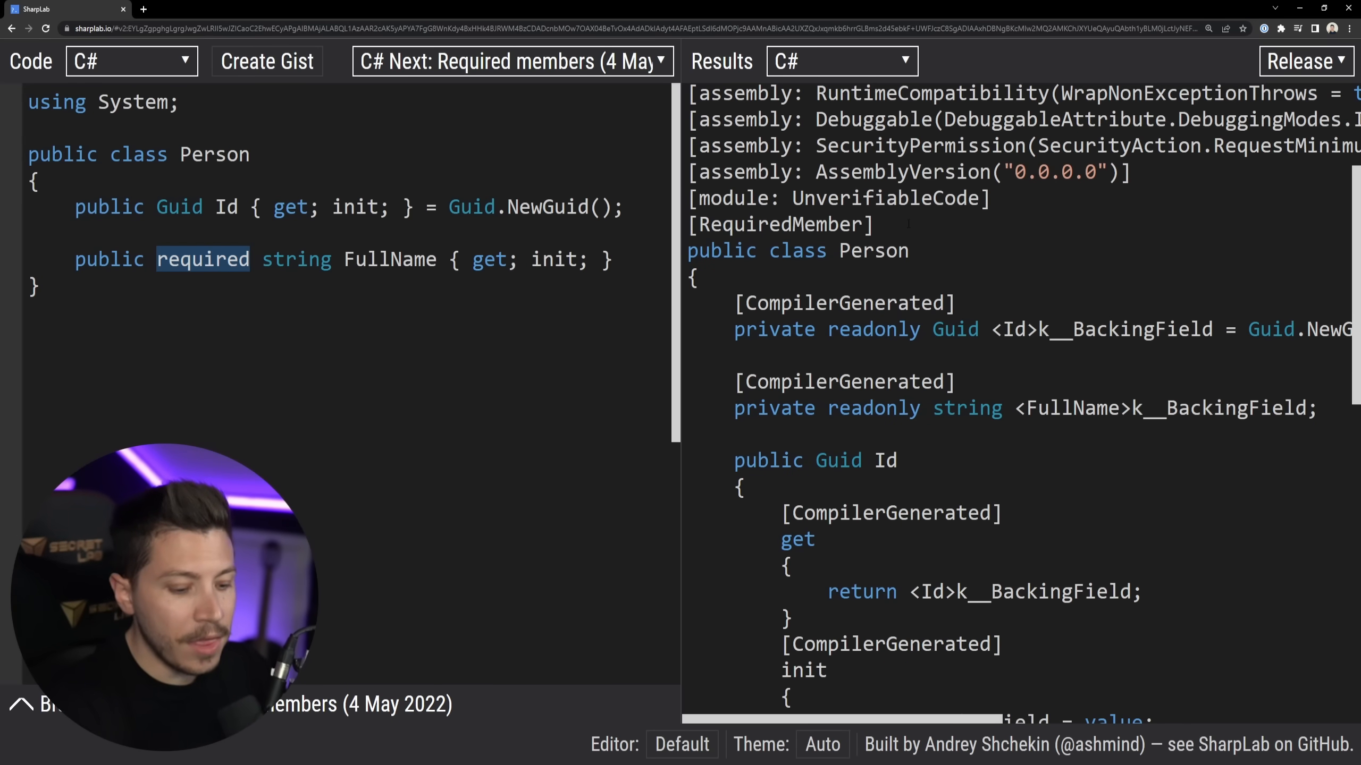
{"action": "double_click", "coordinate": [778, 224]}
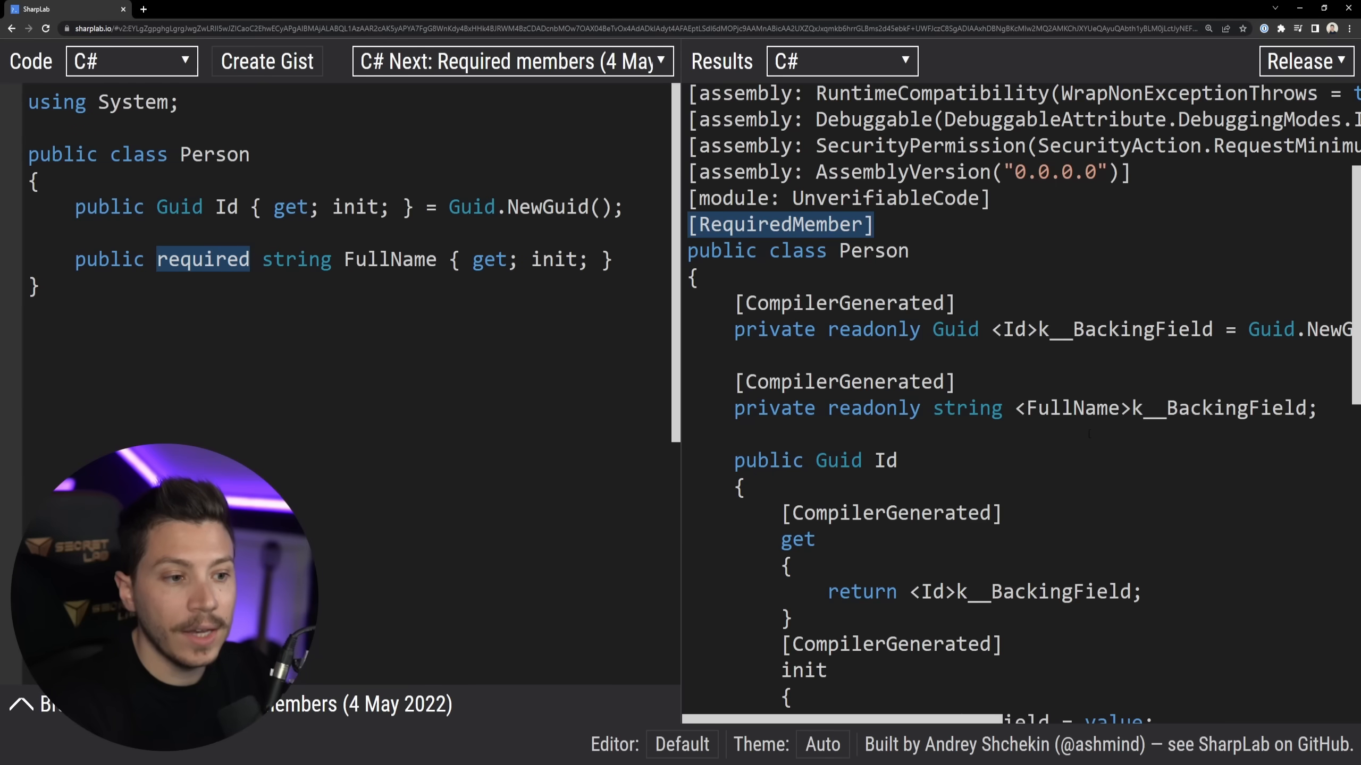
{"action": "scroll", "scroll_direction": "down", "scroll_amount": 3}
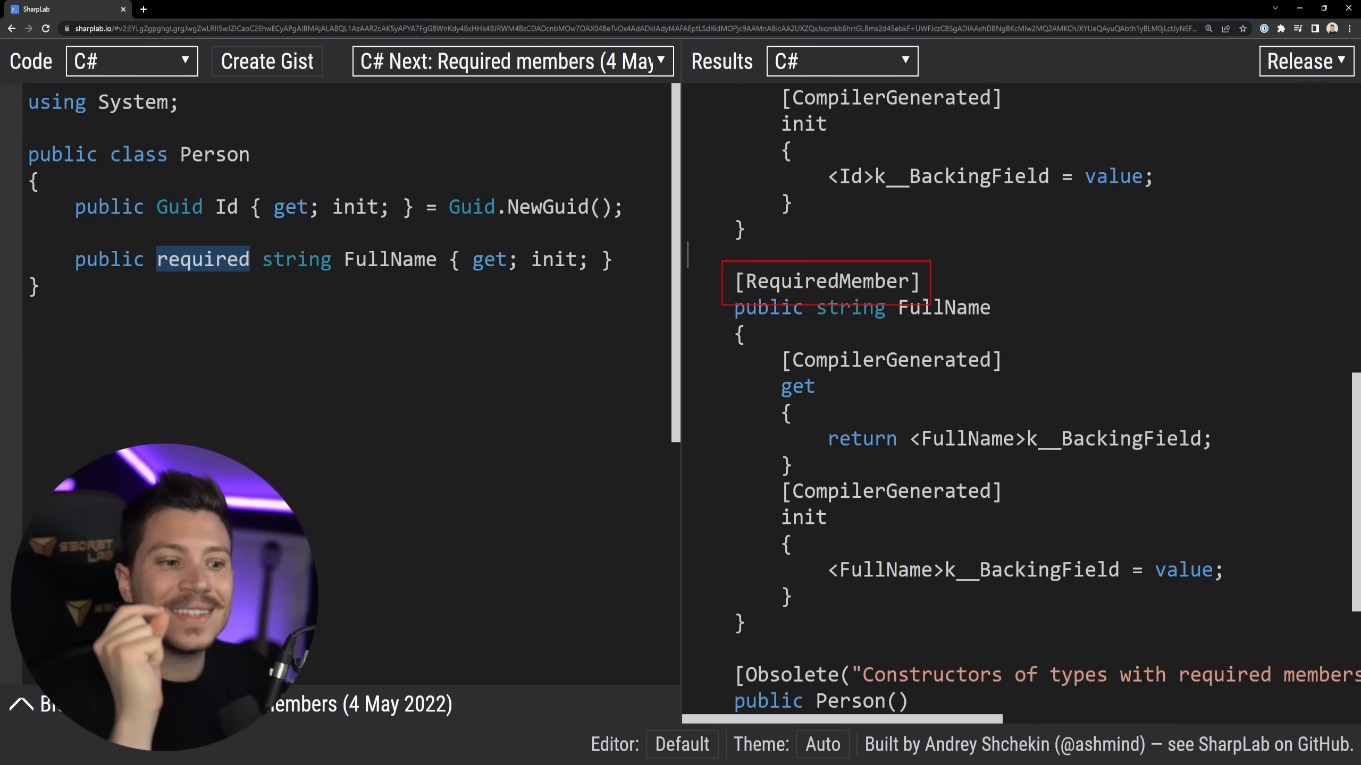
{"action": "scroll", "scroll_direction": "up", "scroll_amount": 3}
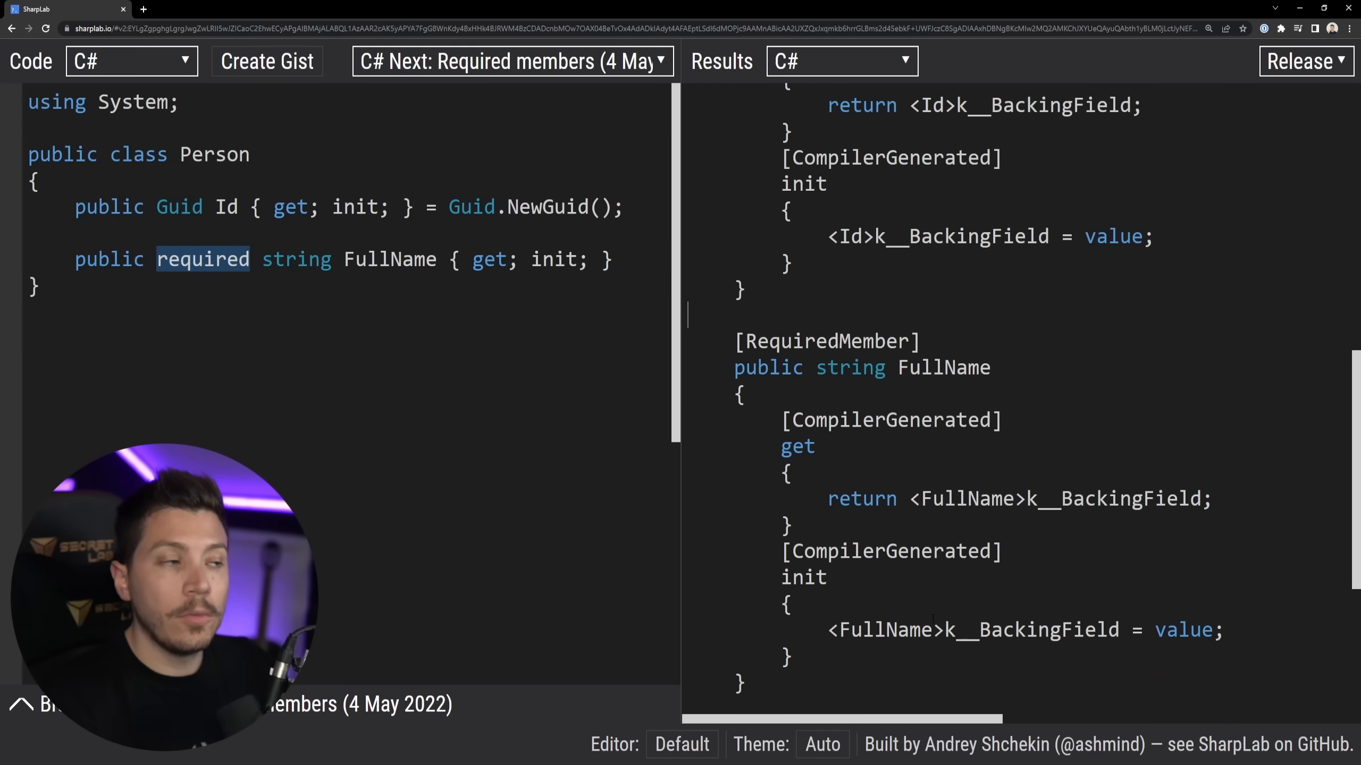
- Add a public Program class with a static void Main above the Person class
{"action": "type", "text": "p"}
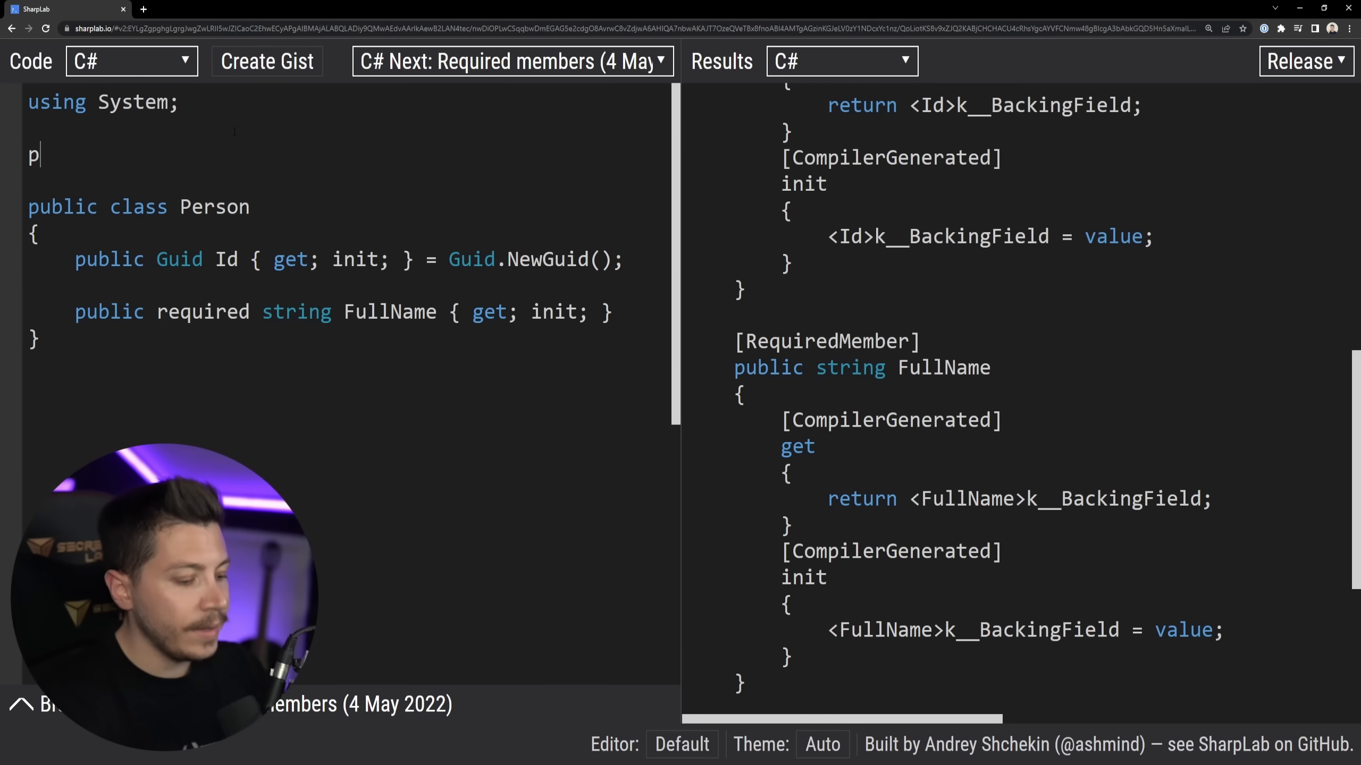
{"action": "type", "text": "ublic class"}
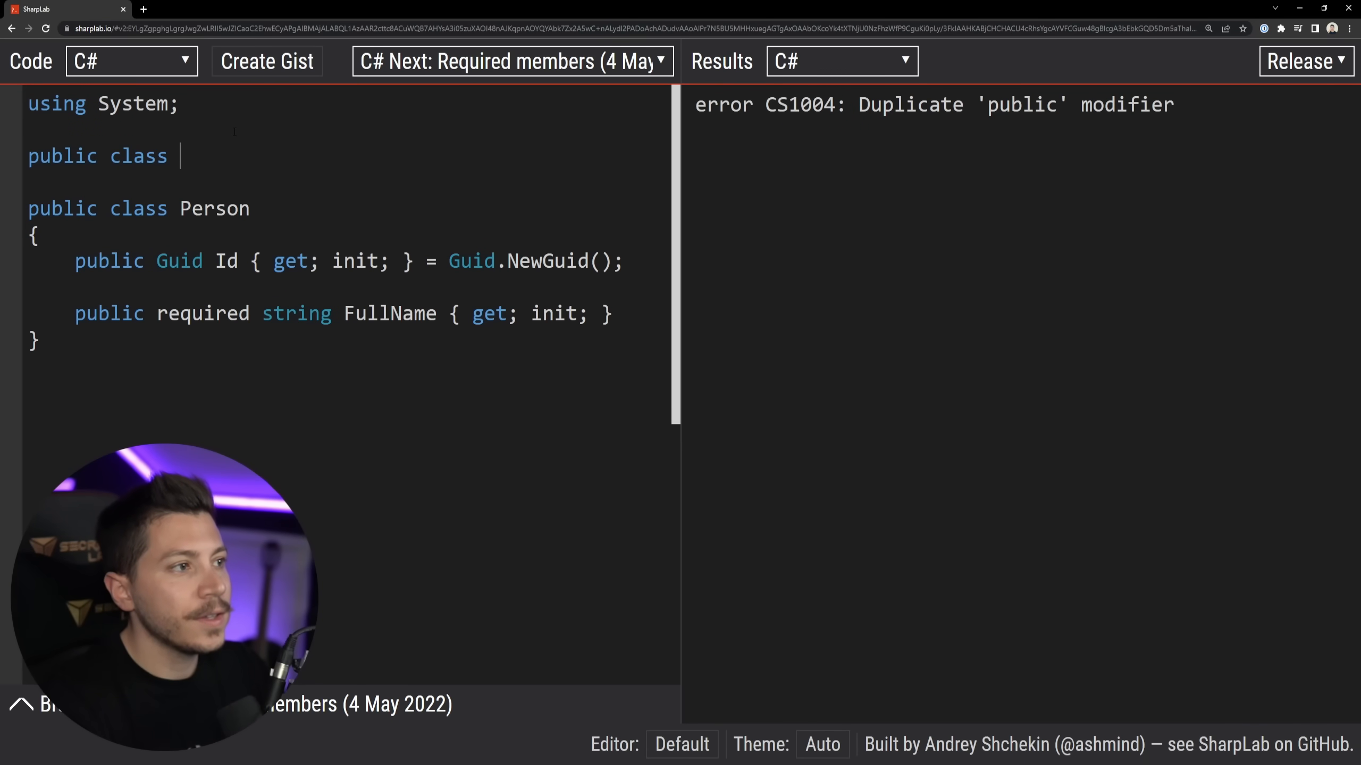
{"action": "type", "text": "Program"}
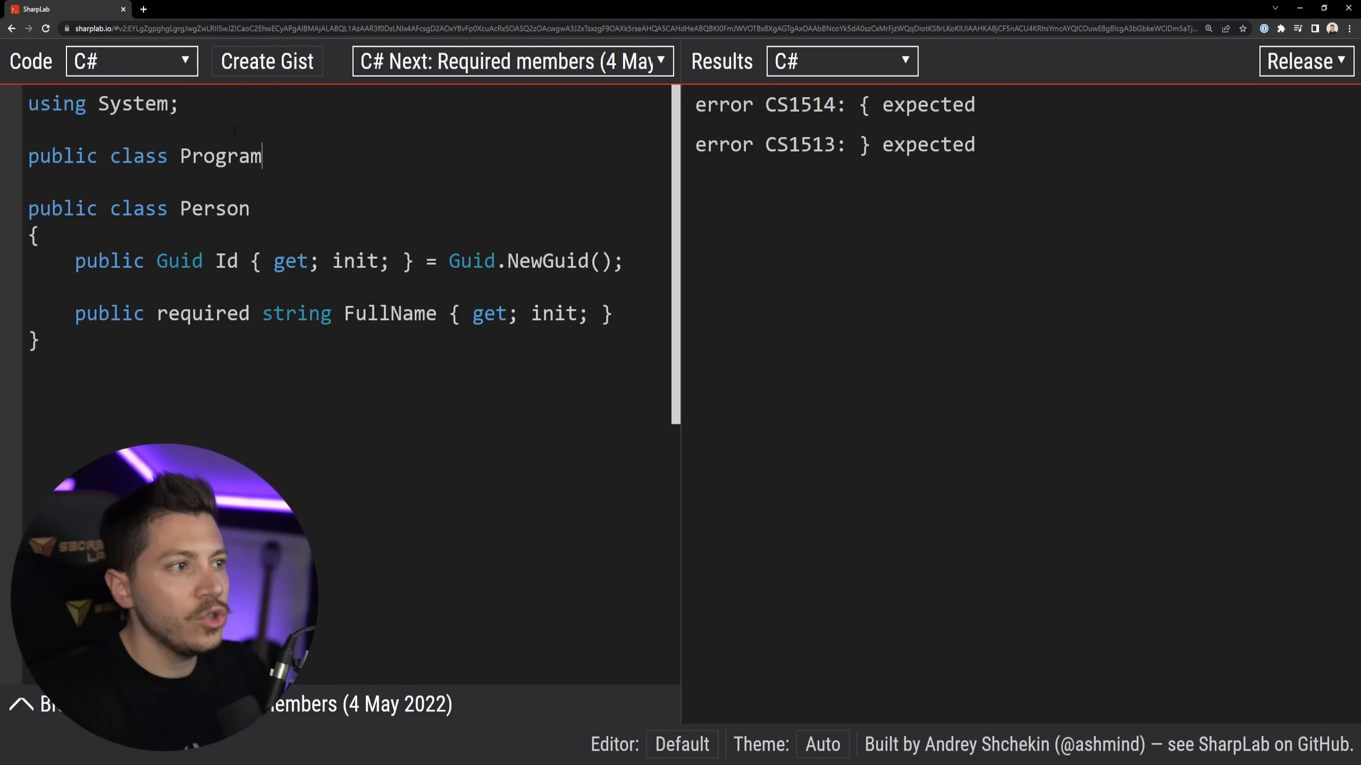
{"action": "type", "text": "{"}
{"action": "type", "text": "public"}
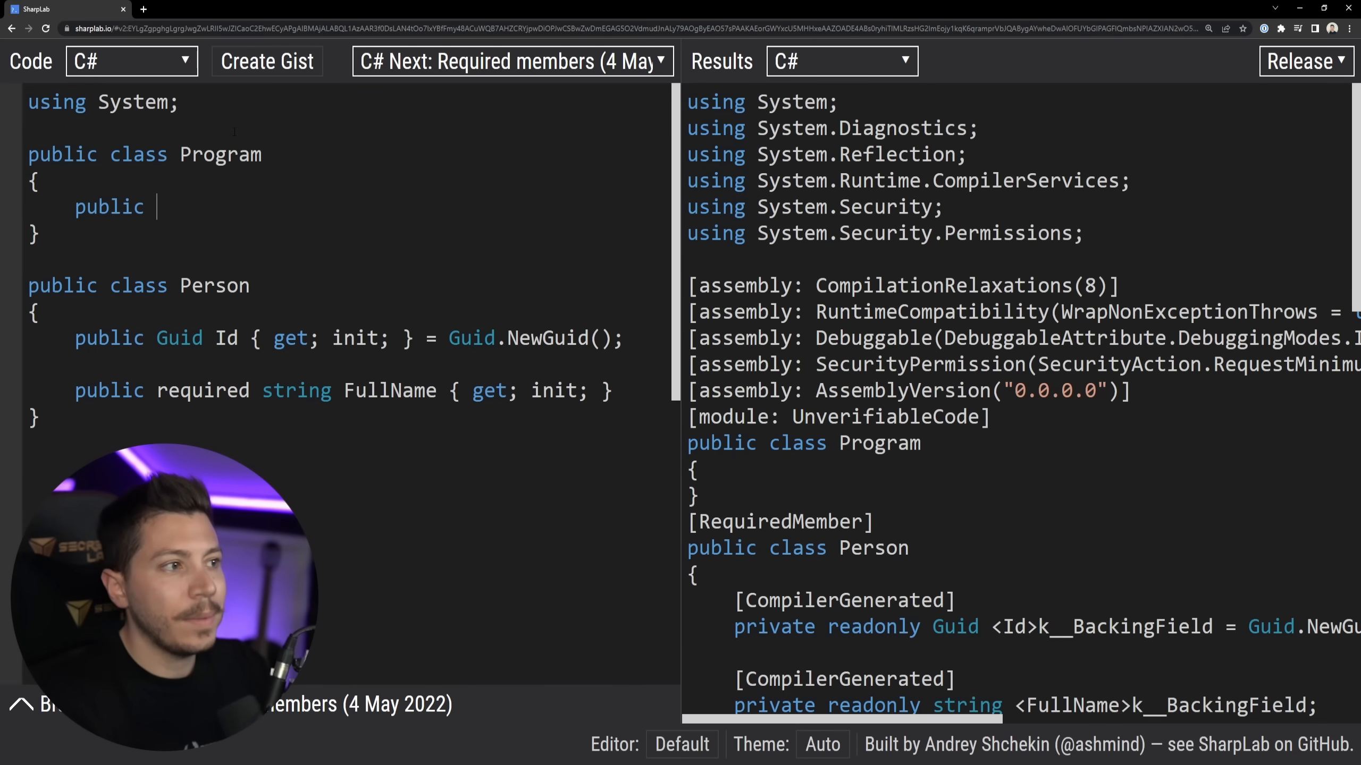
{"action": "left_click", "coordinate": [838, 61]}
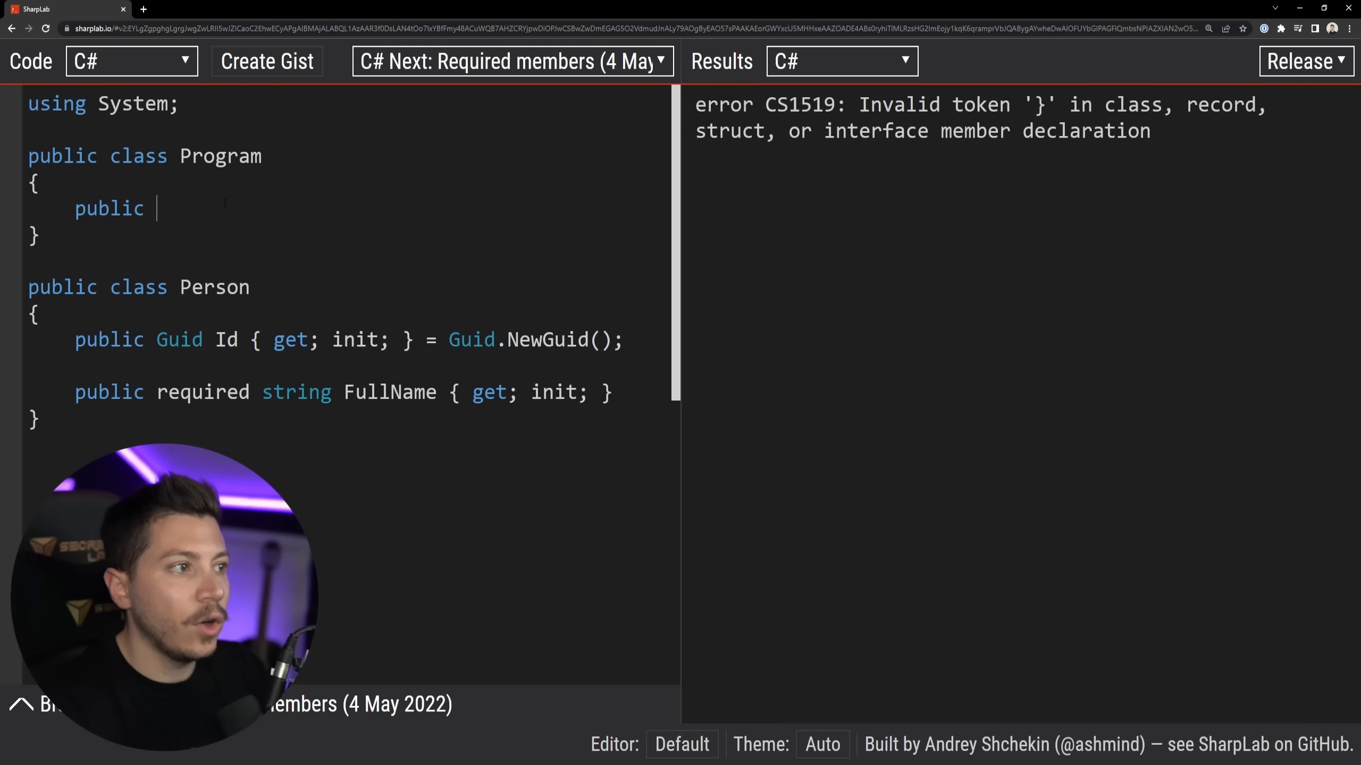
{"action": "type", "text": "static void Main("}
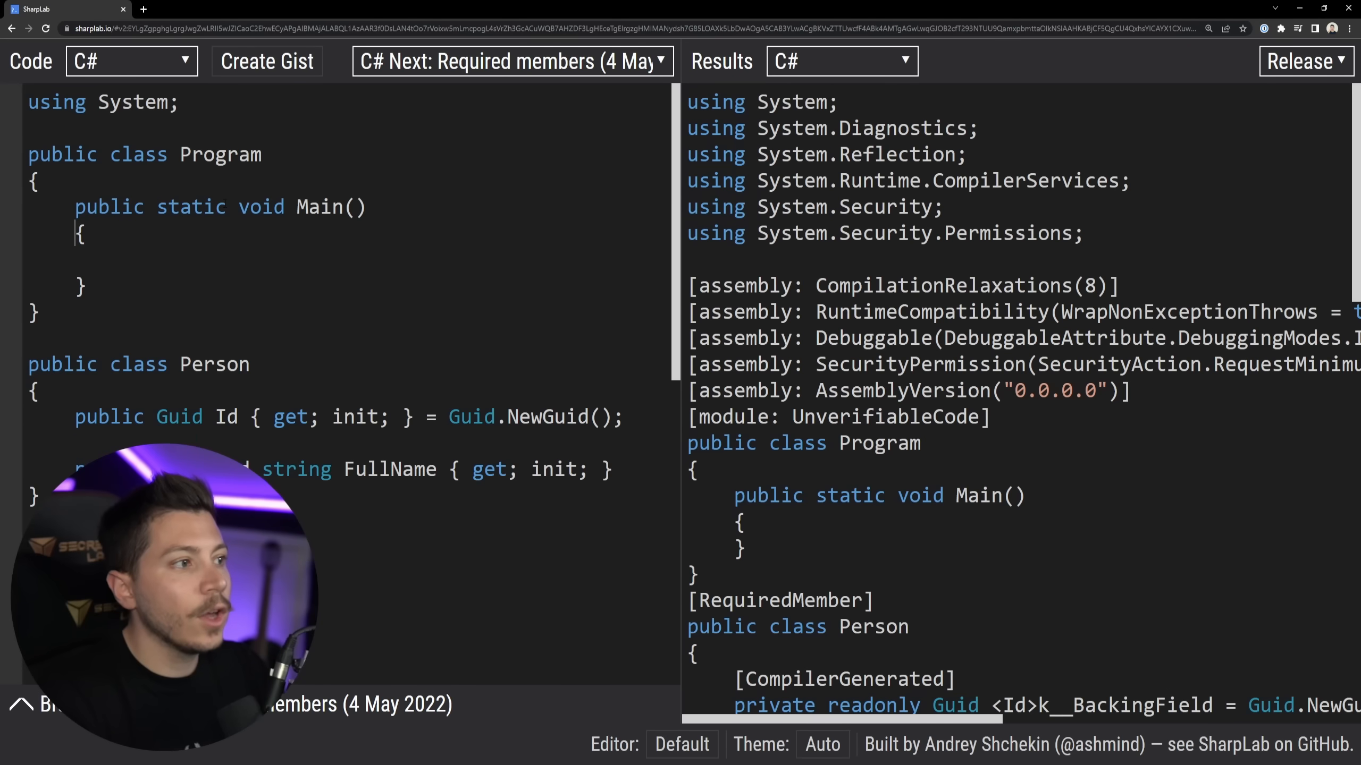
- In Main, create var person = new Person() without FullName, raising the CS9506 required-member error
{"action": "type", "text": "var pers"}
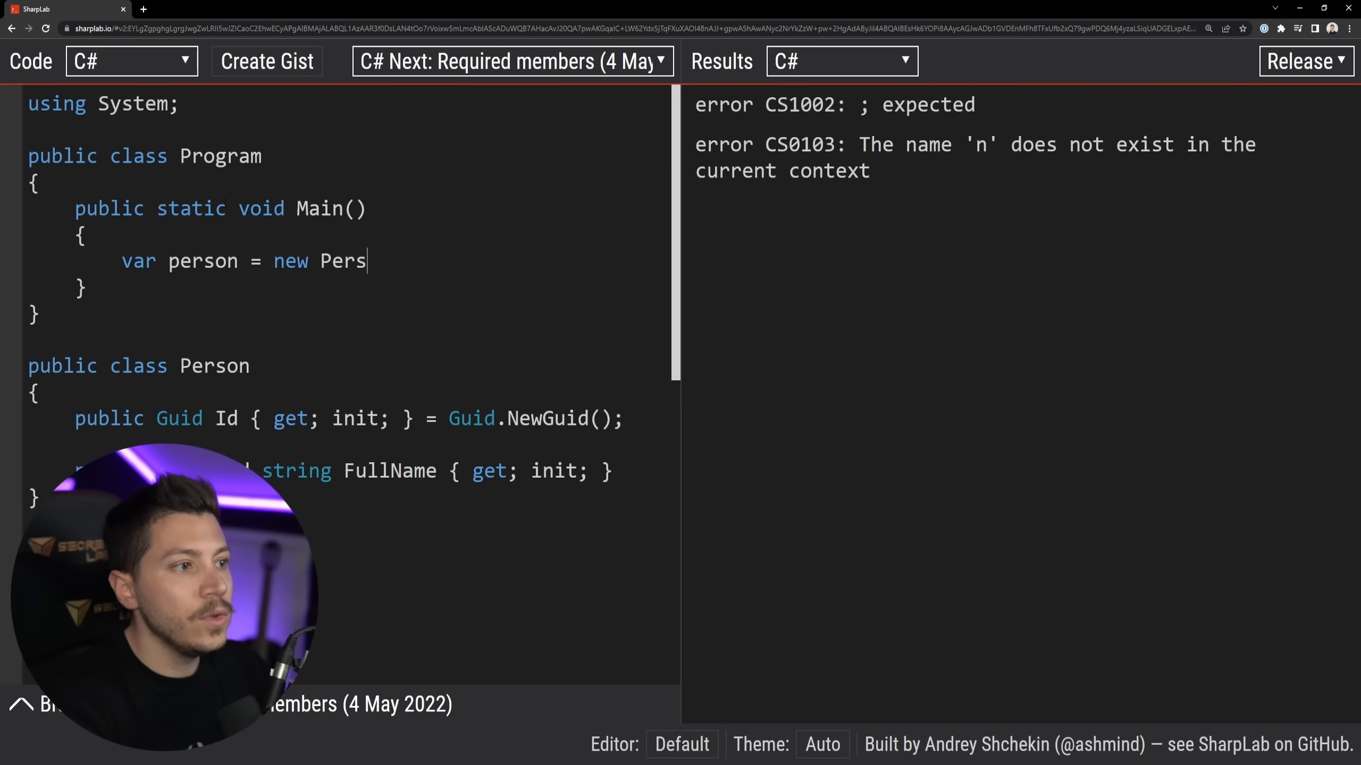
{"action": "type", "text": "on"}
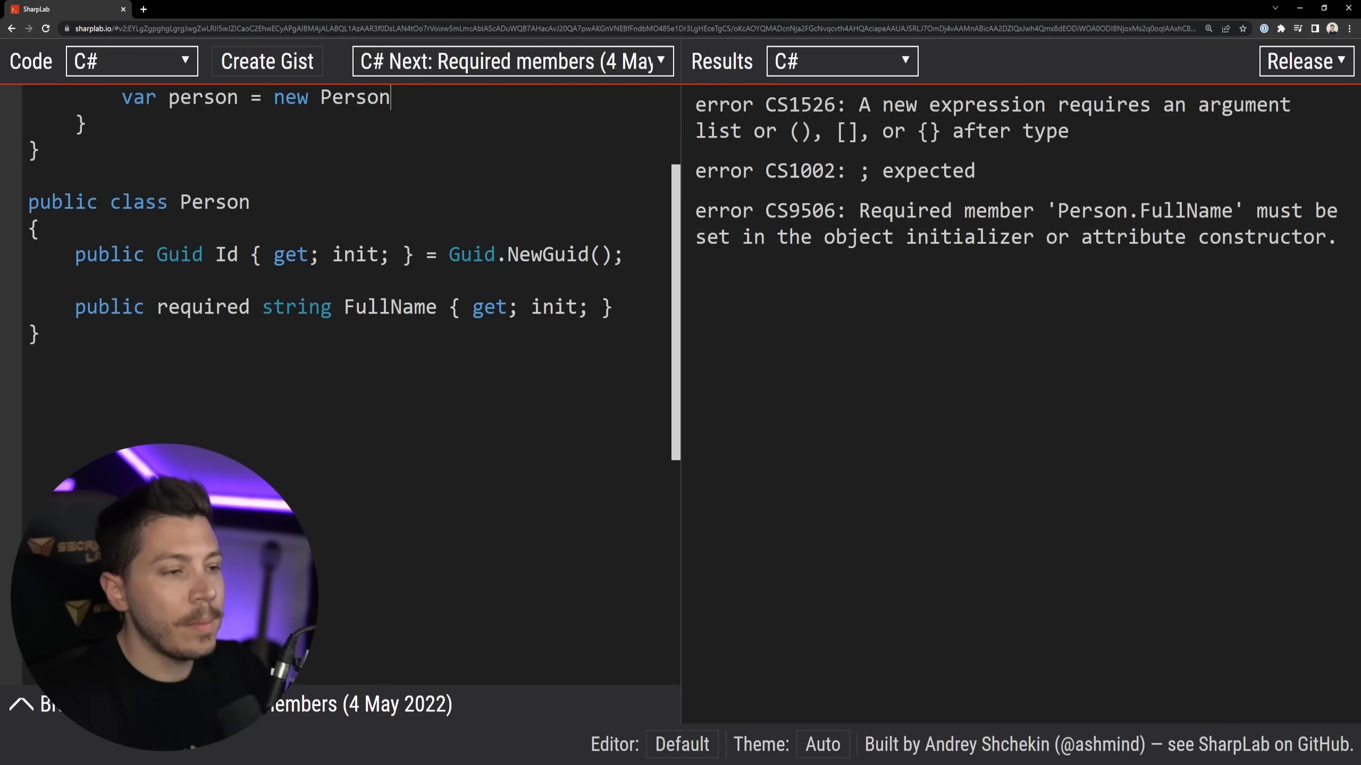
{"action": "scroll", "scroll_direction": "up", "scroll_amount": 3}
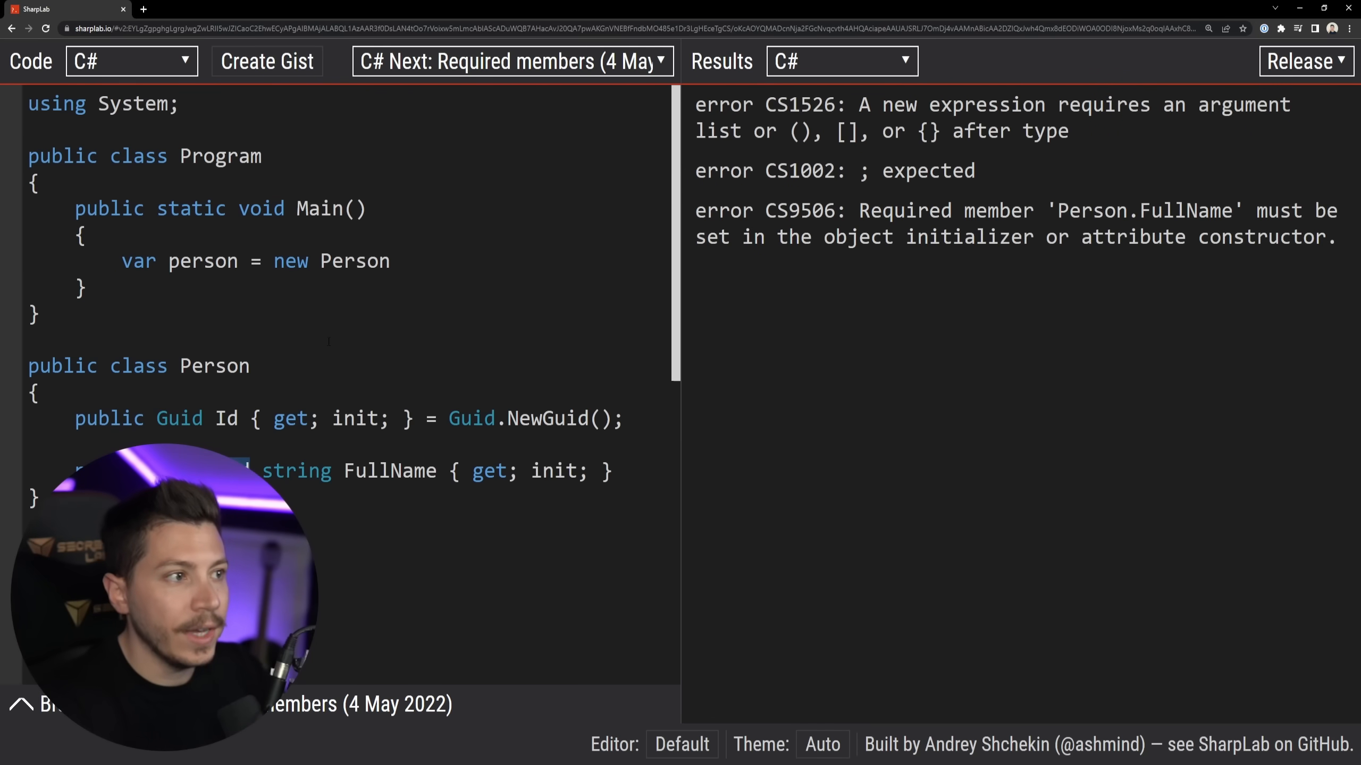
{"action": "type", "text": "()"}
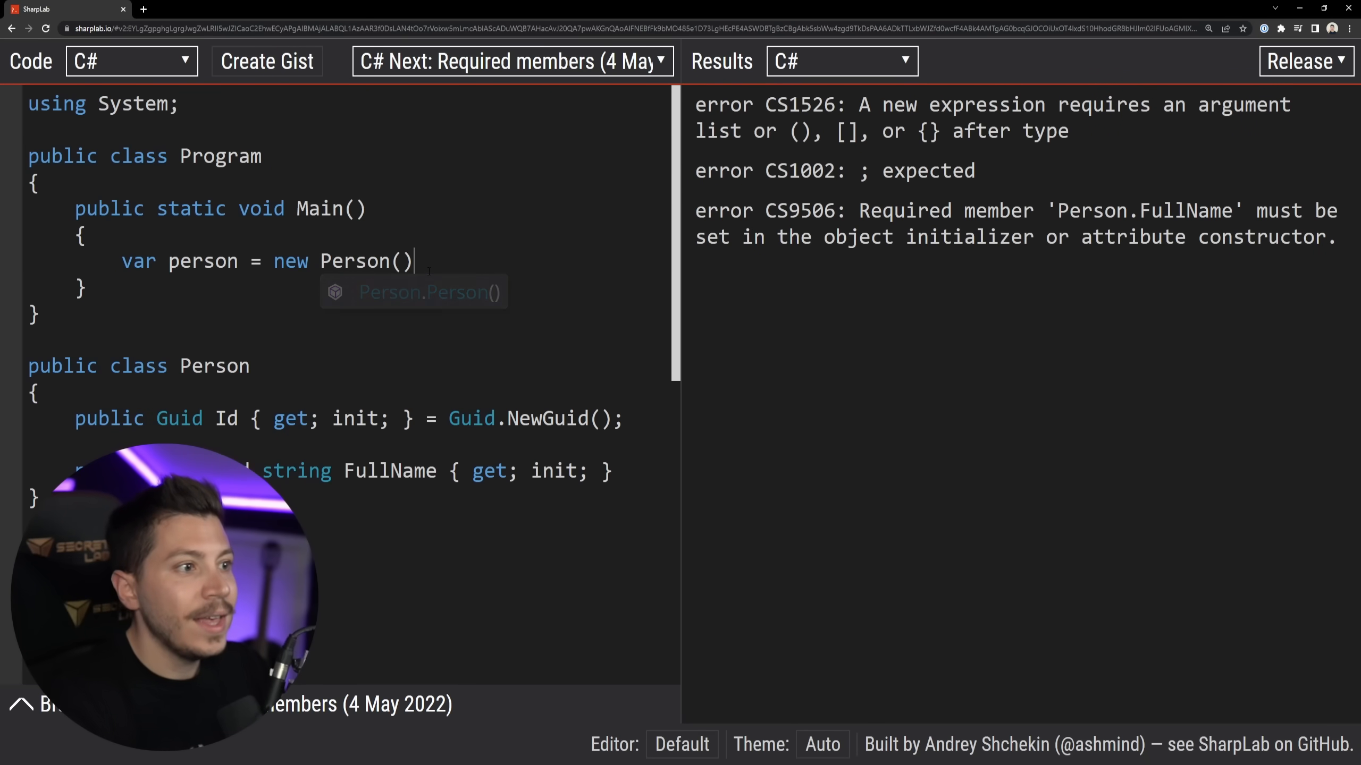
{"action": "type", "text": ";"}
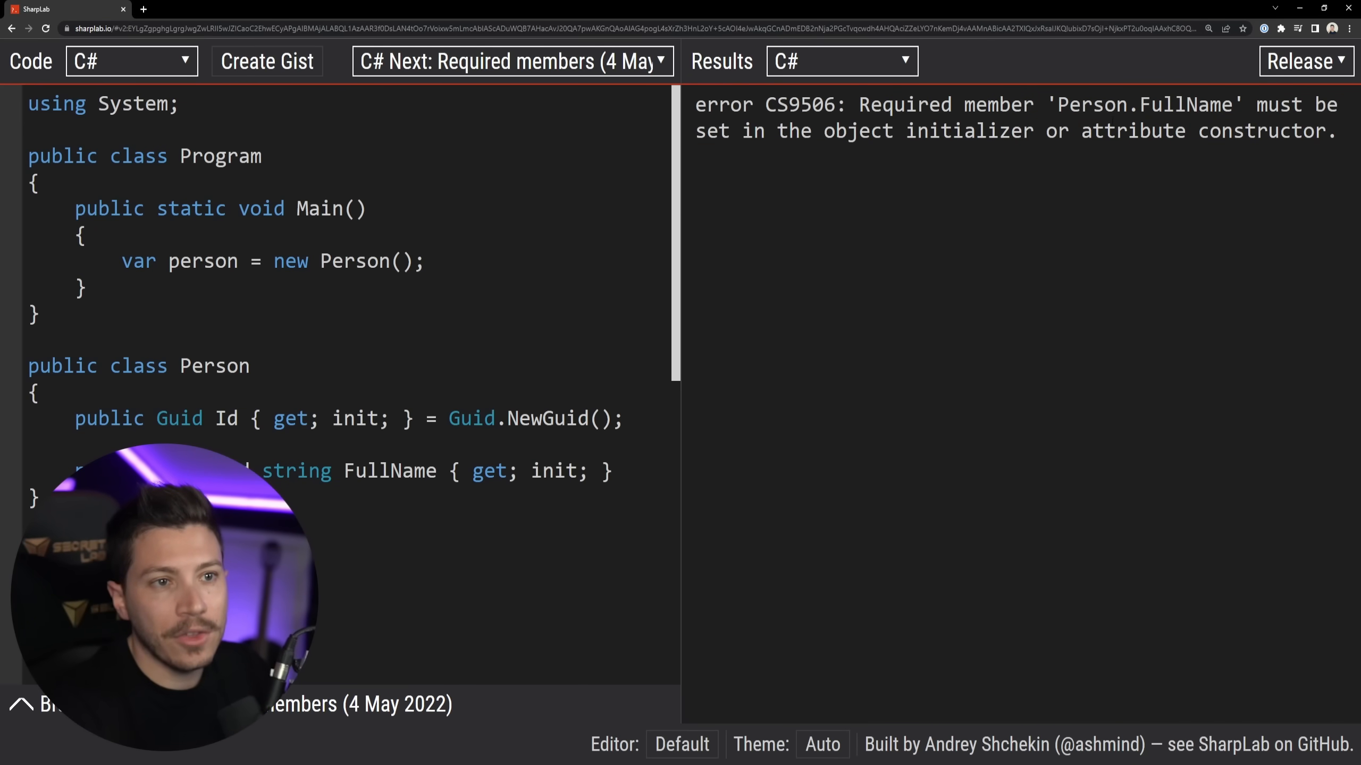
{"action": "double_click", "coordinate": [1136, 131]}
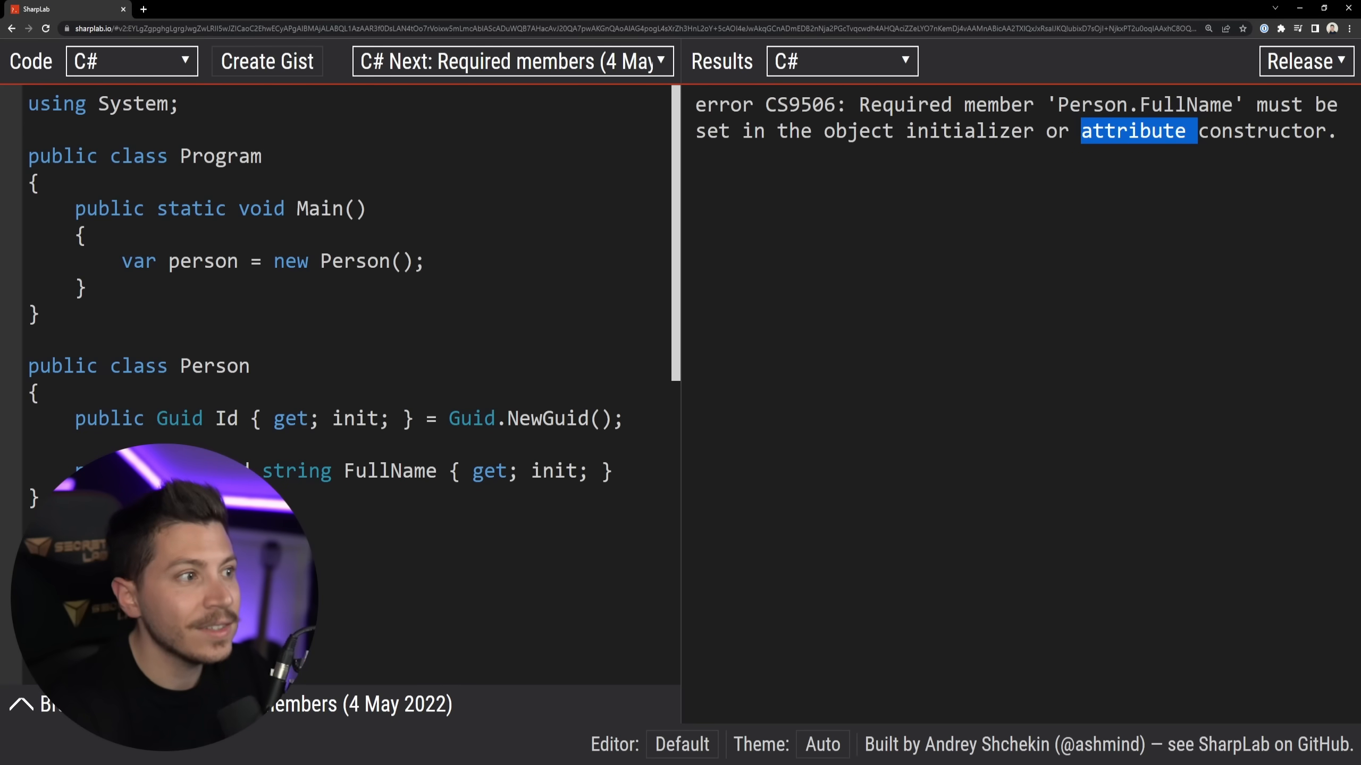
- Change new Person() to an object initializer setting FullName = "Nick Chapsas"
{"action": "type", "text": "{"}
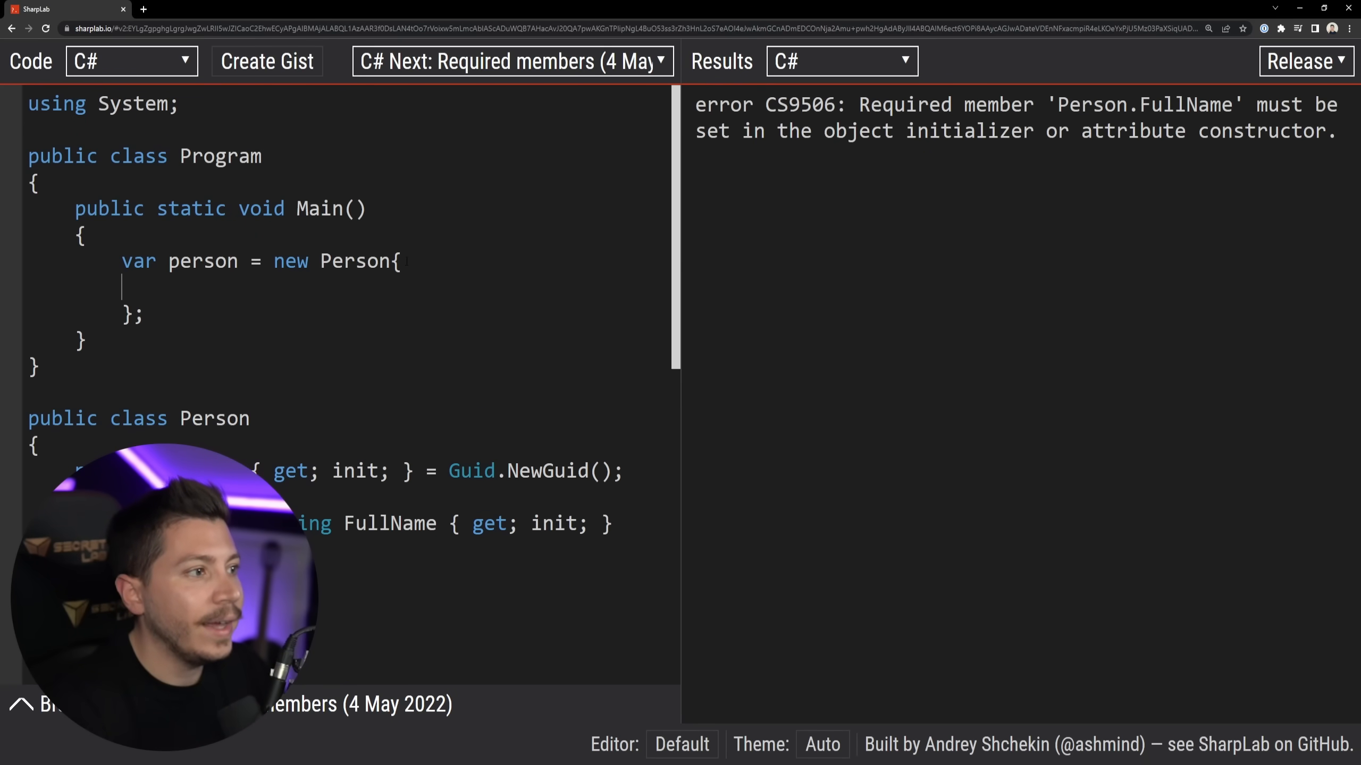
{"action": "type", "text": "Full"}
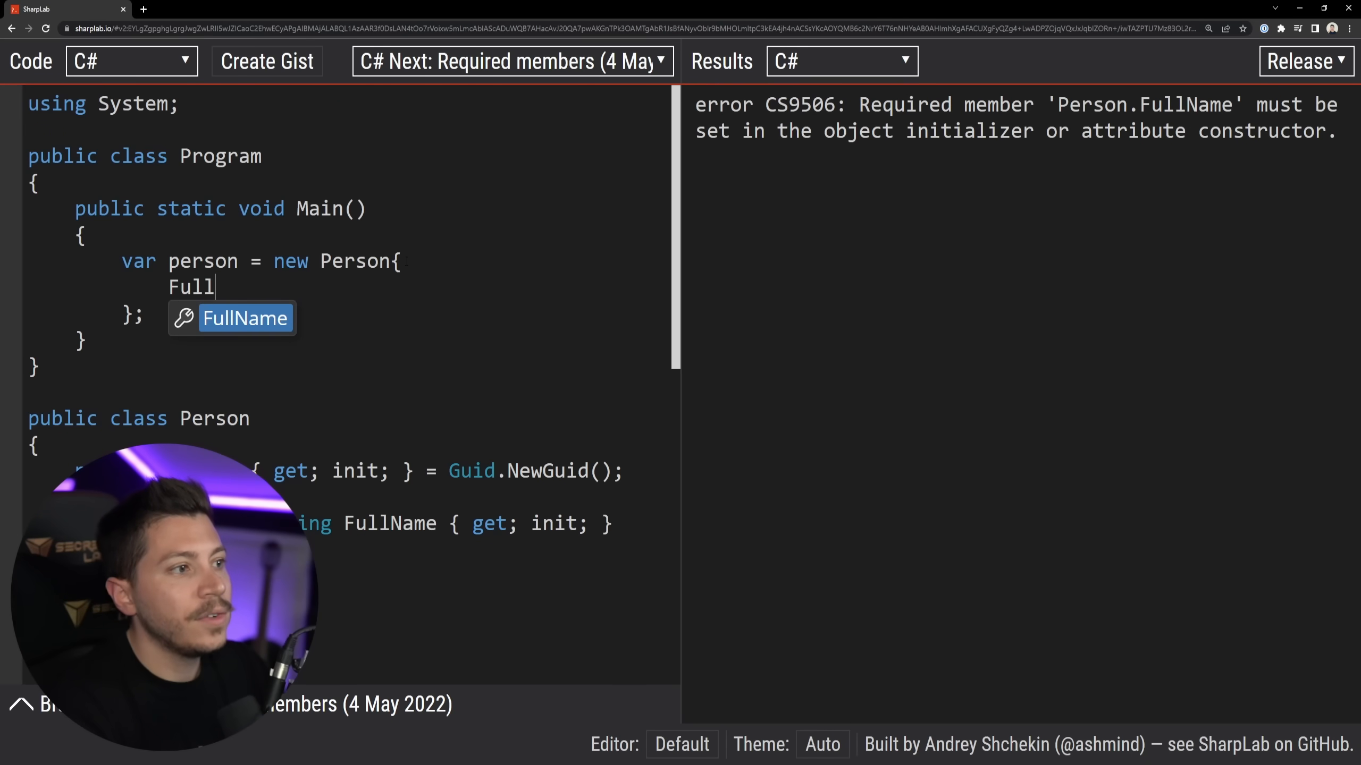
{"action": "type", "text": "FullName = \"Nick Chapsas"}
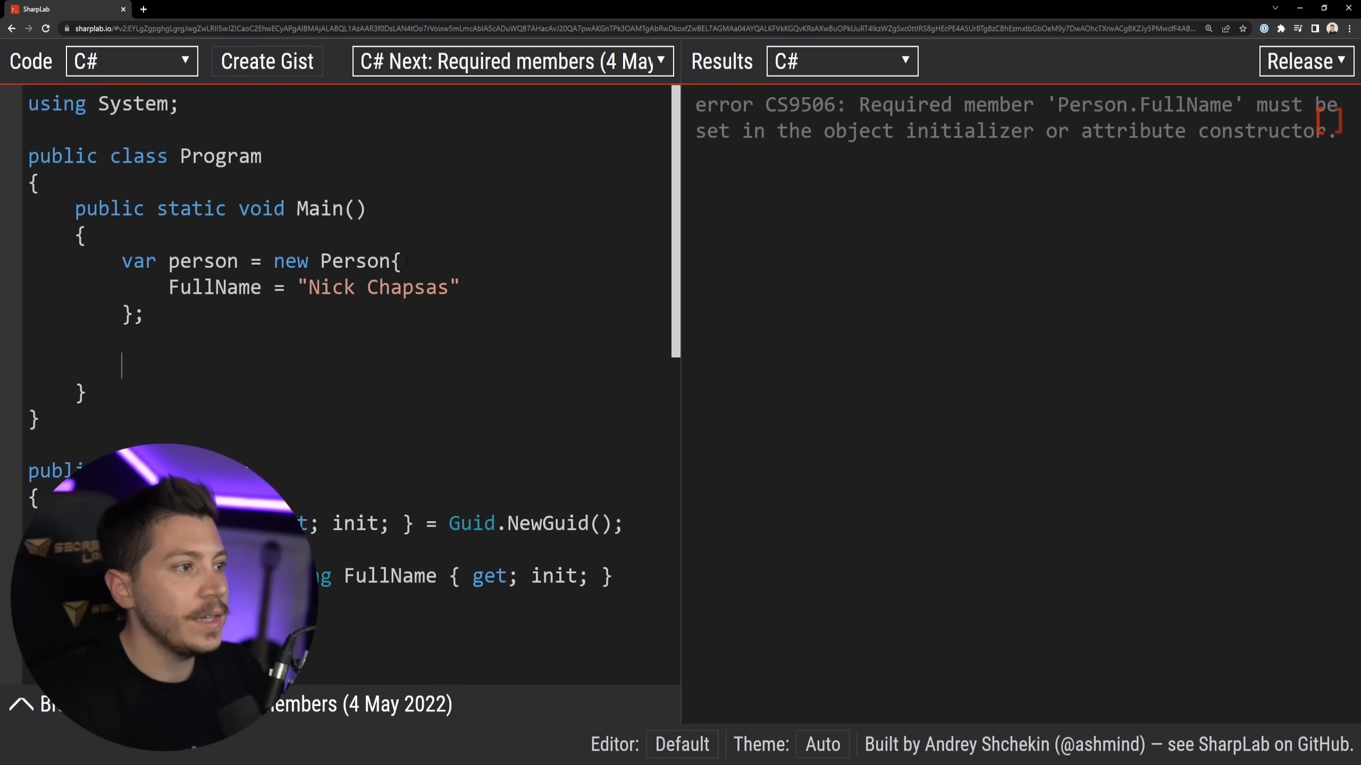
- Add Console.WriteLine(person.FullName) to print the person's full name
{"action": "type", "text": "Console.WRi"}
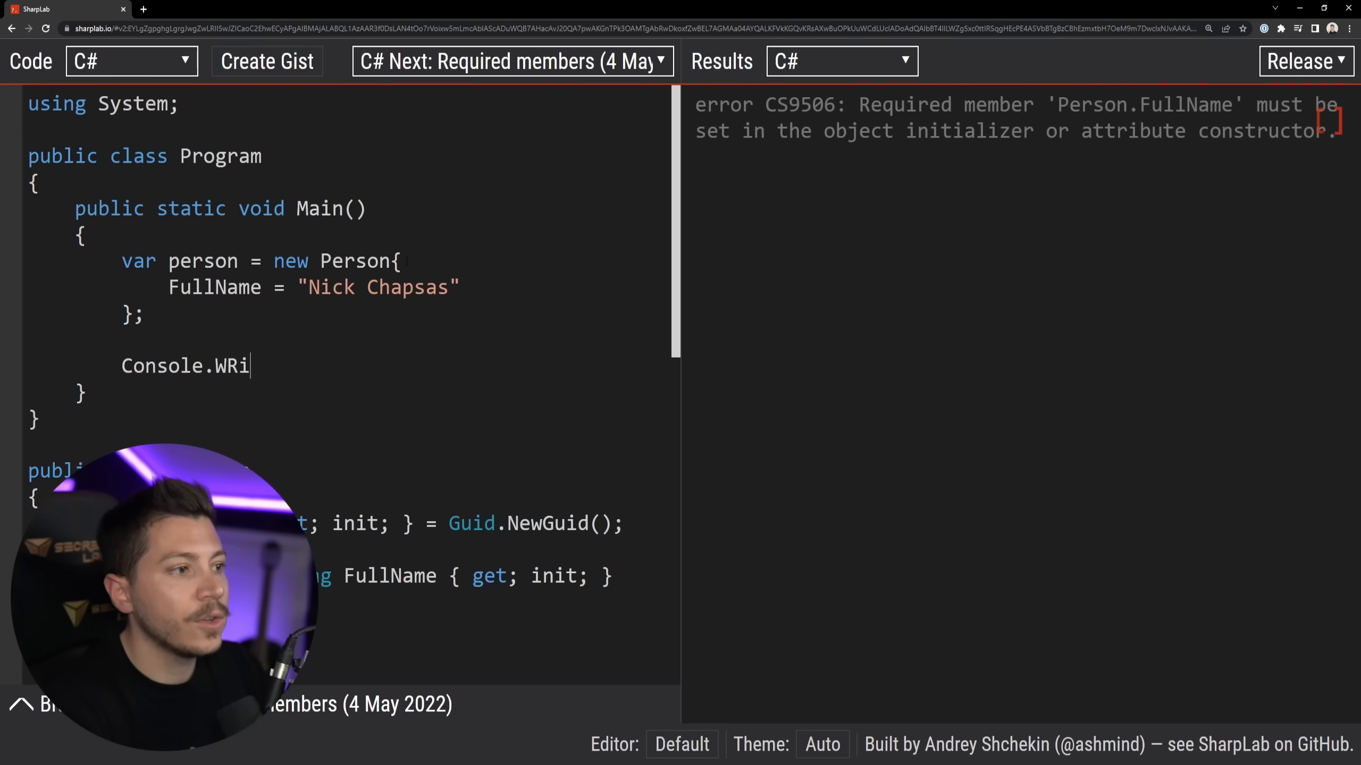
{"action": "type", "text": "teLine"}
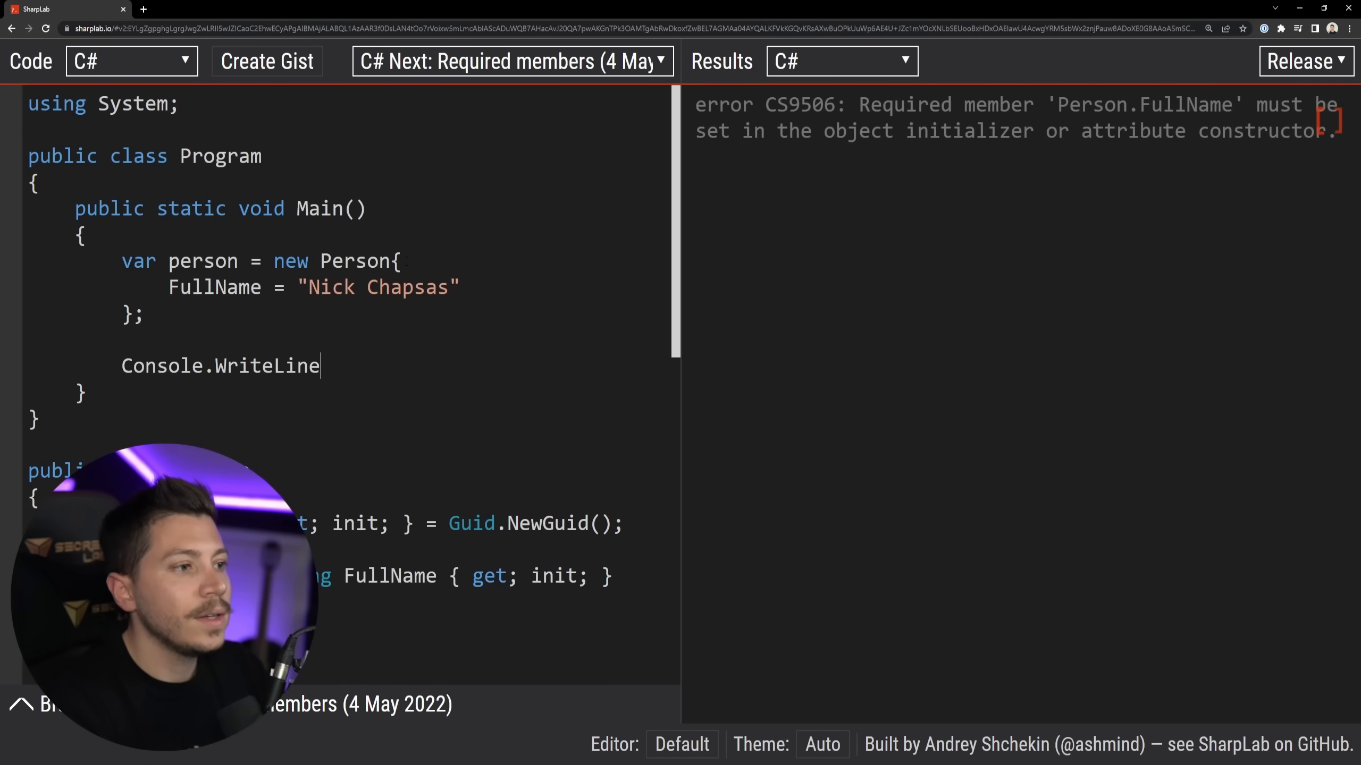
{"action": "type", "text": "(person.FullName);"}
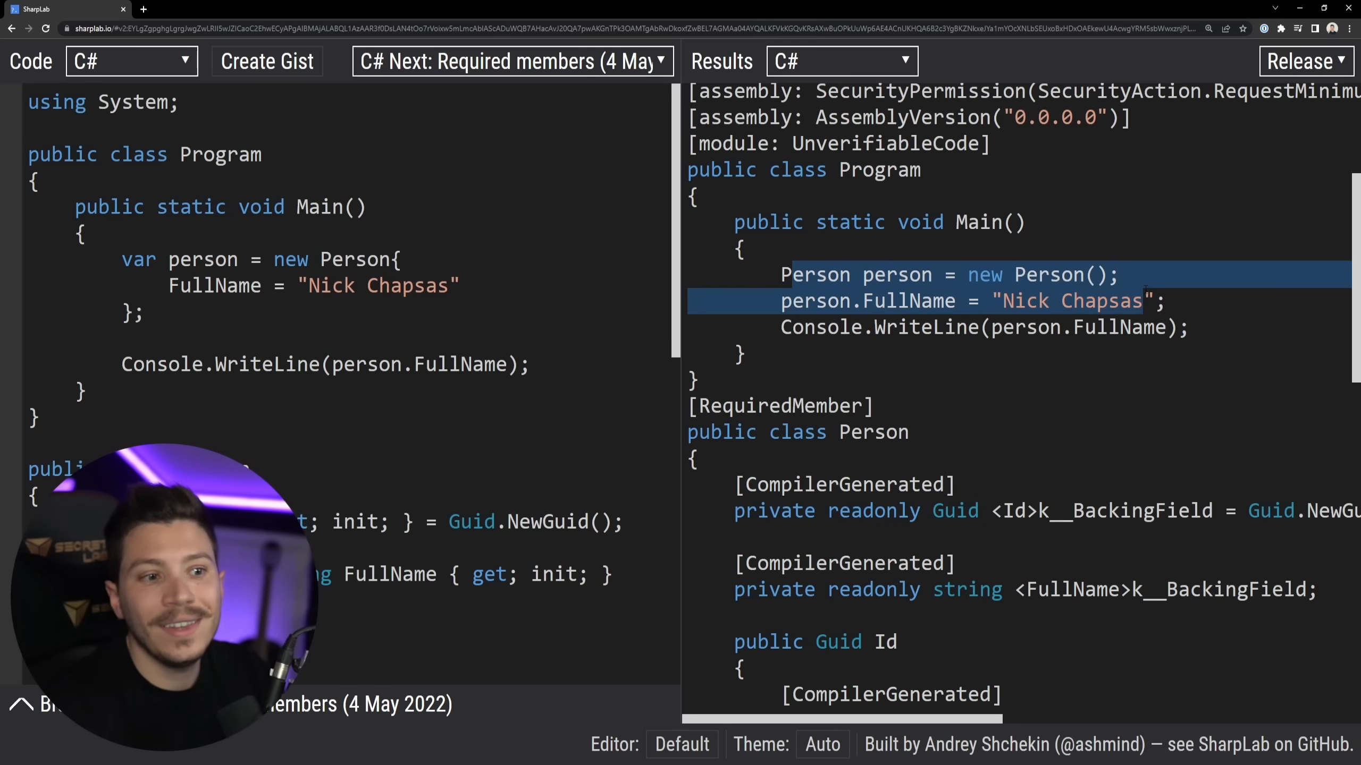
{"action": "scroll", "scroll_direction": "down", "scroll_amount": 3}
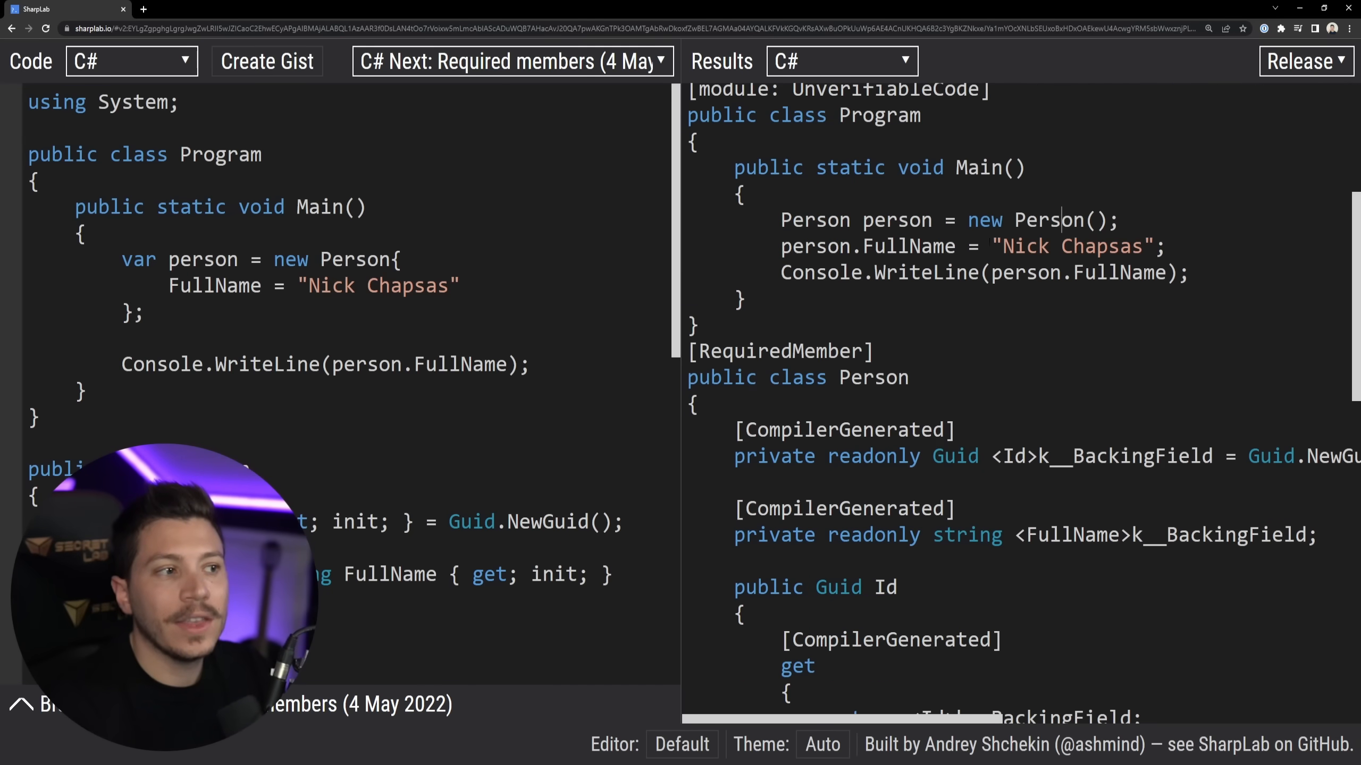
{"action": "double_click", "coordinate": [1048, 220]}
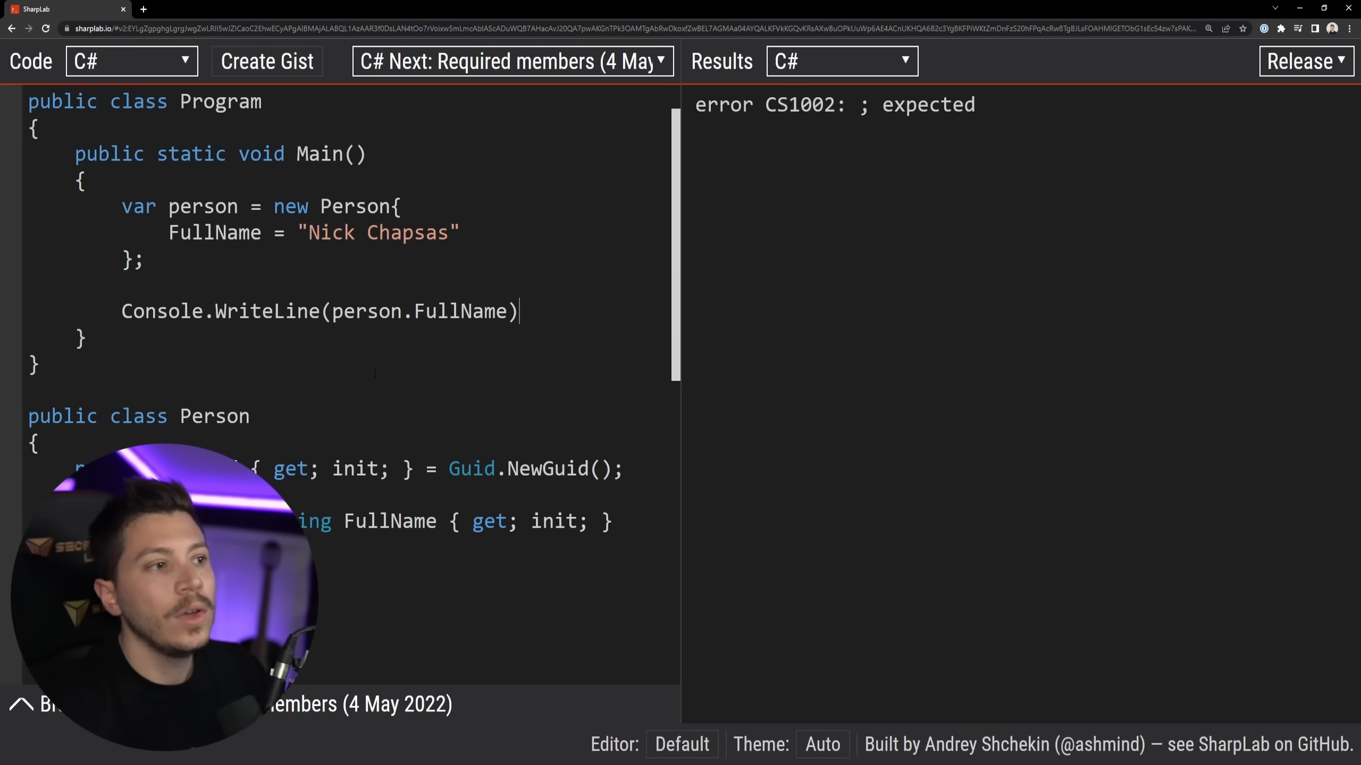
- Add the missing semicolon and switch Results to Run, outputting "Nick Chapsas"
{"action": "type", "text": ";"}
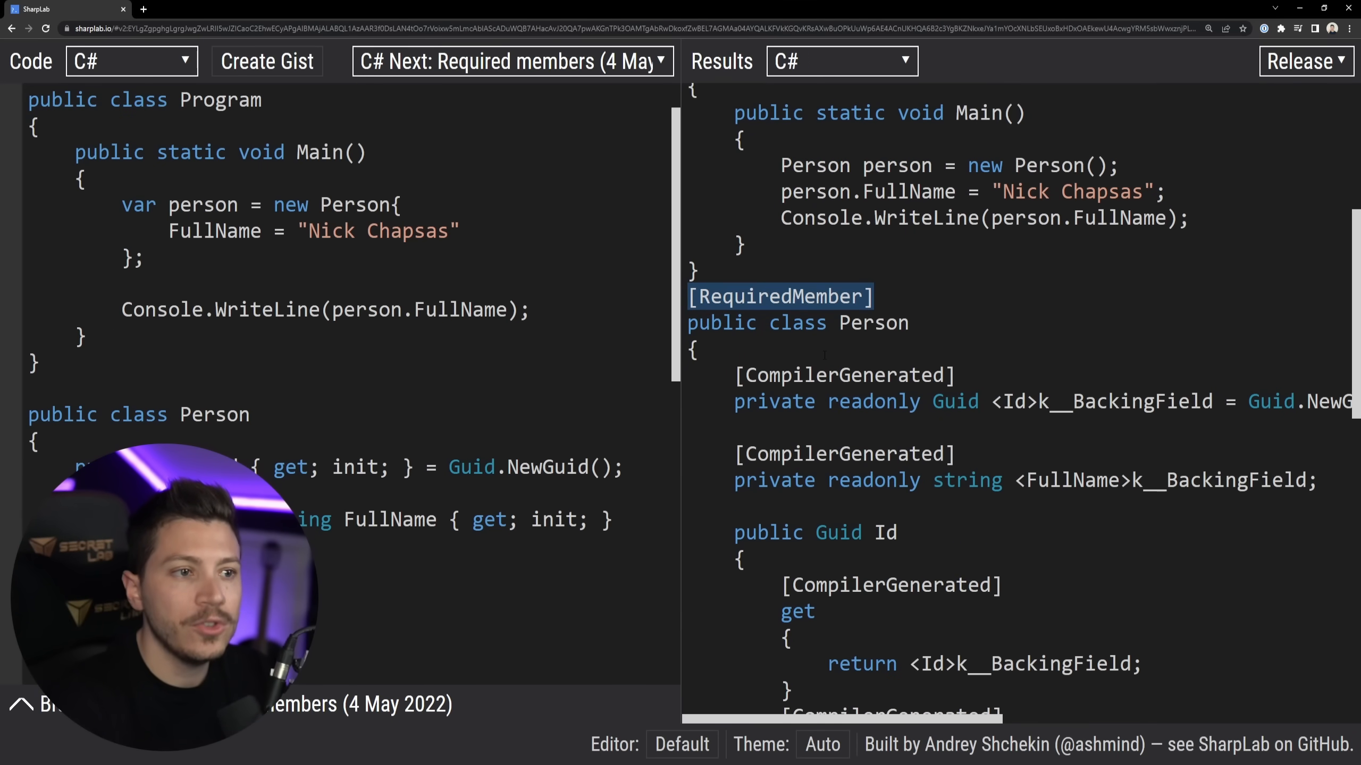
{"action": "scroll", "scroll_direction": "down", "scroll_amount": 3}
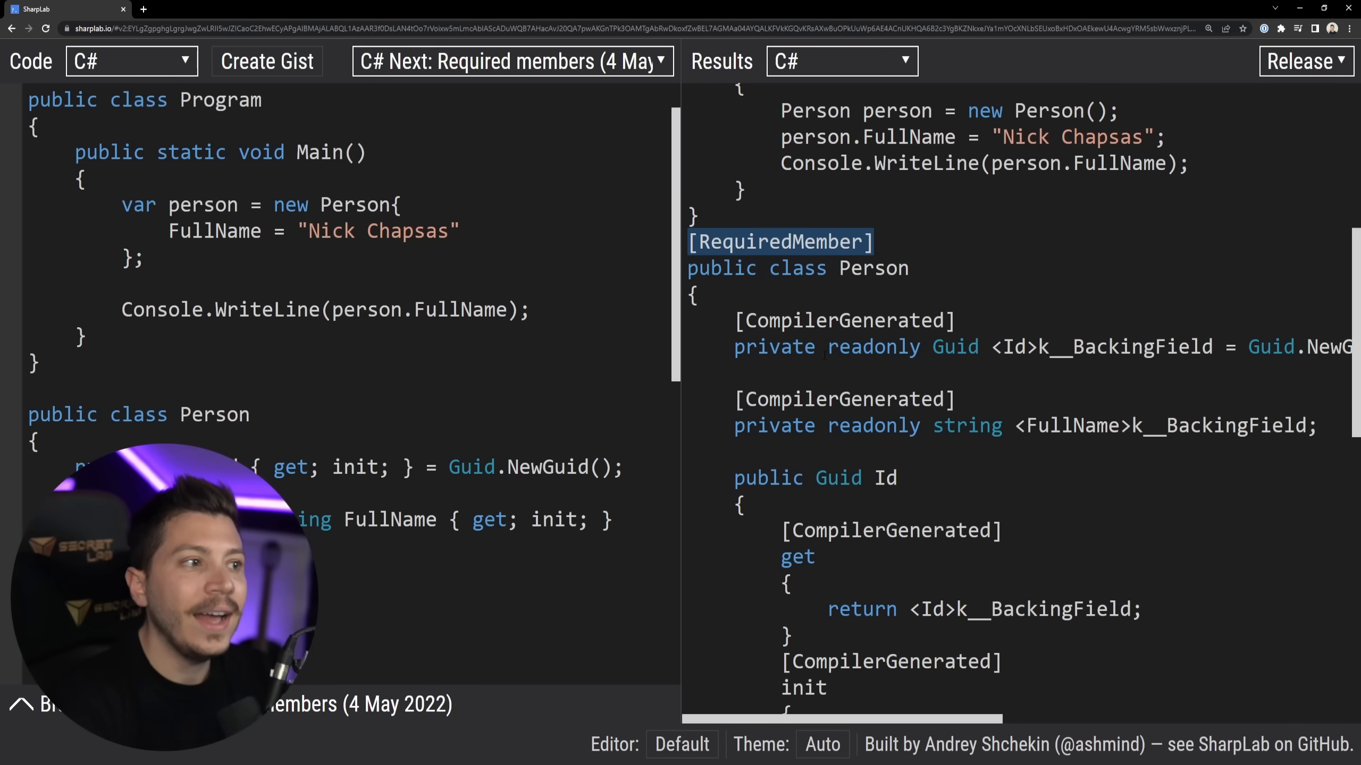
{"action": "scroll", "scroll_direction": "down", "scroll_amount": 3}
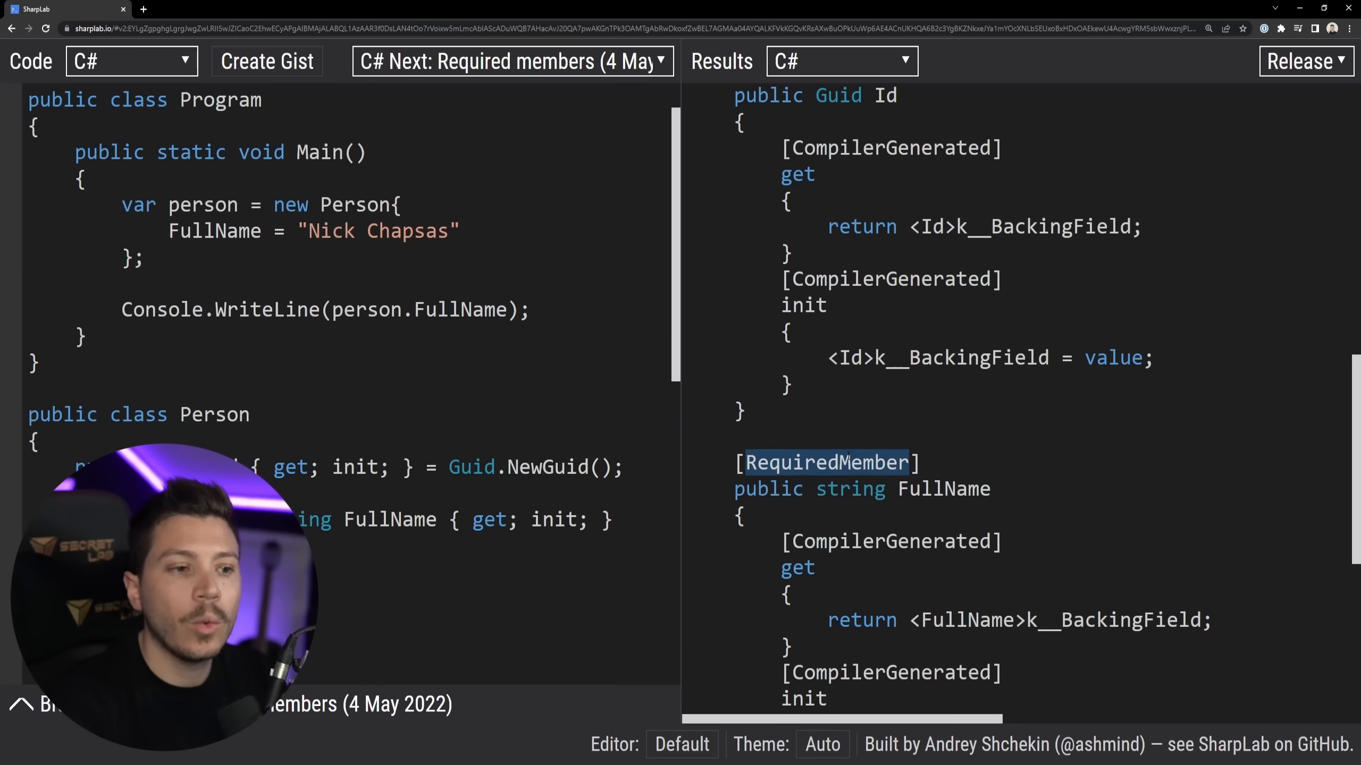
{"action": "scroll", "scroll_direction": "up", "scroll_amount": 3}
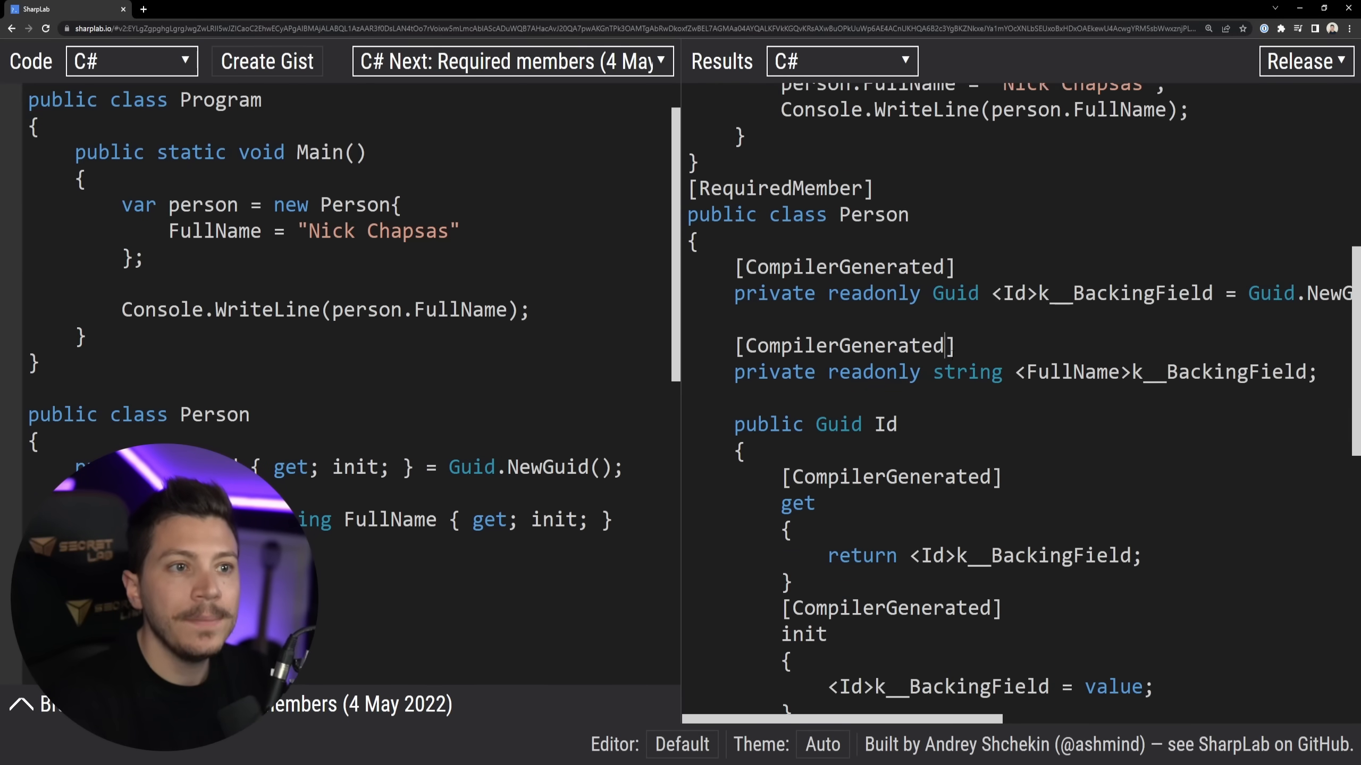
{"action": "scroll", "scroll_direction": "up", "scroll_amount": 3}
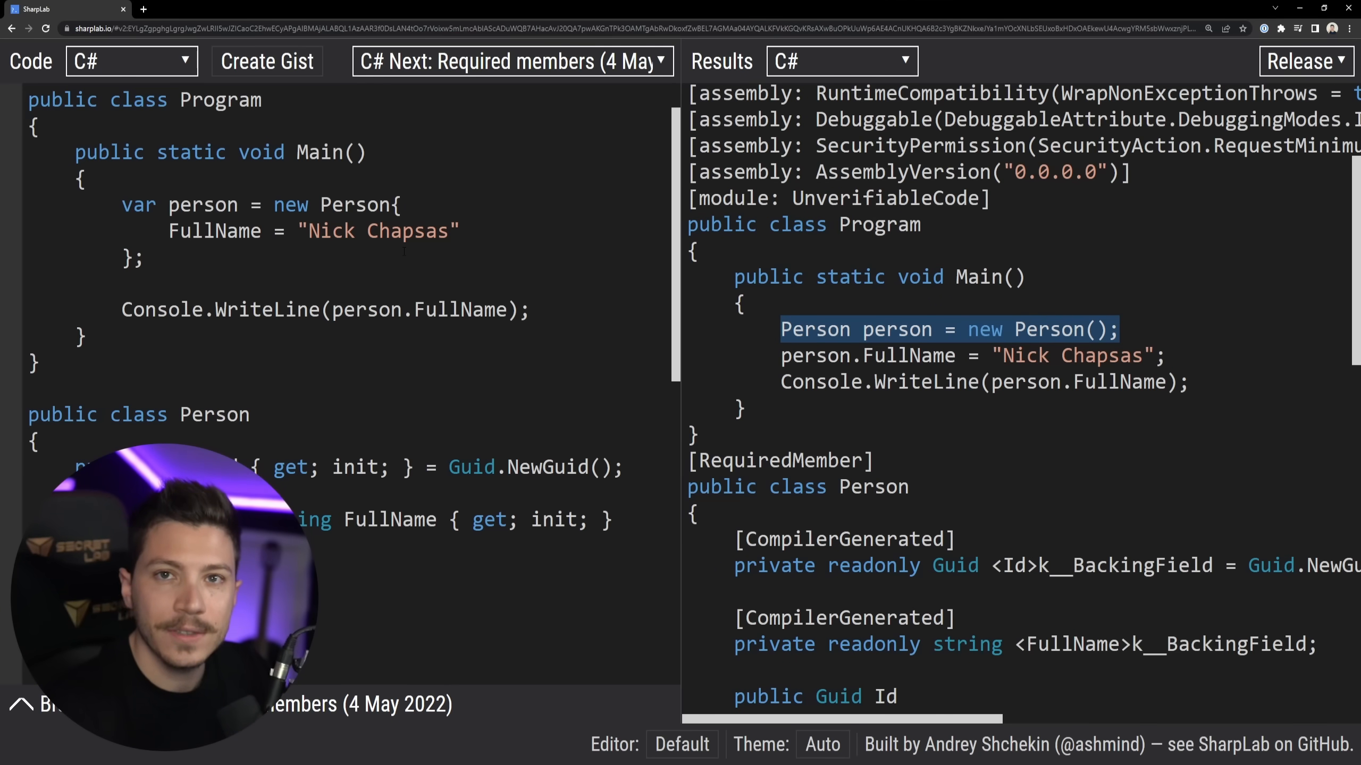
{"action": "left_click", "coordinate": [838, 61]}
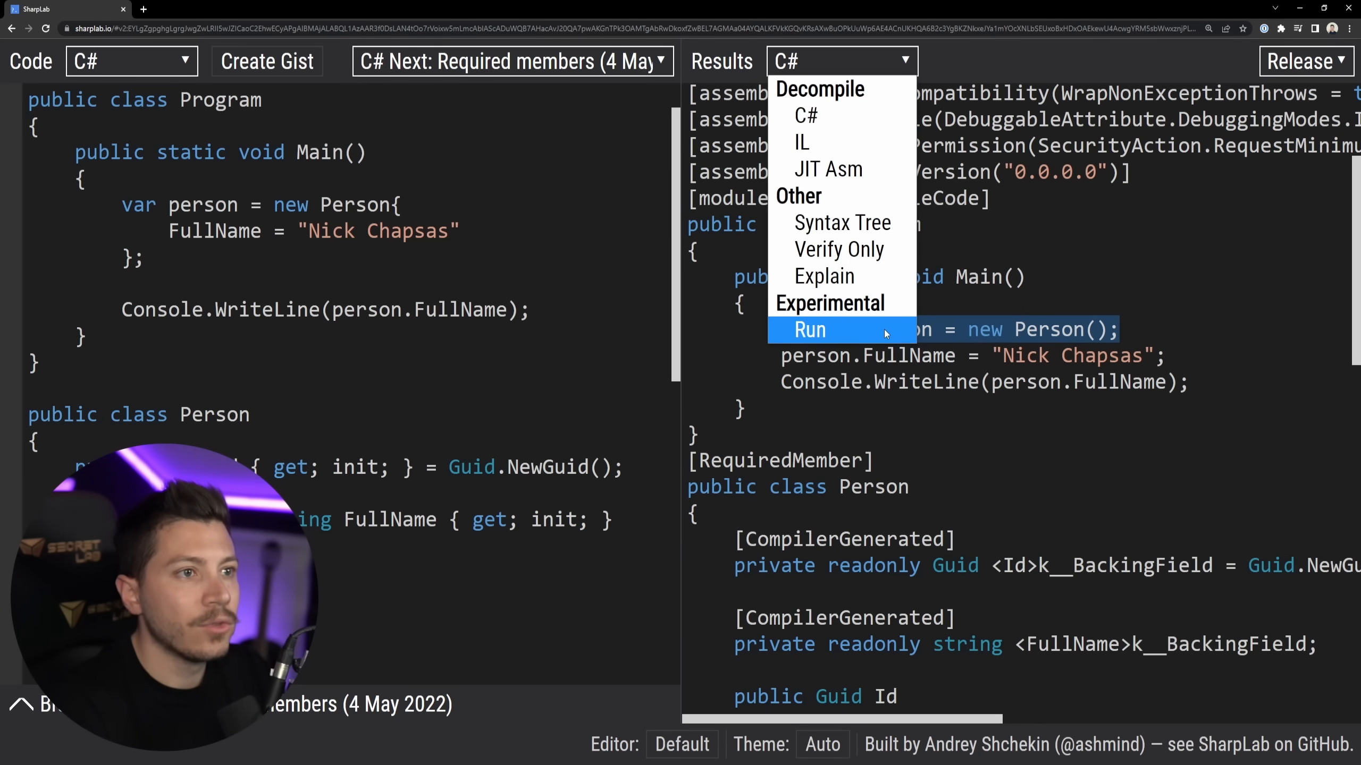
{"action": "left_click", "coordinate": [807, 330]}
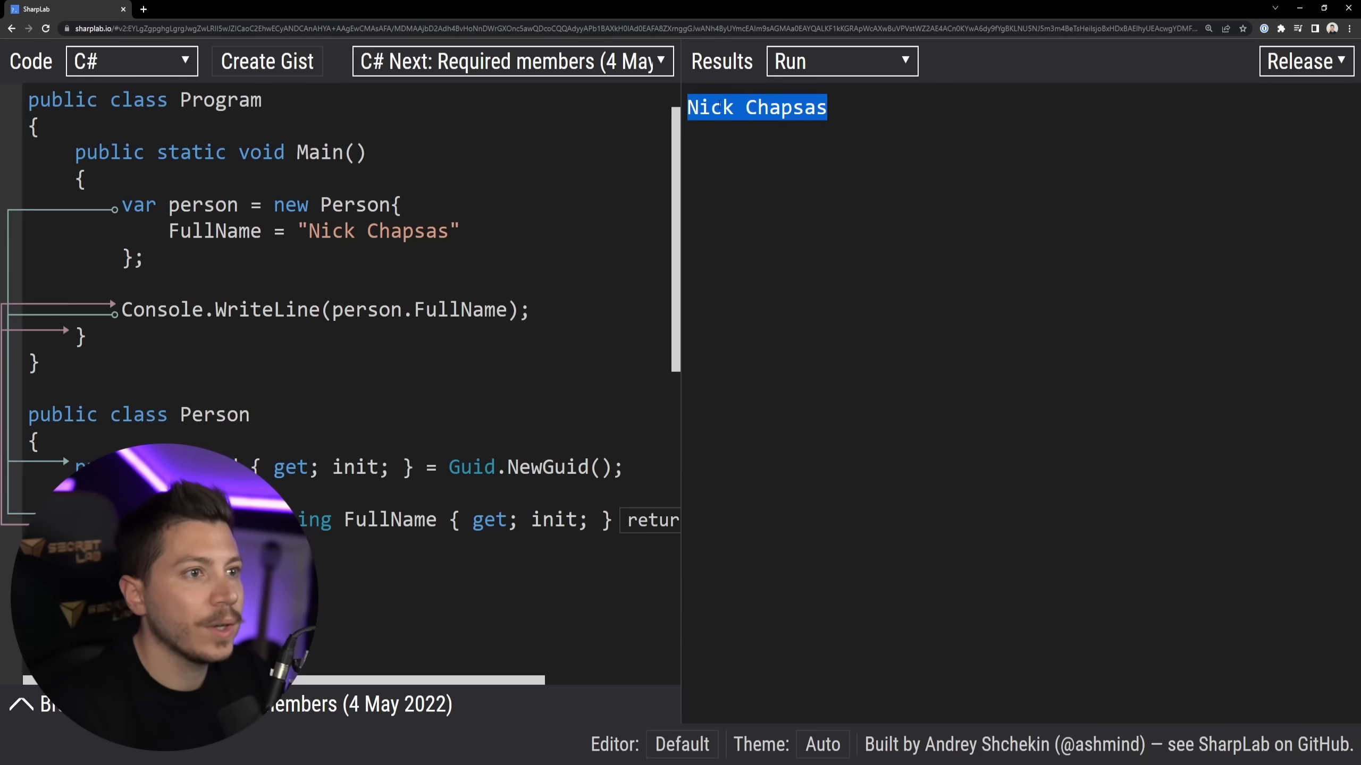